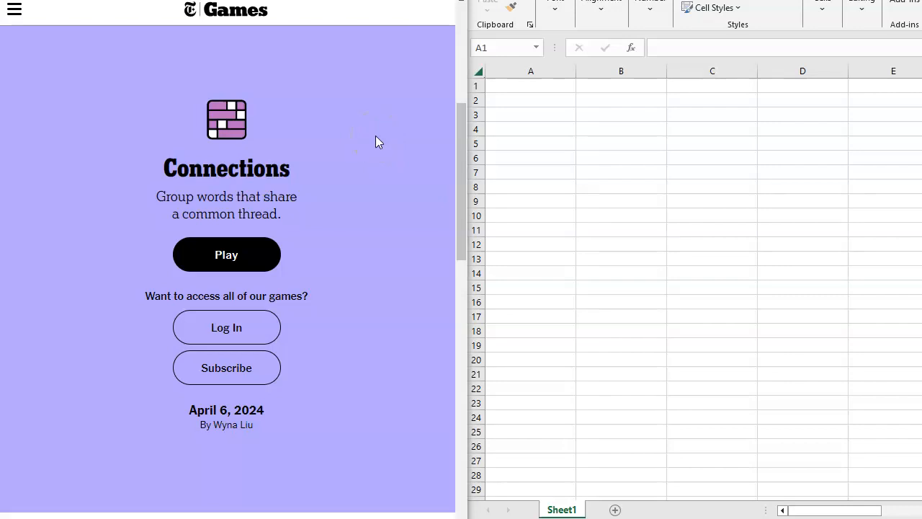
{"action": "mouse_move", "coordinate": [226, 254]}
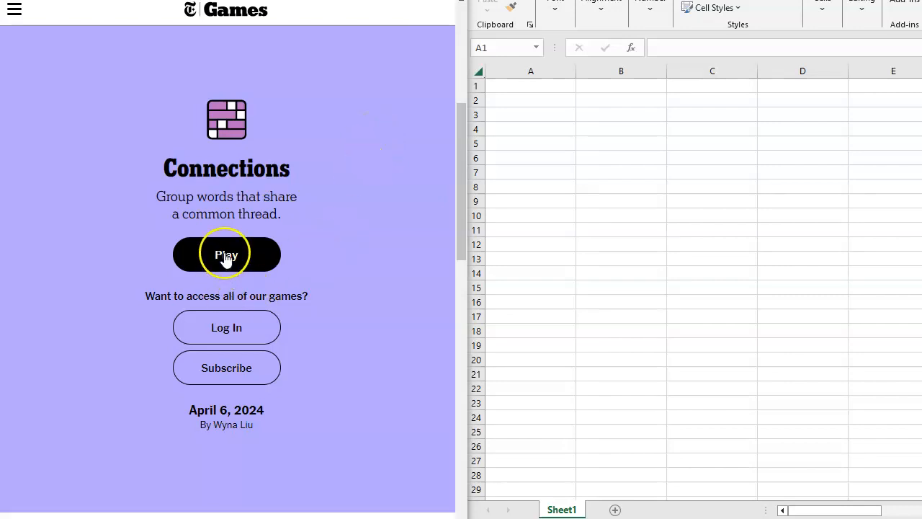
- Start the April 6, 2024 Connections puzzle and dismiss the How to Play dialog
{"action": "left_click", "coordinate": [227, 254]}
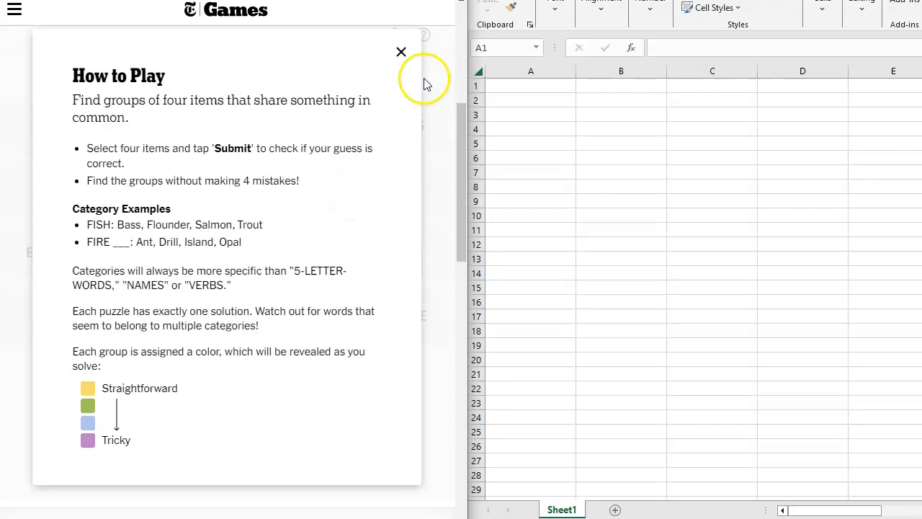
{"action": "left_click", "coordinate": [400, 52]}
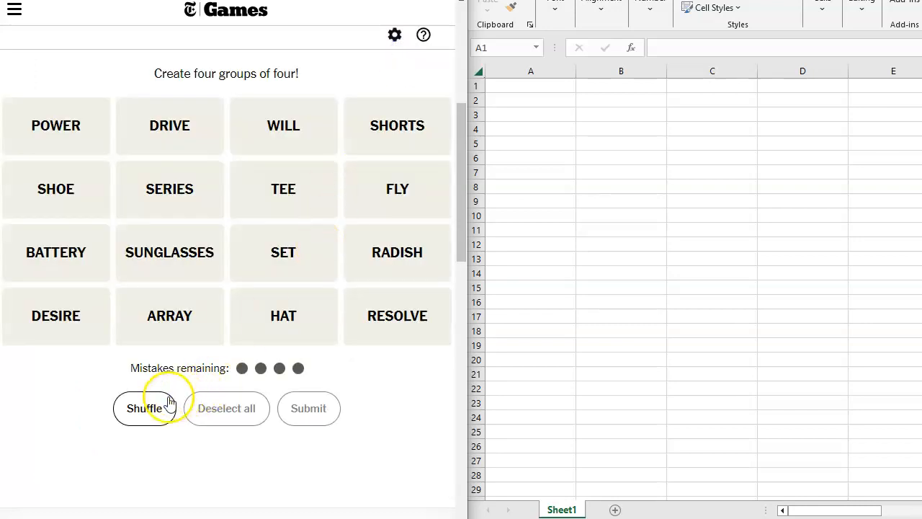
- Shuffle the sixteen word tiles into a new order and study the grid
{"action": "left_click", "coordinate": [144, 408]}
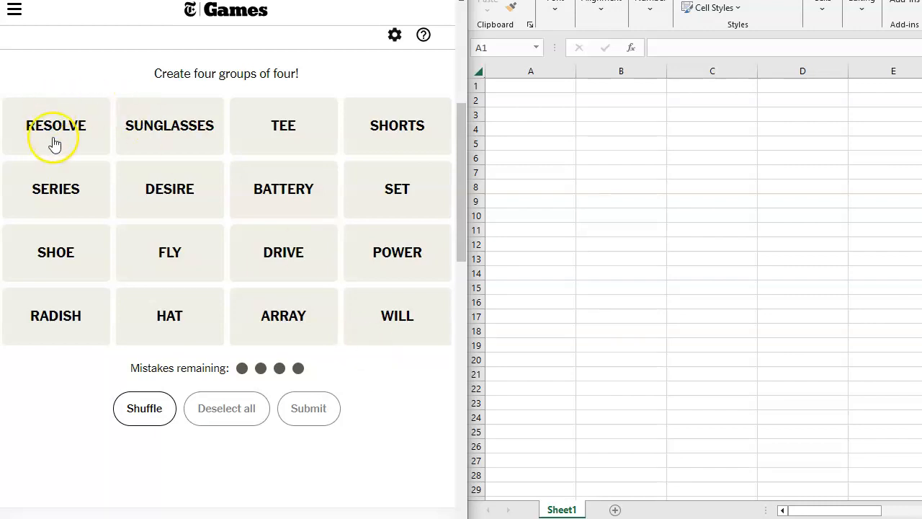
{"action": "mouse_move", "coordinate": [123, 147]}
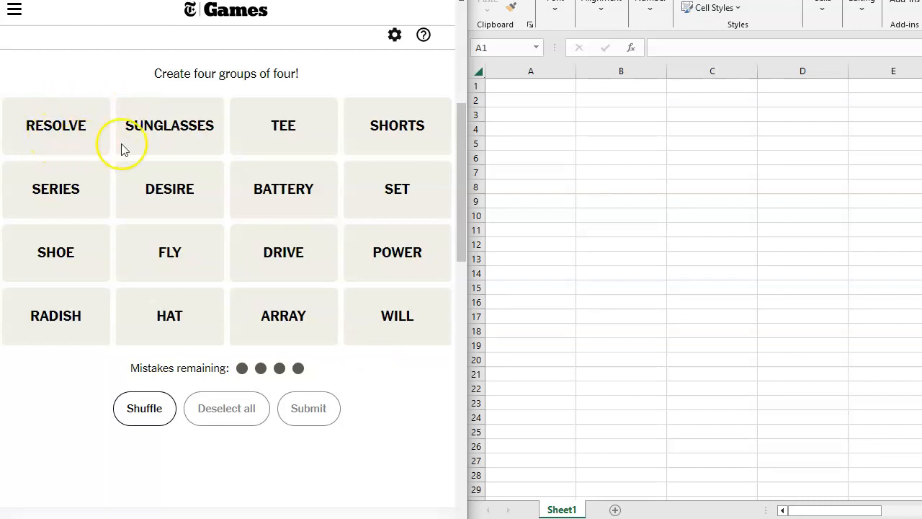
{"action": "mouse_move", "coordinate": [282, 167]}
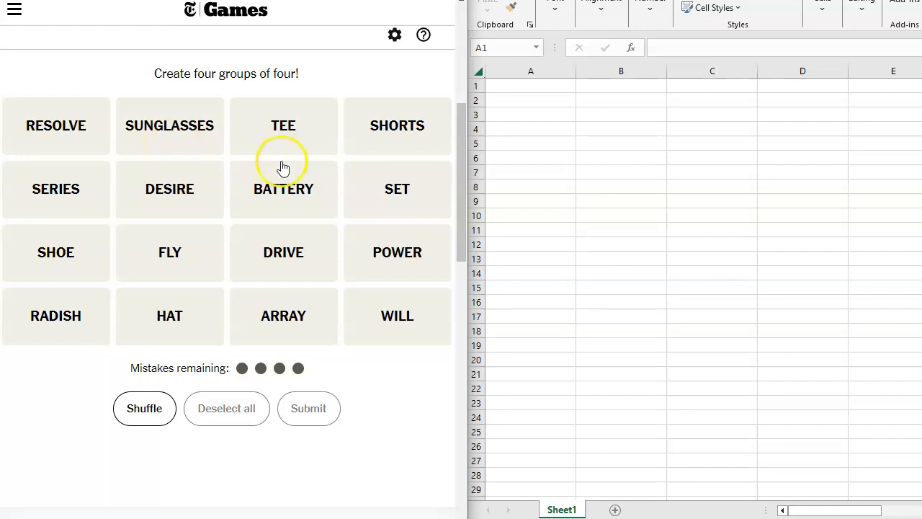
{"action": "mouse_move", "coordinate": [360, 153]}
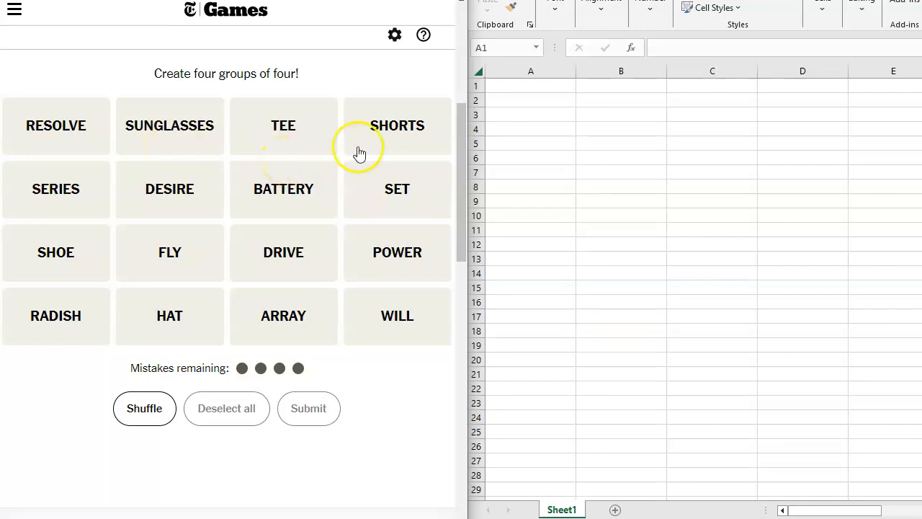
{"action": "mouse_move", "coordinate": [31, 239]}
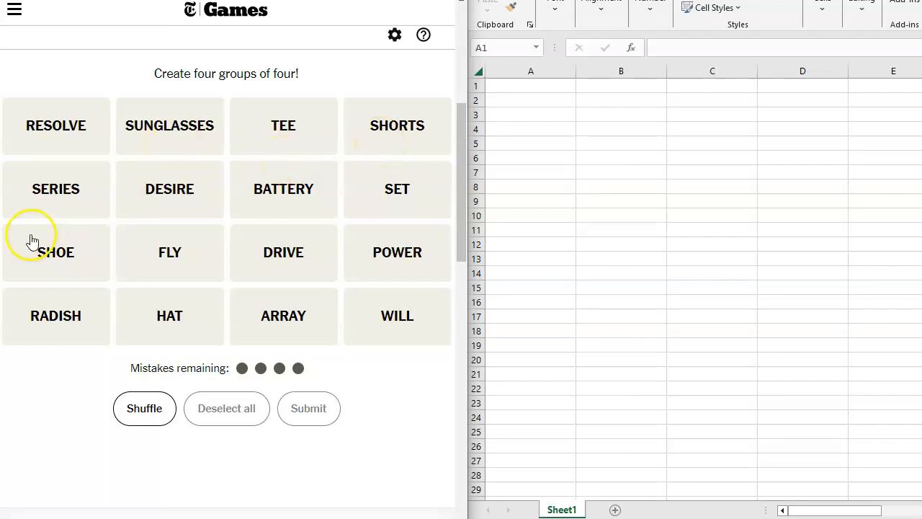
{"action": "mouse_move", "coordinate": [78, 205]}
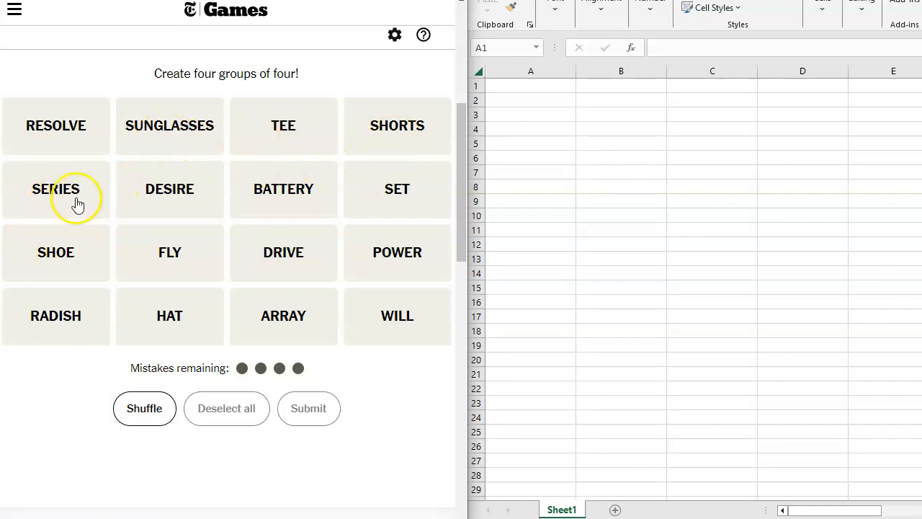
{"action": "mouse_move", "coordinate": [121, 213]}
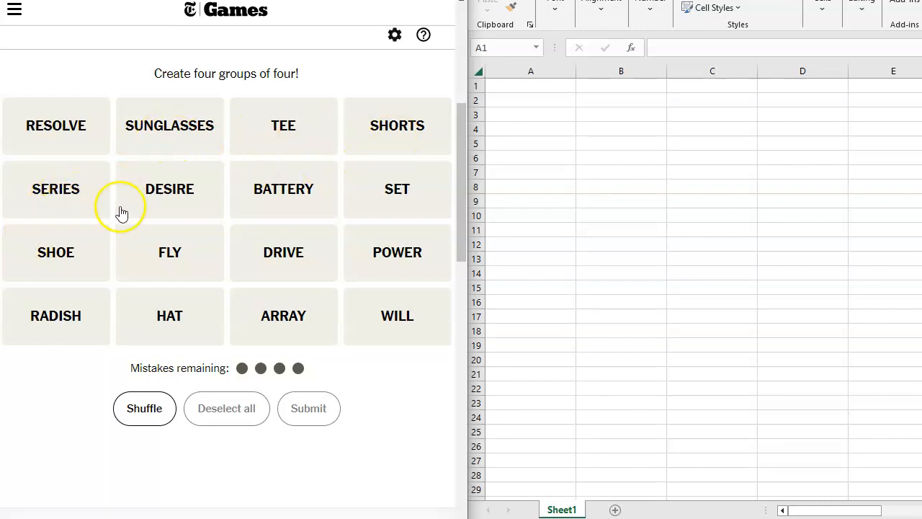
{"action": "mouse_move", "coordinate": [150, 213]}
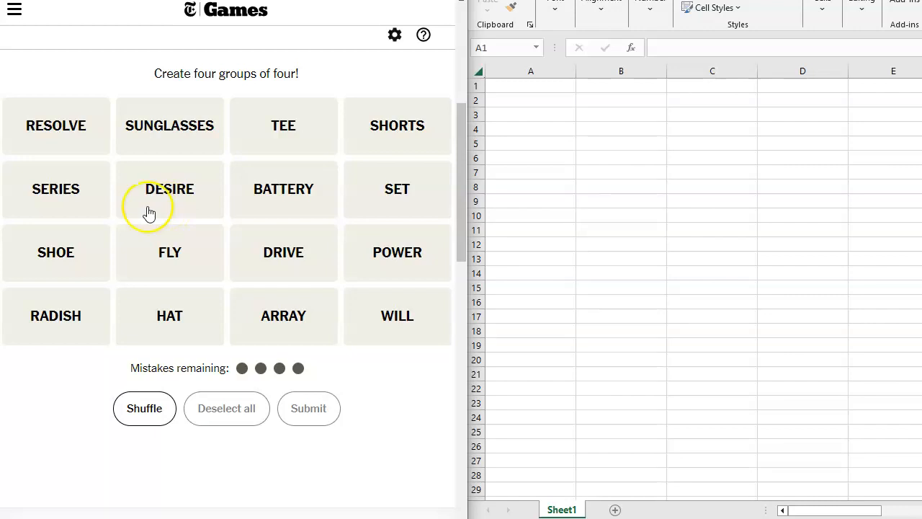
{"action": "mouse_move", "coordinate": [72, 202]}
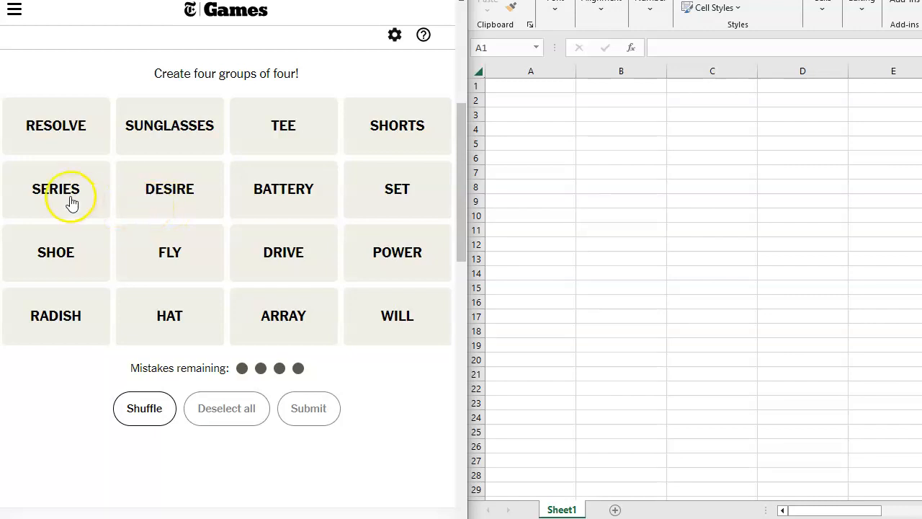
{"action": "mouse_move", "coordinate": [166, 208]}
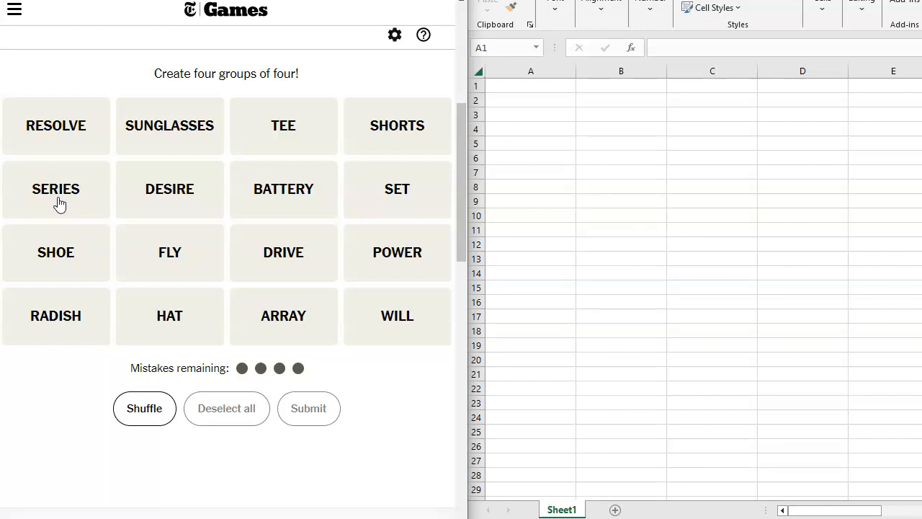
{"action": "mouse_move", "coordinate": [326, 207]}
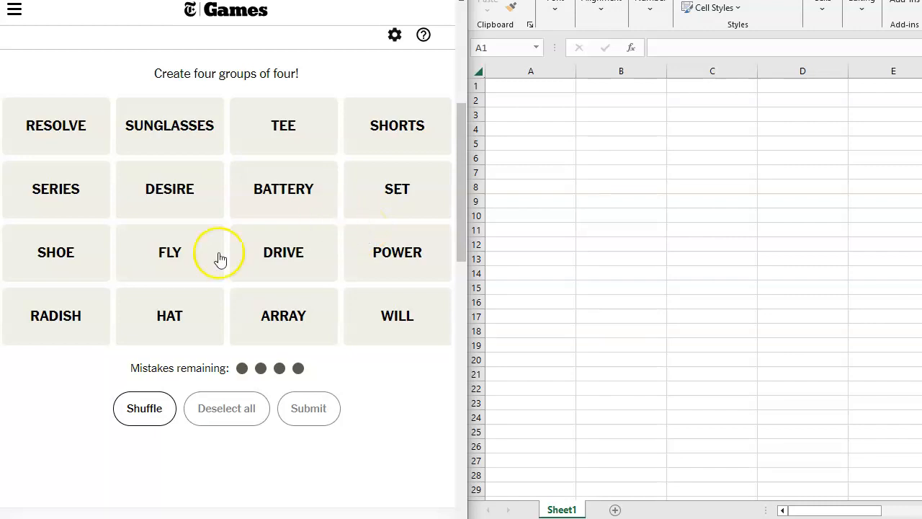
{"action": "mouse_move", "coordinate": [328, 269]}
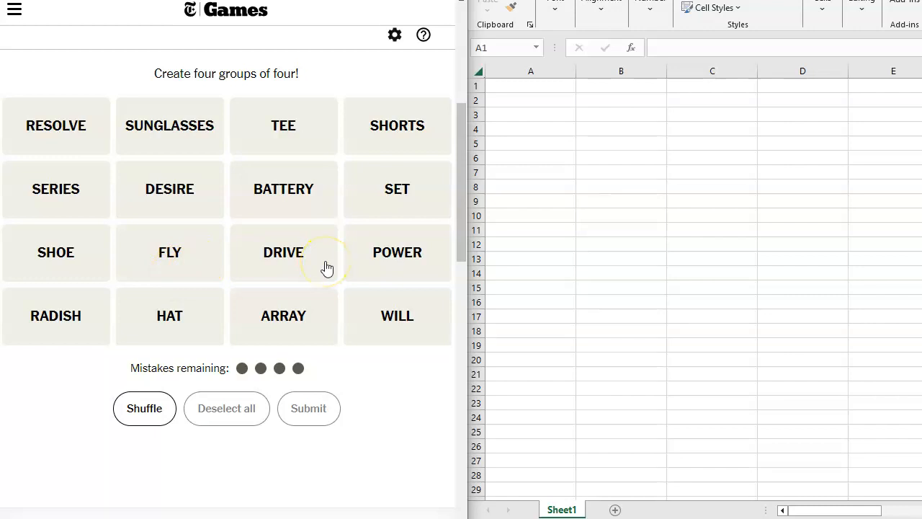
{"action": "mouse_move", "coordinate": [374, 269]}
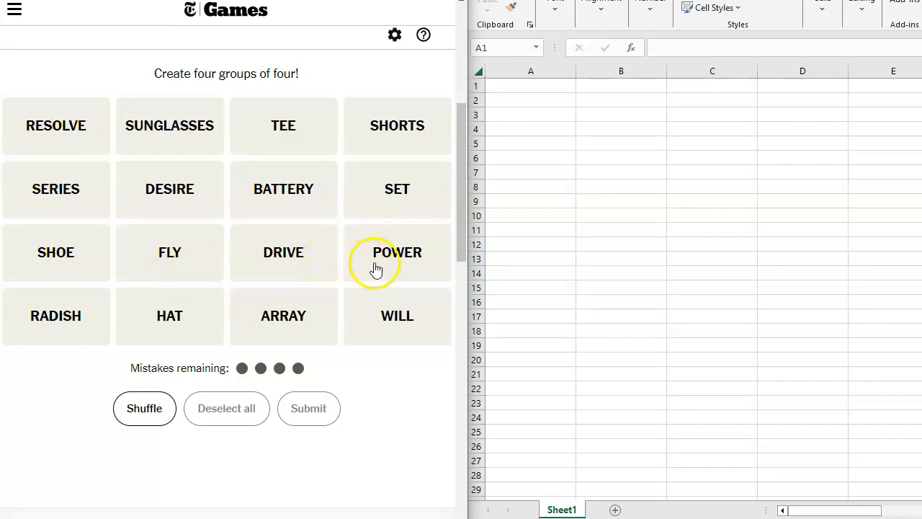
{"action": "mouse_move", "coordinate": [178, 339]}
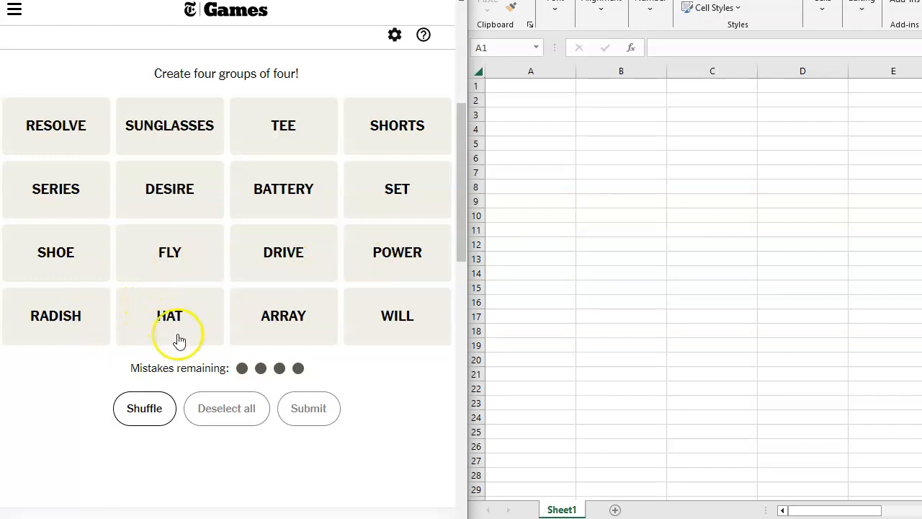
{"action": "mouse_move", "coordinate": [373, 339]}
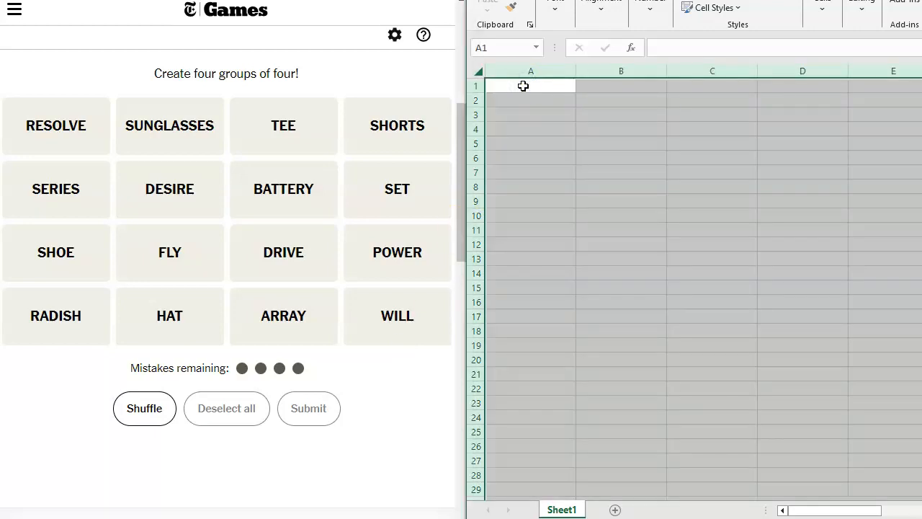
- Enter series, array and power down column A as a first candidate group
{"action": "type", "text": "series"}
{"action": "left_click", "coordinate": [530, 99]}
{"action": "type", "text": "arr"}
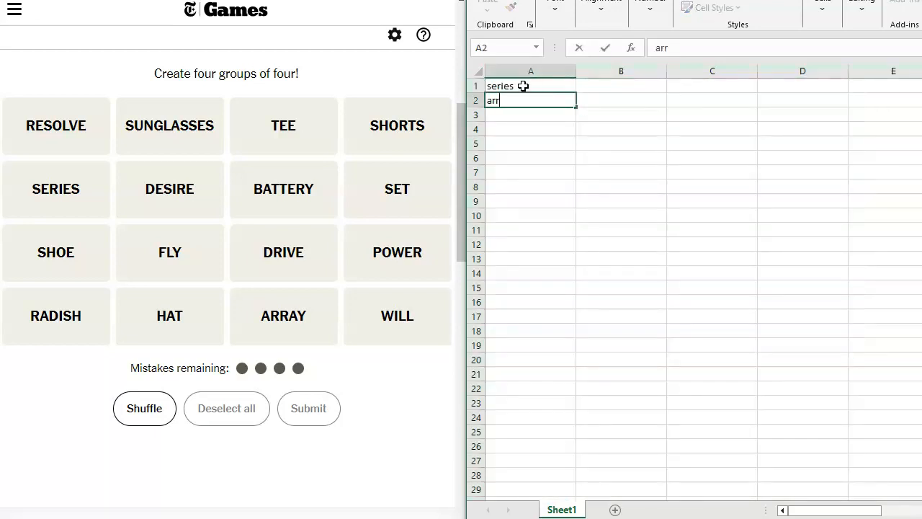
{"action": "type", "text": "ay"}
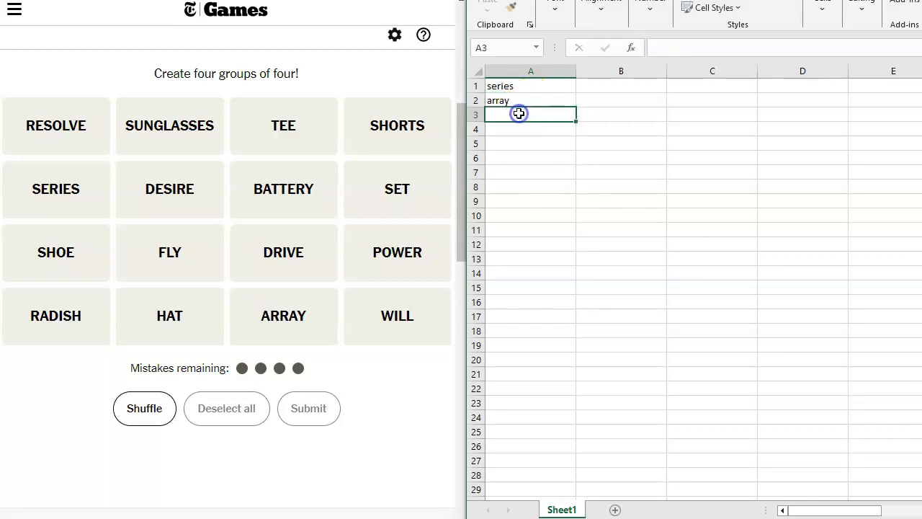
{"action": "type", "text": "powe"}
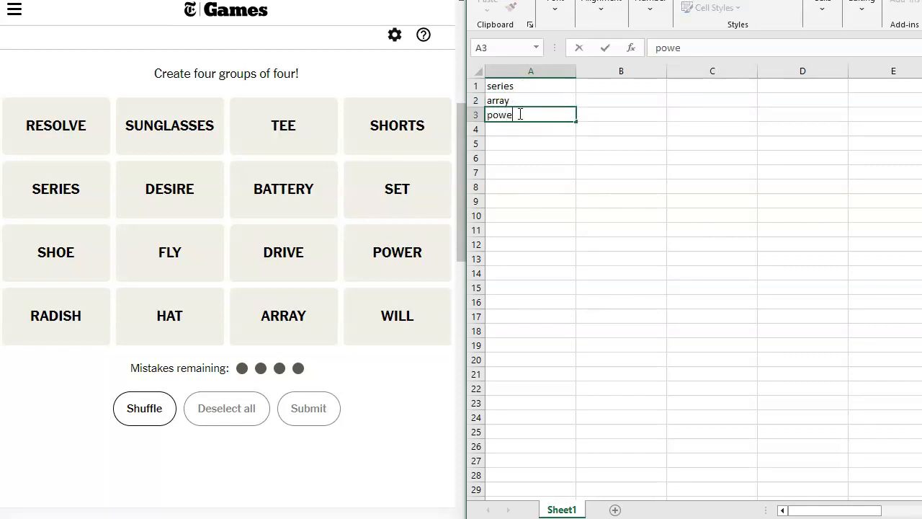
{"action": "type", "text": "r"}
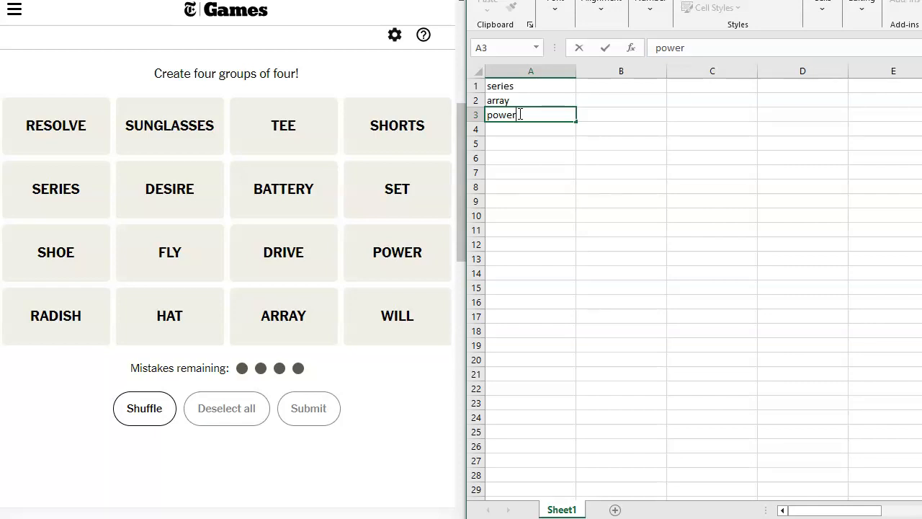
{"action": "mouse_move", "coordinate": [608, 90]}
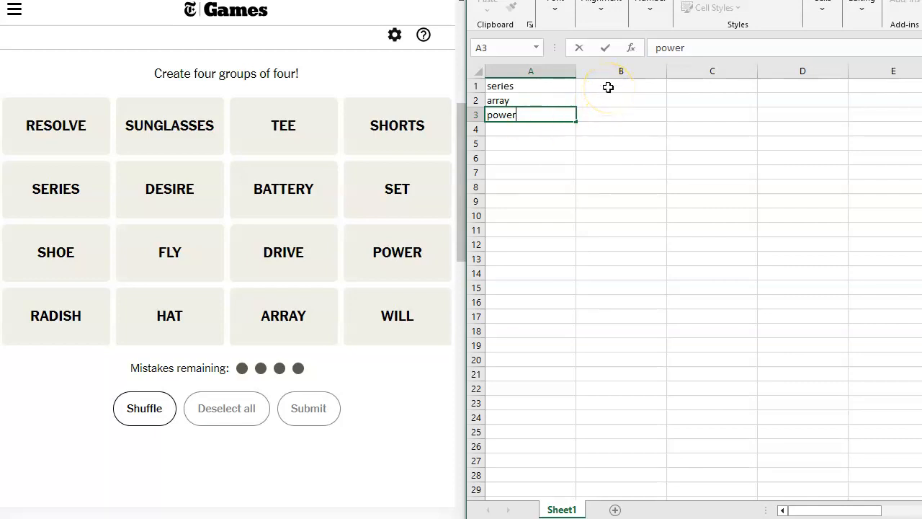
- Enter drive, desire and will under resolve in column B as a second group
{"action": "left_click", "coordinate": [621, 86]}
{"action": "type", "text": "resolve"}
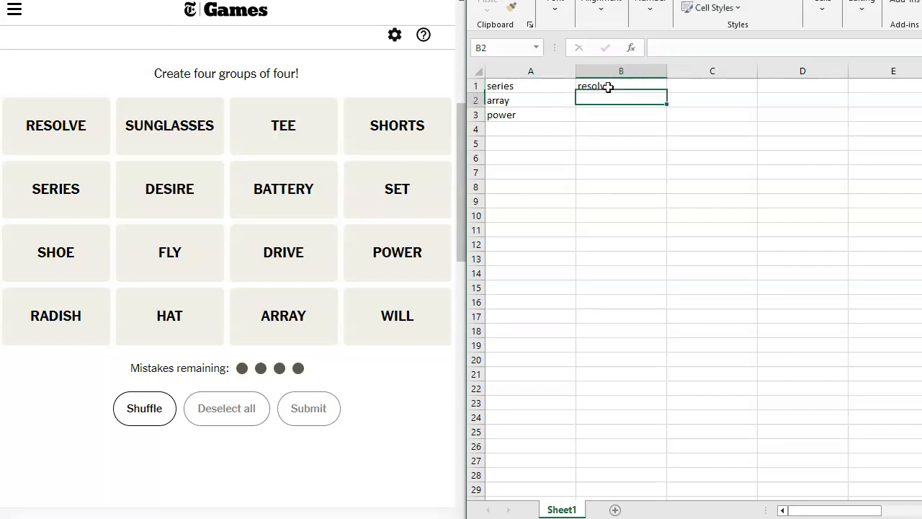
{"action": "type", "text": "drive"}
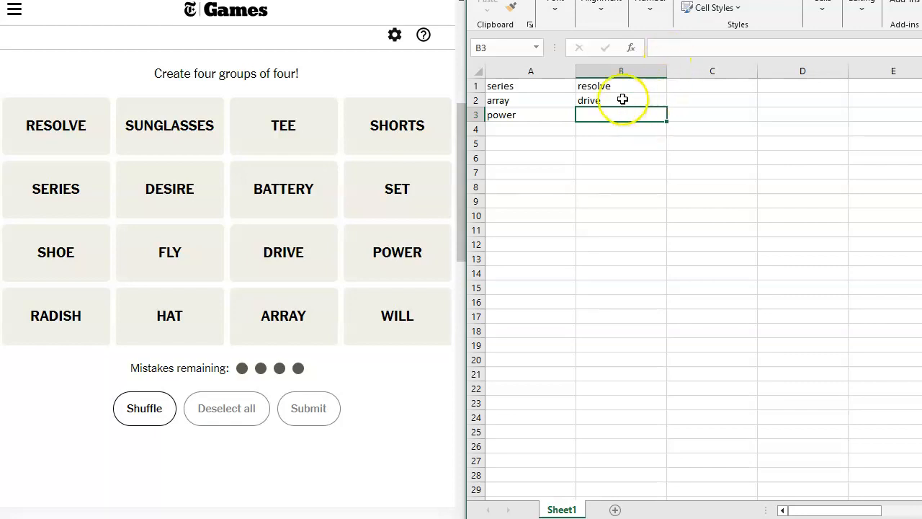
{"action": "mouse_move", "coordinate": [616, 130]}
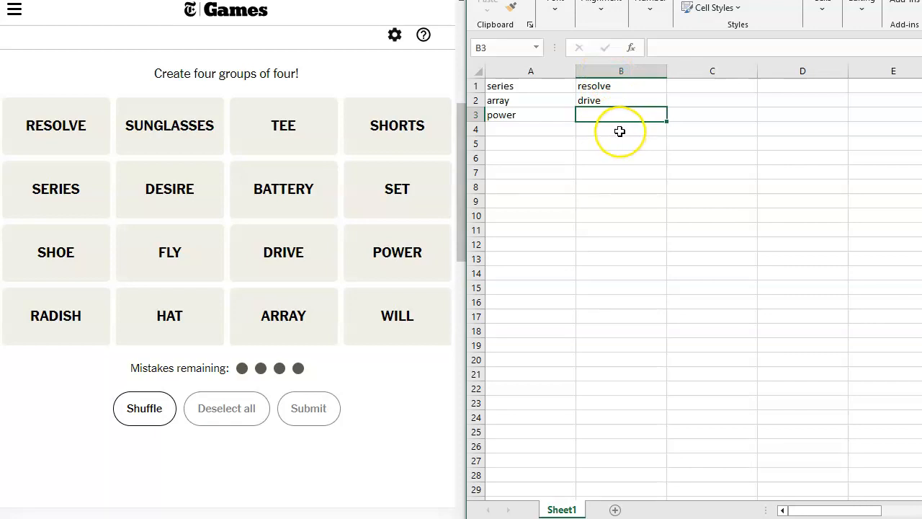
{"action": "mouse_move", "coordinate": [628, 124]}
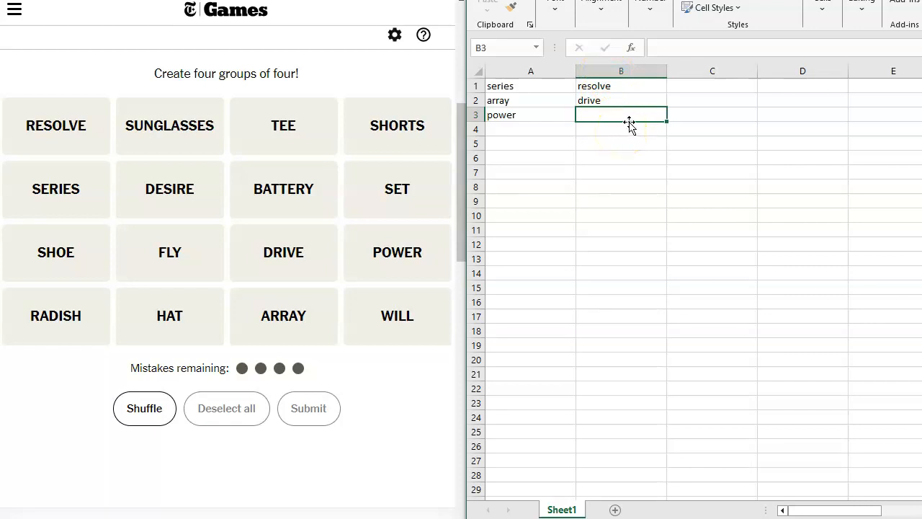
{"action": "mouse_move", "coordinate": [634, 95]}
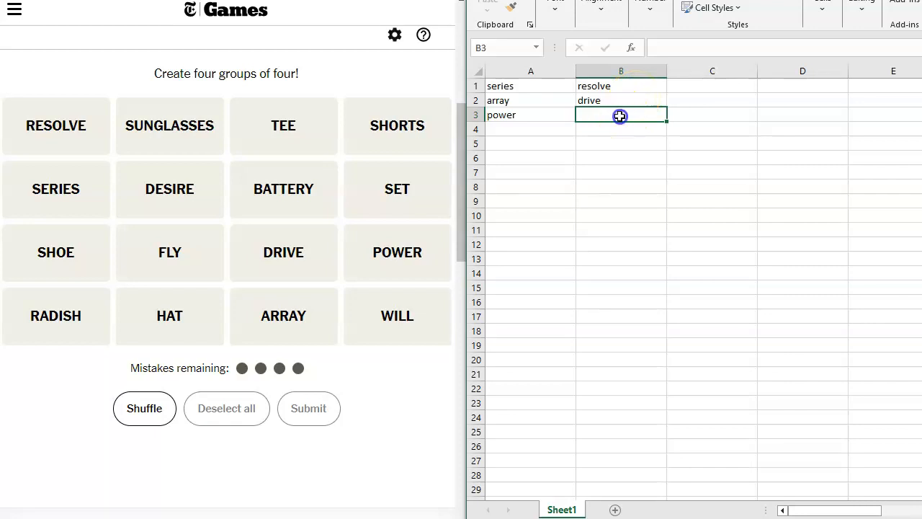
{"action": "type", "text": "desi"}
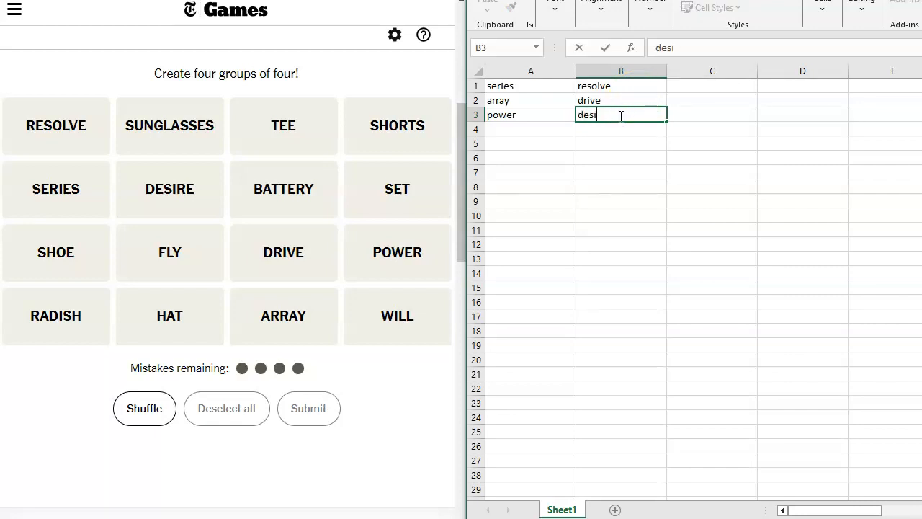
{"action": "type", "text": "re"}
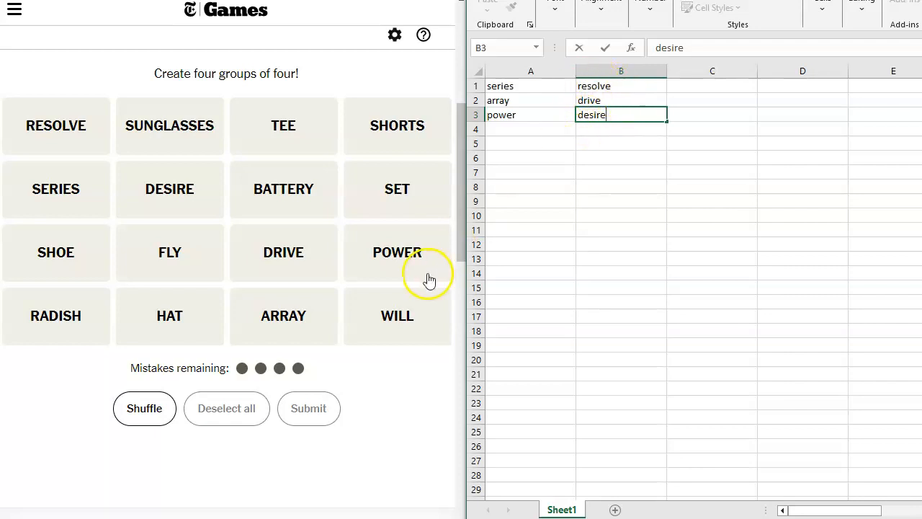
{"action": "mouse_move", "coordinate": [426, 275]}
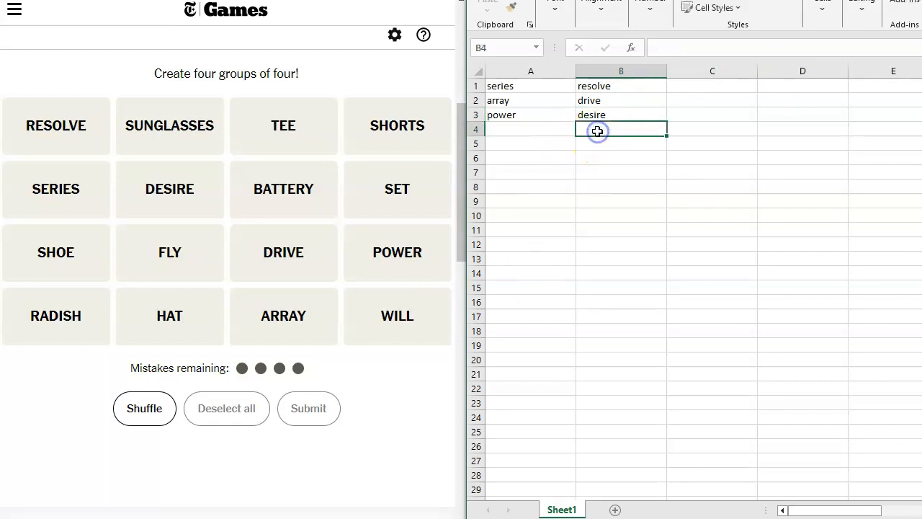
{"action": "type", "text": "will"}
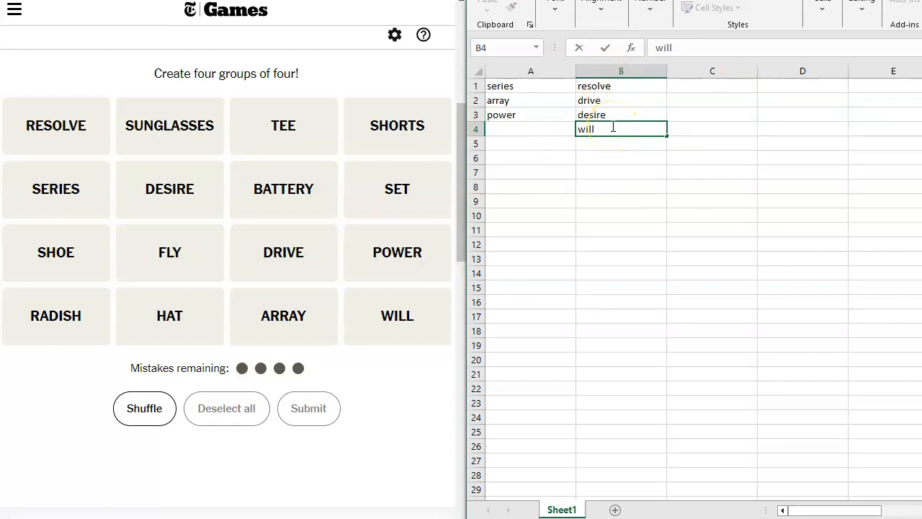
{"action": "mouse_move", "coordinate": [695, 86]}
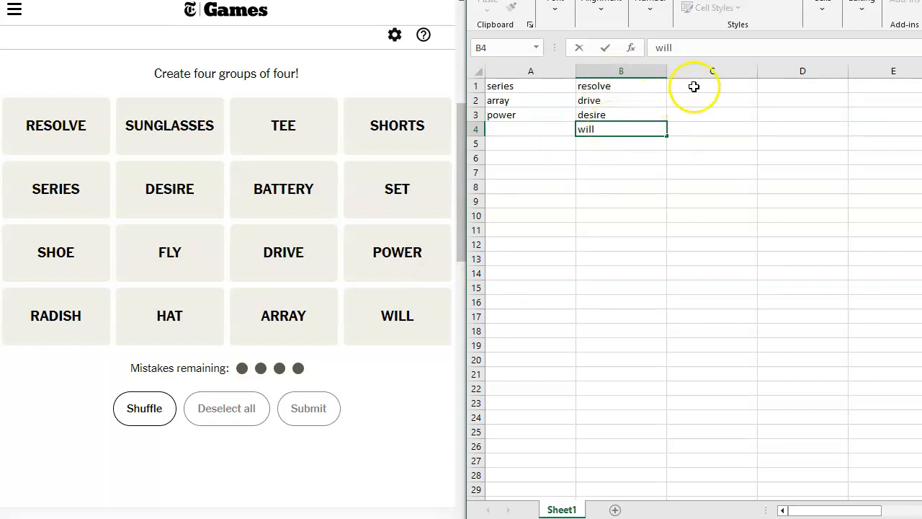
- Enter shorts, shoe, hat and sunglasses down column C, then start column D with tee
{"action": "left_click", "coordinate": [712, 86]}
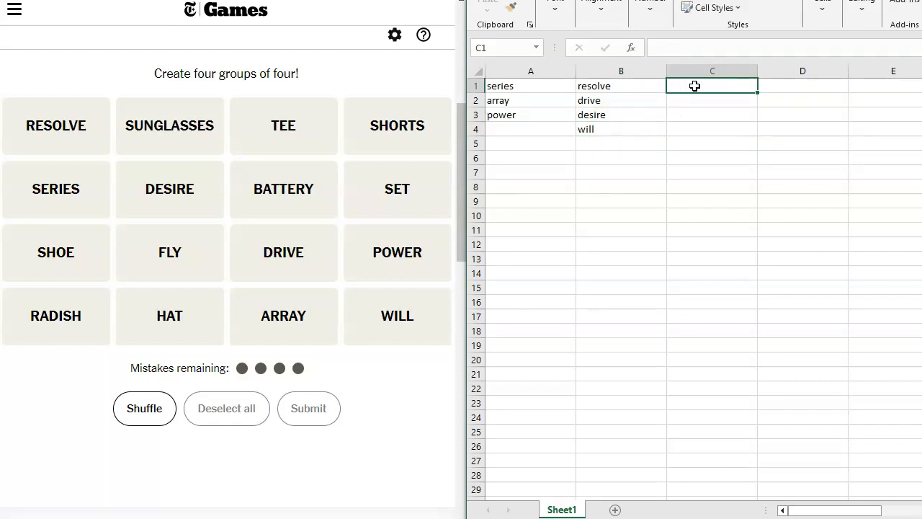
{"action": "type", "text": "tee"}
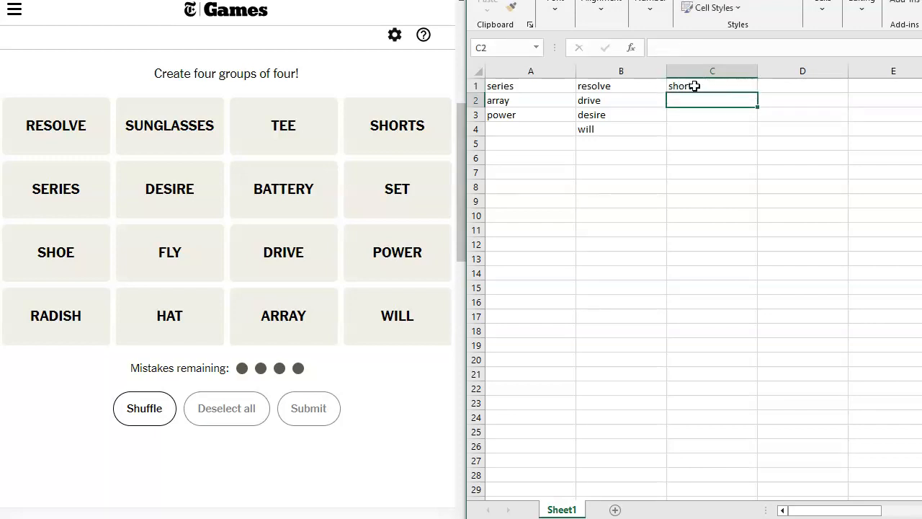
{"action": "type", "text": "shoe"}
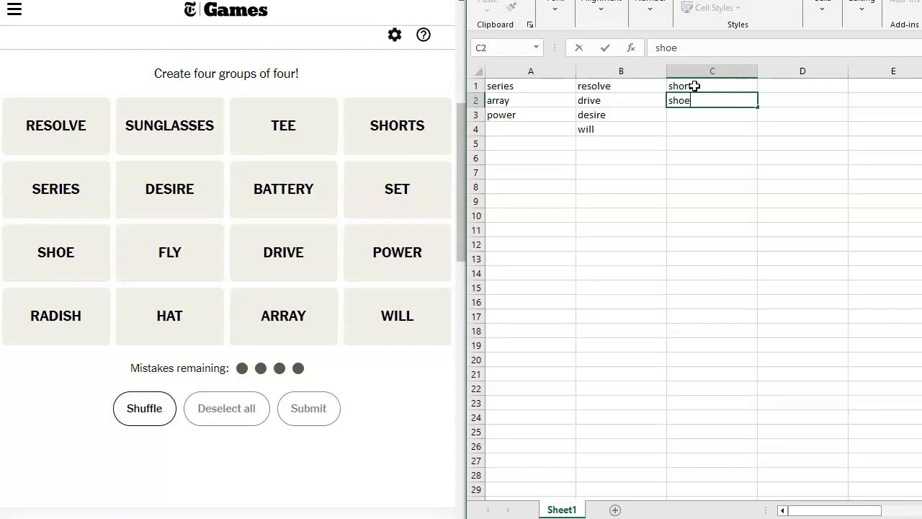
{"action": "key", "text": "Return"}
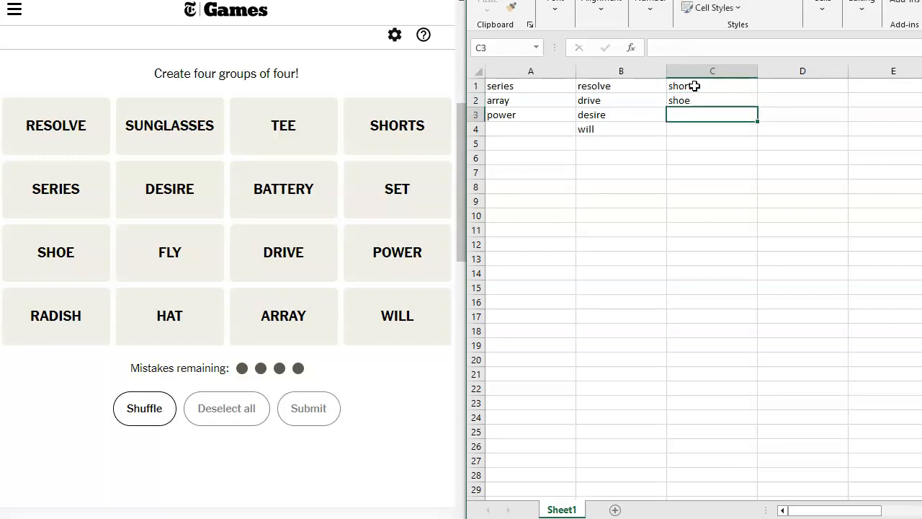
{"action": "type", "text": "hat"}
{"action": "left_click", "coordinate": [712, 129]}
{"action": "type", "text": "s"}
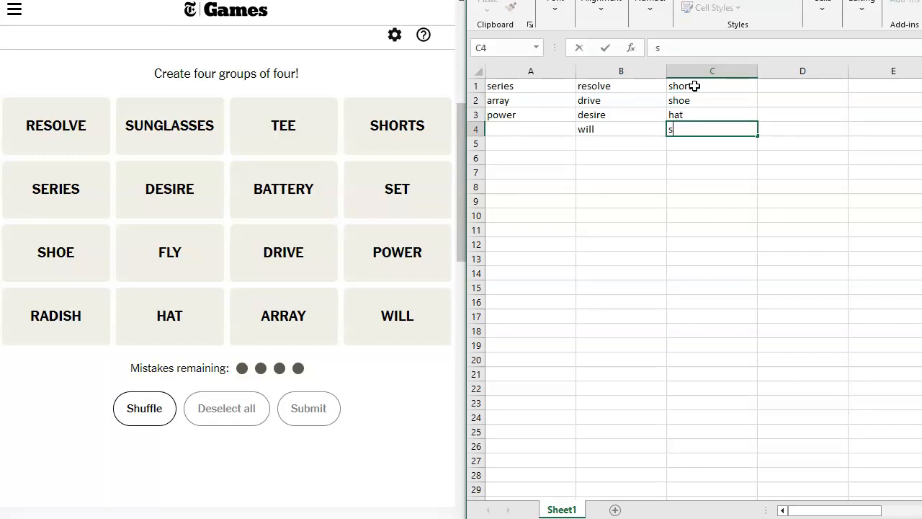
{"action": "type", "text": "unglasses"}
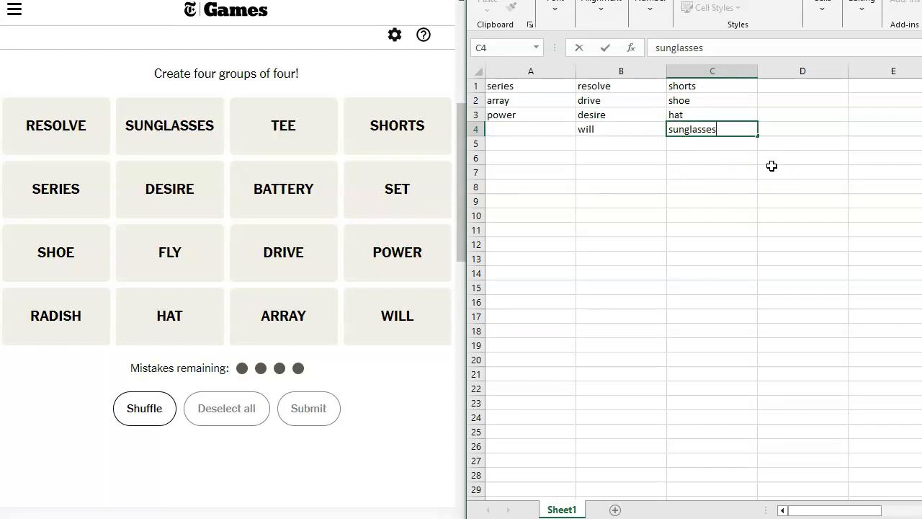
{"action": "mouse_move", "coordinate": [527, 92]}
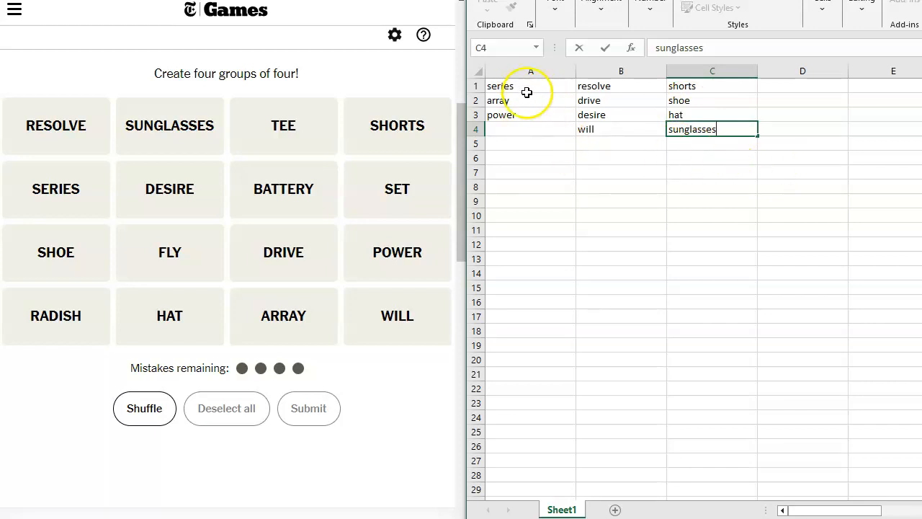
{"action": "left_click", "coordinate": [802, 86]}
{"action": "type", "text": "tee"}
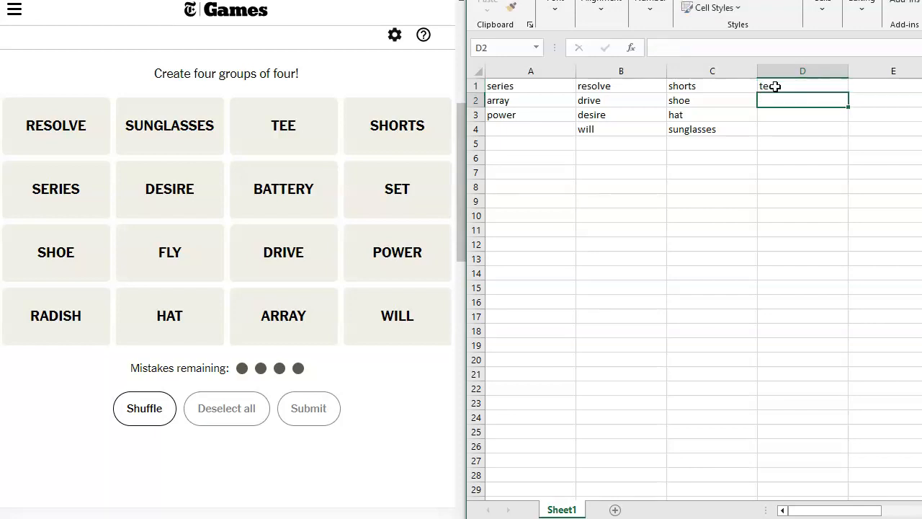
- Complete column D as tee, battery, fly, radish and add set under power in column A
{"action": "type", "text": "battery"}
{"action": "left_click", "coordinate": [530, 128]}
{"action": "type", "text": "set"}
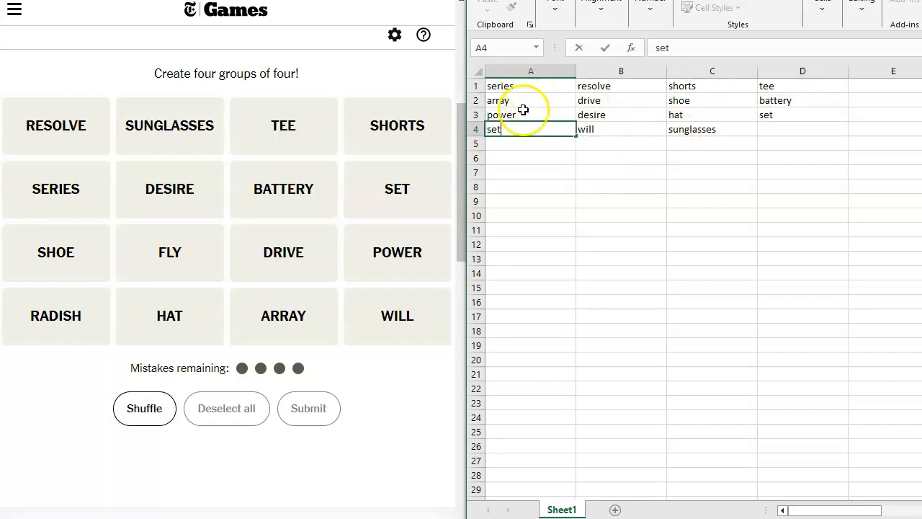
{"action": "left_click", "coordinate": [801, 115]}
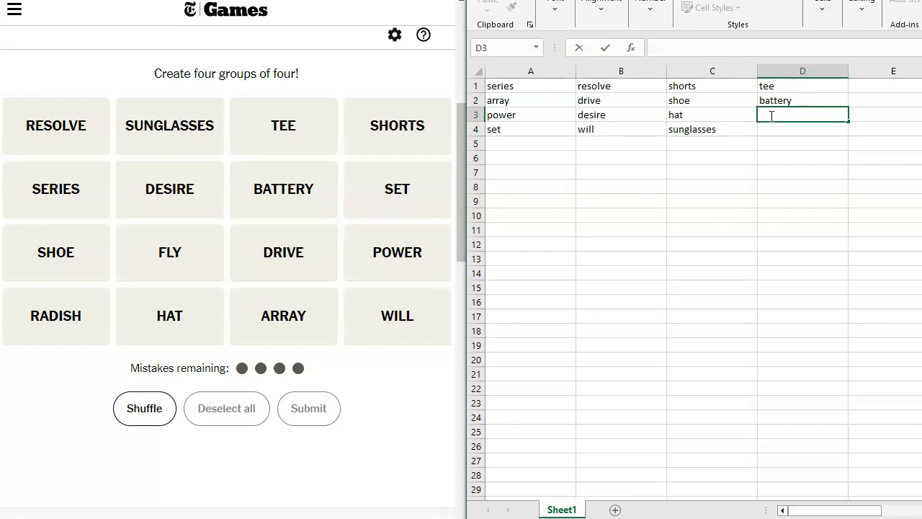
{"action": "type", "text": "fly"}
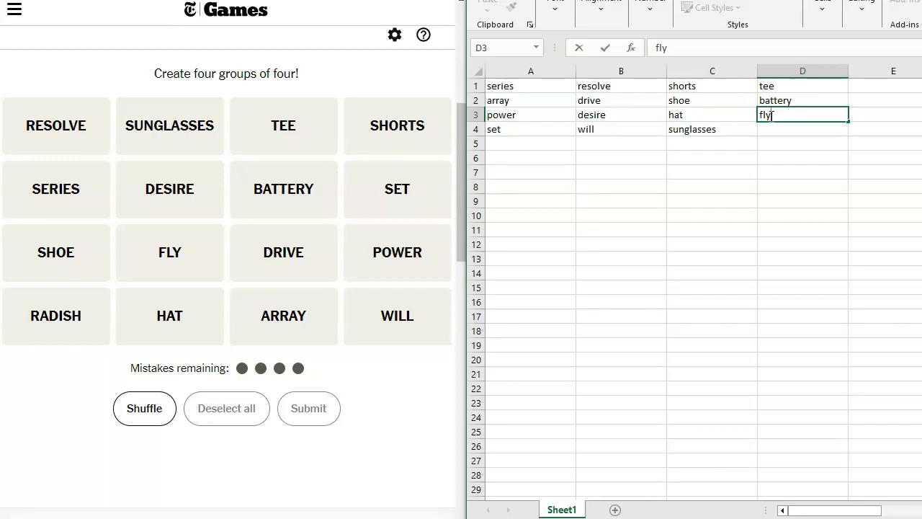
{"action": "key", "text": "Return"}
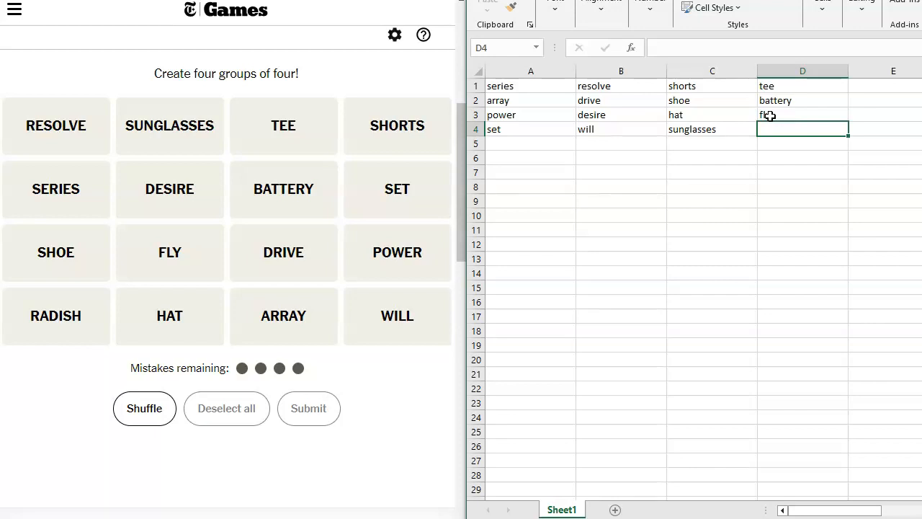
{"action": "type", "text": "radis"}
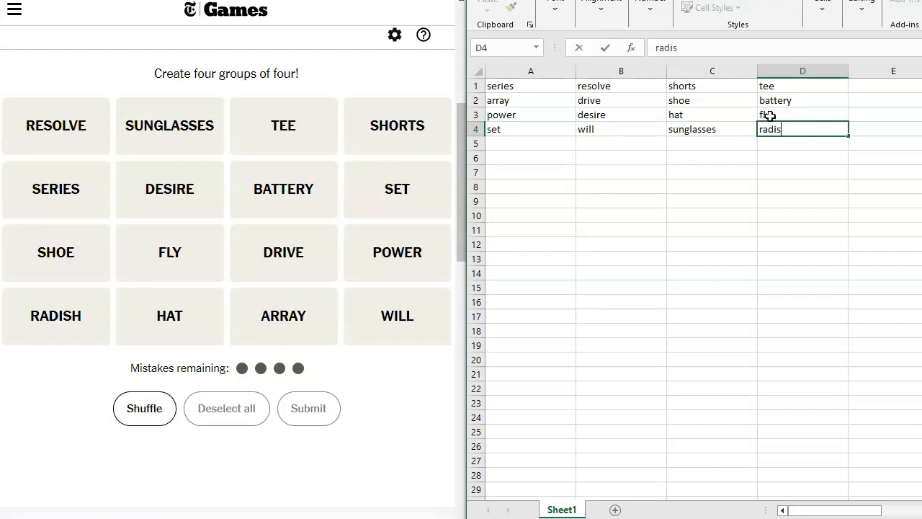
{"action": "type", "text": "h"}
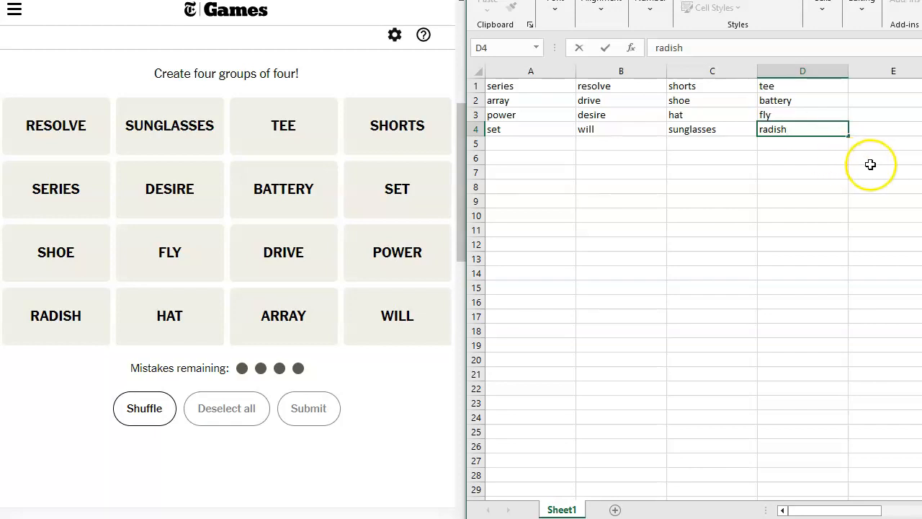
{"action": "mouse_move", "coordinate": [827, 178]}
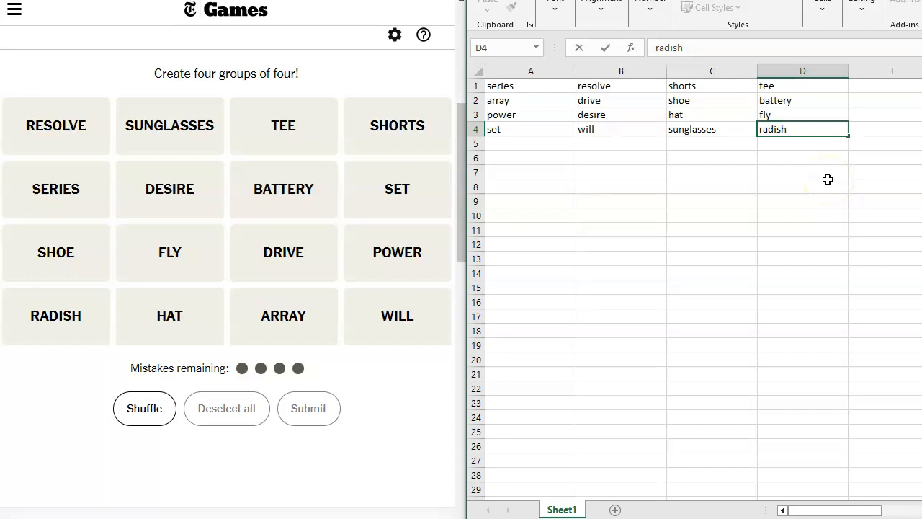
{"action": "left_click", "coordinate": [802, 186]}
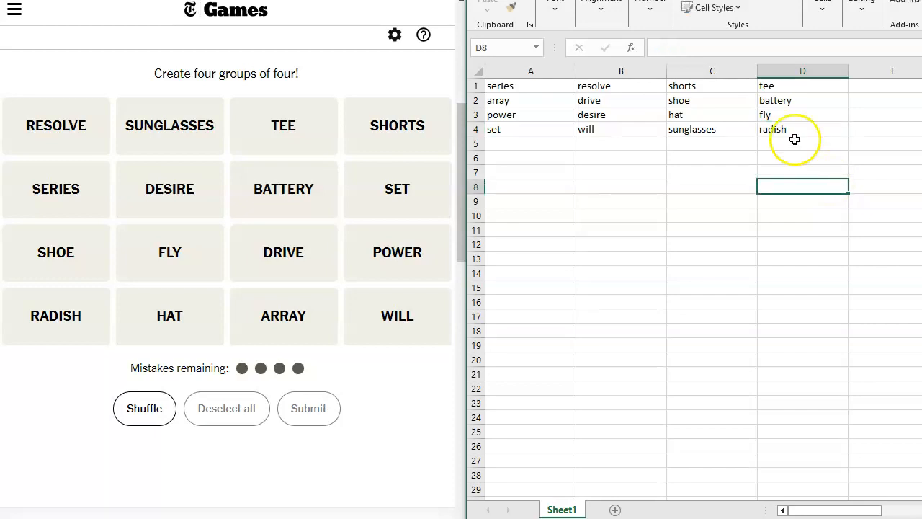
{"action": "mouse_move", "coordinate": [783, 87]}
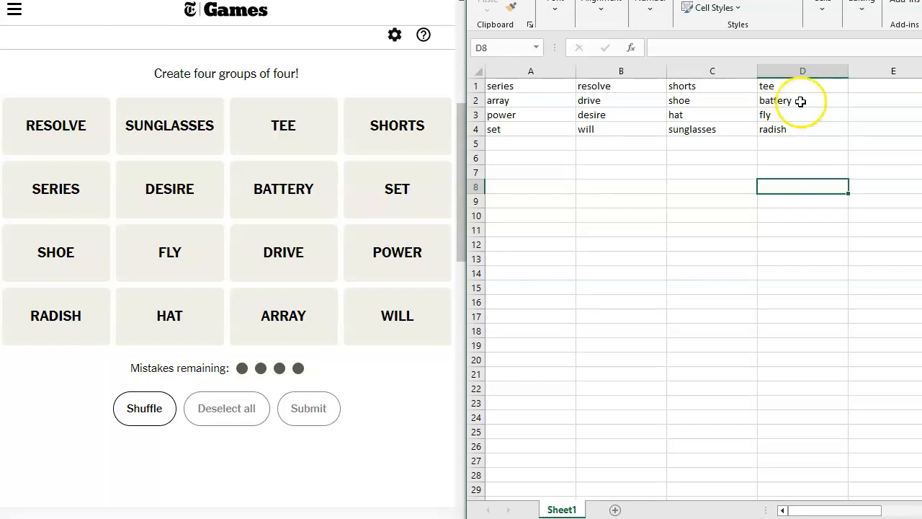
{"action": "mouse_move", "coordinate": [842, 124]}
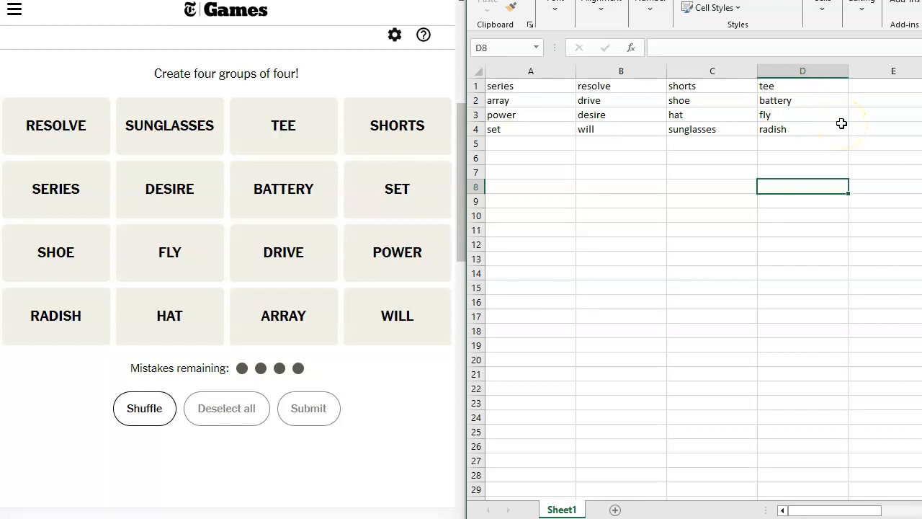
{"action": "mouse_move", "coordinate": [817, 89]}
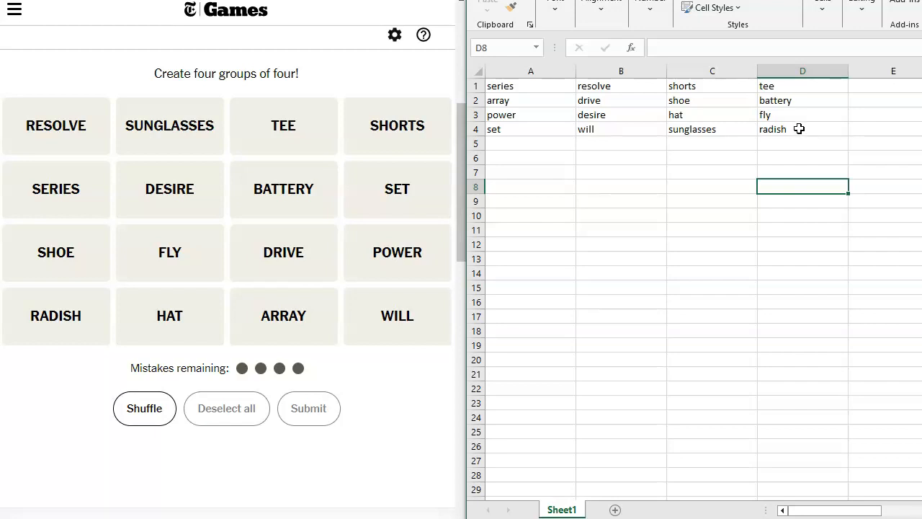
{"action": "mouse_move", "coordinate": [825, 105]}
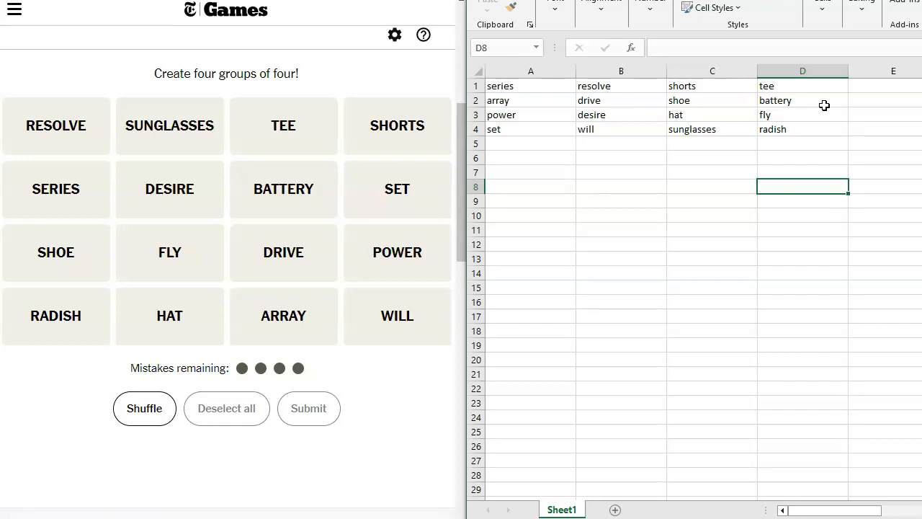
{"action": "mouse_move", "coordinate": [691, 157]}
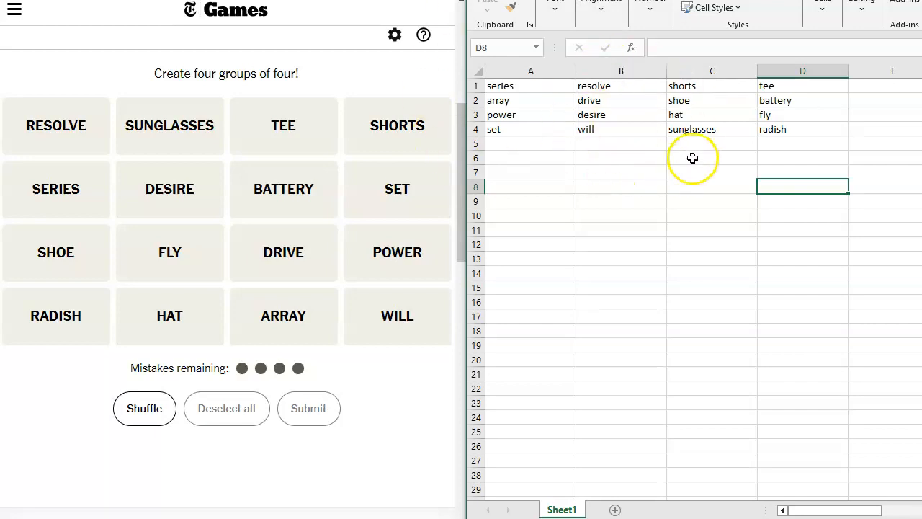
{"action": "mouse_move", "coordinate": [775, 147]}
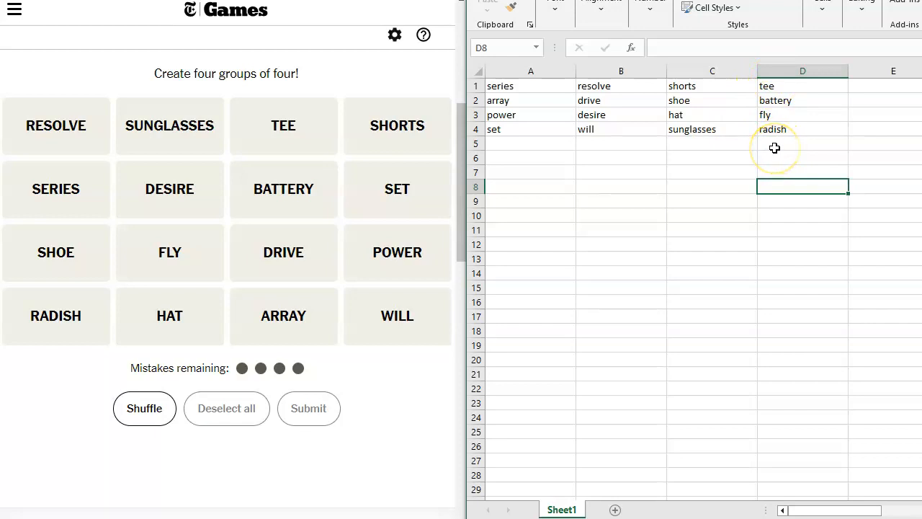
{"action": "mouse_move", "coordinate": [744, 157]}
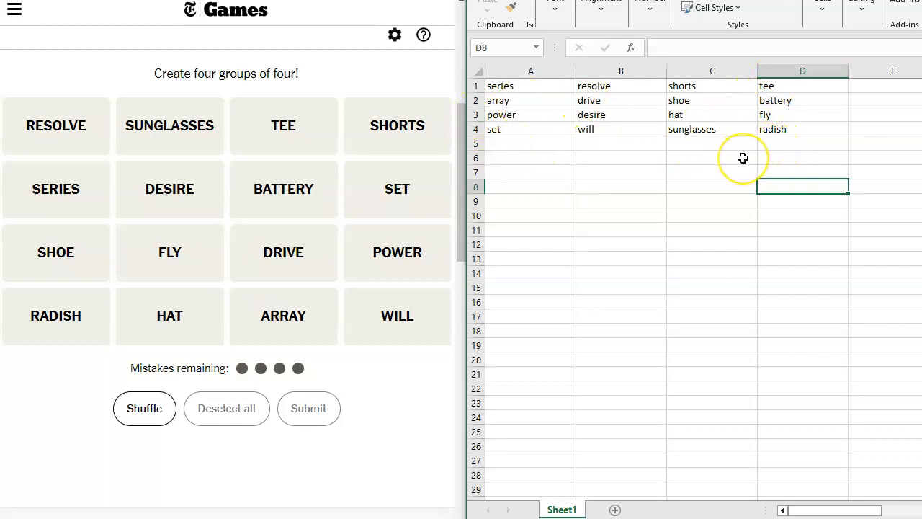
{"action": "mouse_move", "coordinate": [128, 208]}
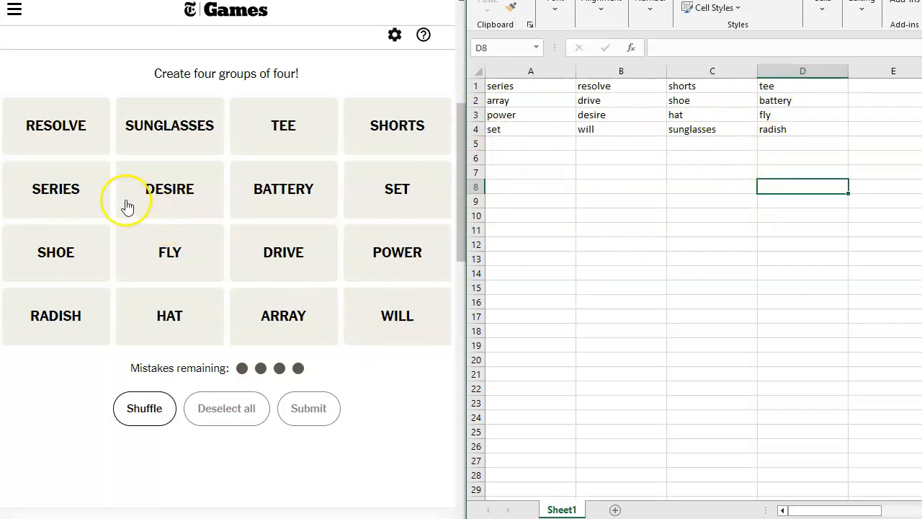
{"action": "mouse_move", "coordinate": [55, 189]}
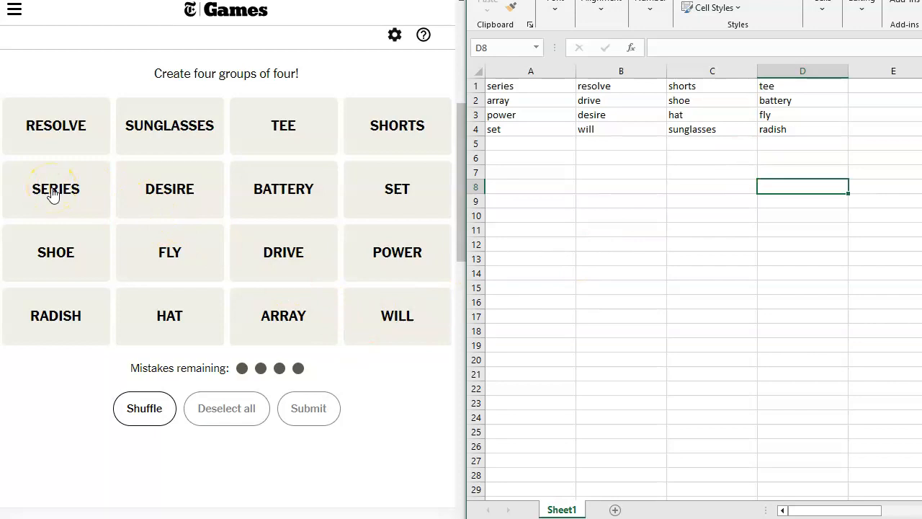
- Guess SERIES, ARRAY, SET and POWER, which comes back one away
{"action": "left_click", "coordinate": [55, 189]}
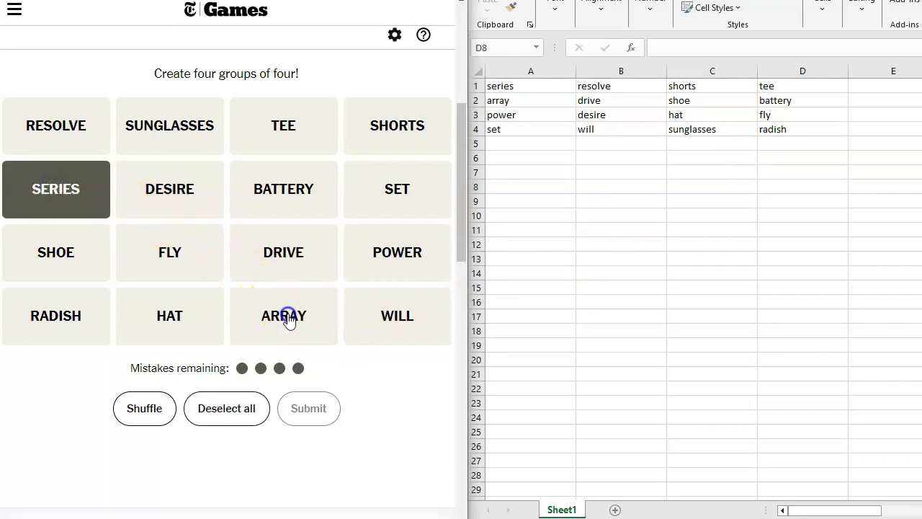
{"action": "left_click", "coordinate": [283, 316]}
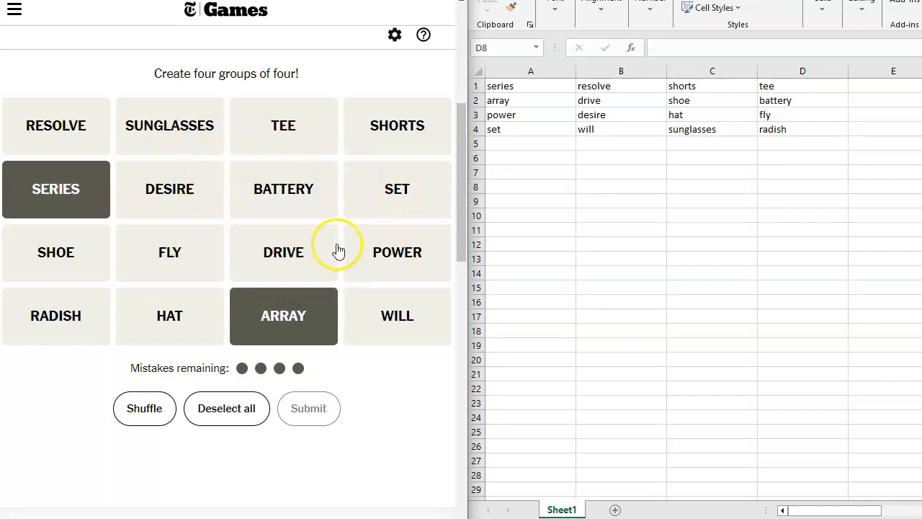
{"action": "left_click", "coordinate": [398, 251]}
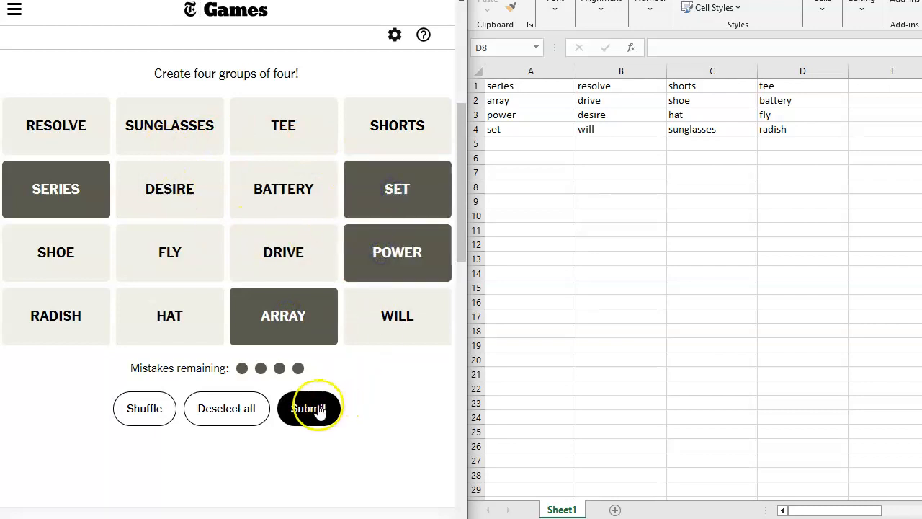
{"action": "left_click", "coordinate": [308, 408]}
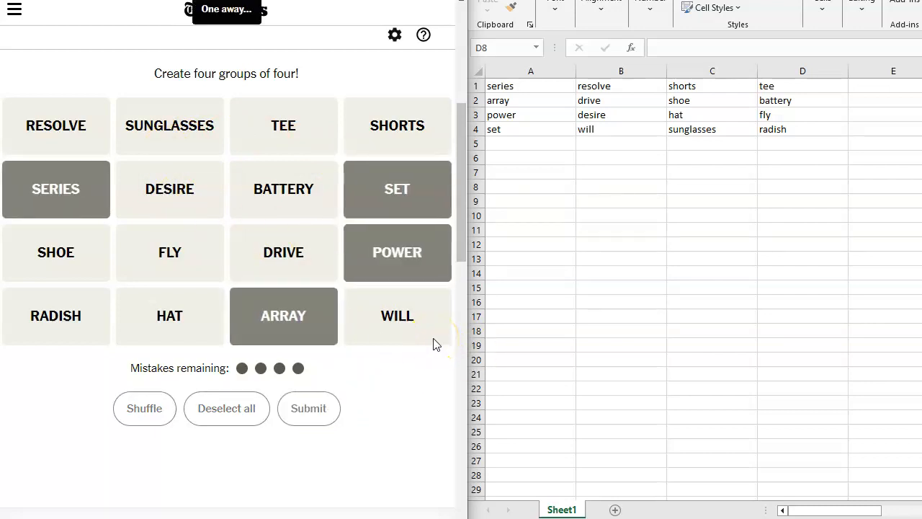
{"action": "left_click", "coordinate": [308, 408]}
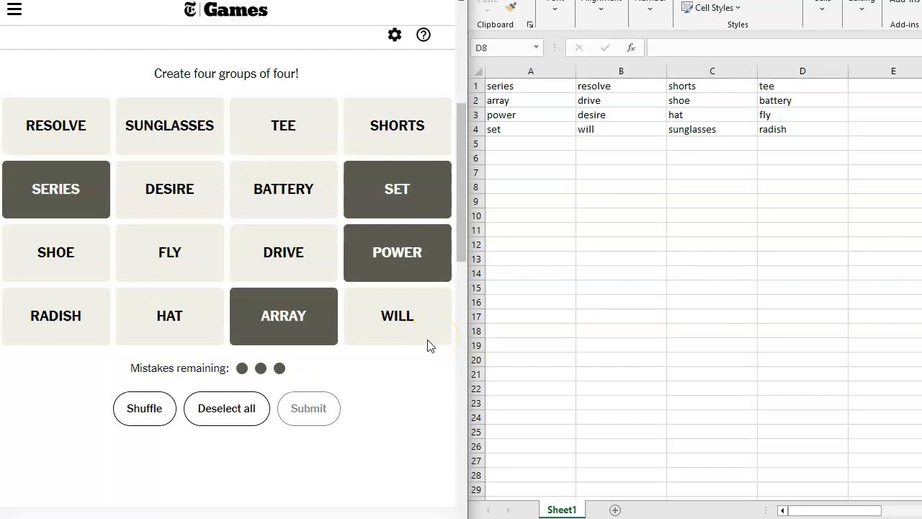
{"action": "mouse_move", "coordinate": [427, 347]}
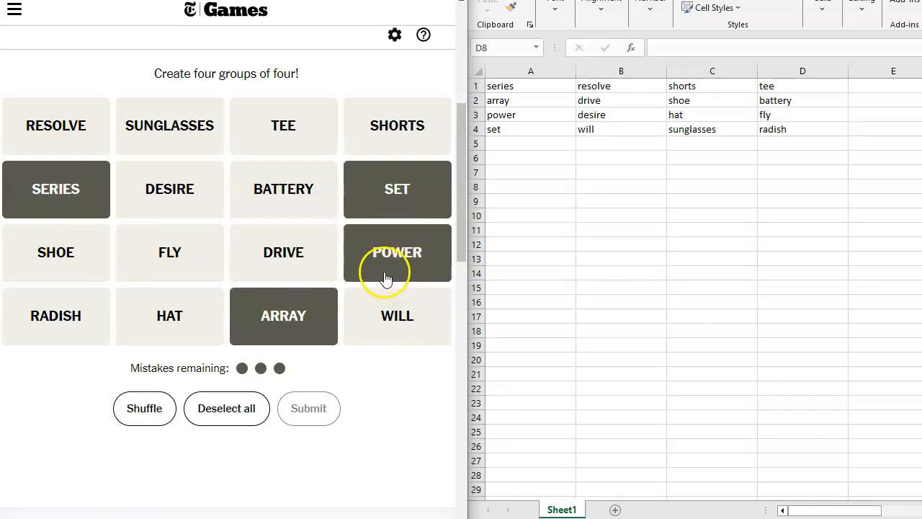
- Clear the selected tiles after the one-away miss
{"action": "left_click", "coordinate": [398, 253]}
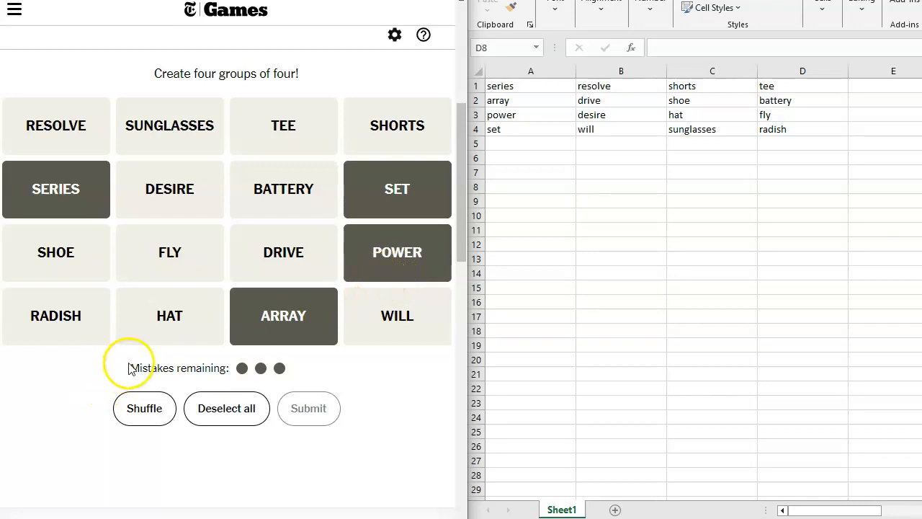
{"action": "left_click", "coordinate": [226, 410]}
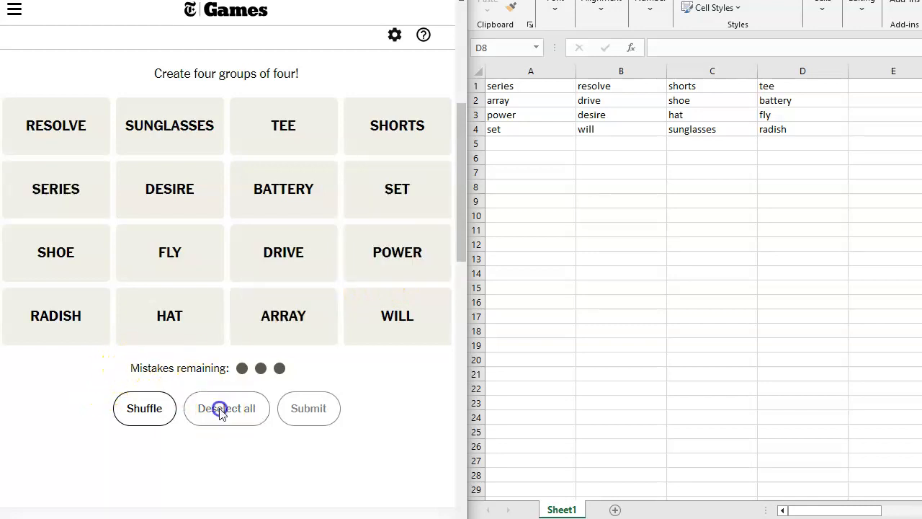
{"action": "mouse_move", "coordinate": [274, 228]}
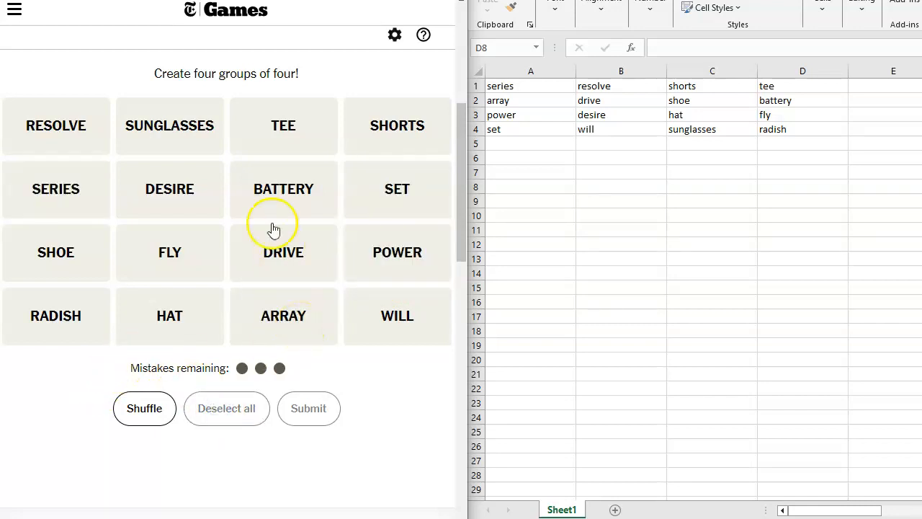
- Guess RESOLVE, DESIRE, DRIVE and WILL, solving the Intrinsic Motivators group
{"action": "left_click", "coordinate": [55, 125]}
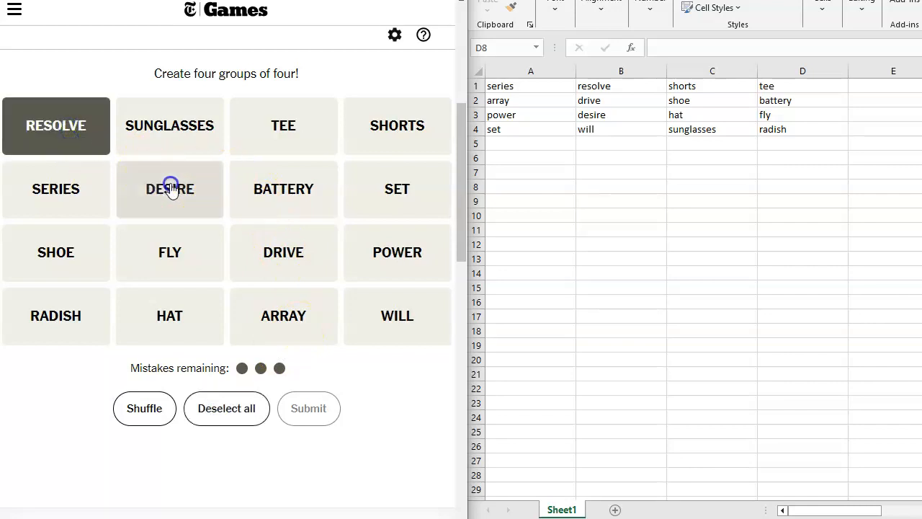
{"action": "left_click", "coordinate": [170, 189]}
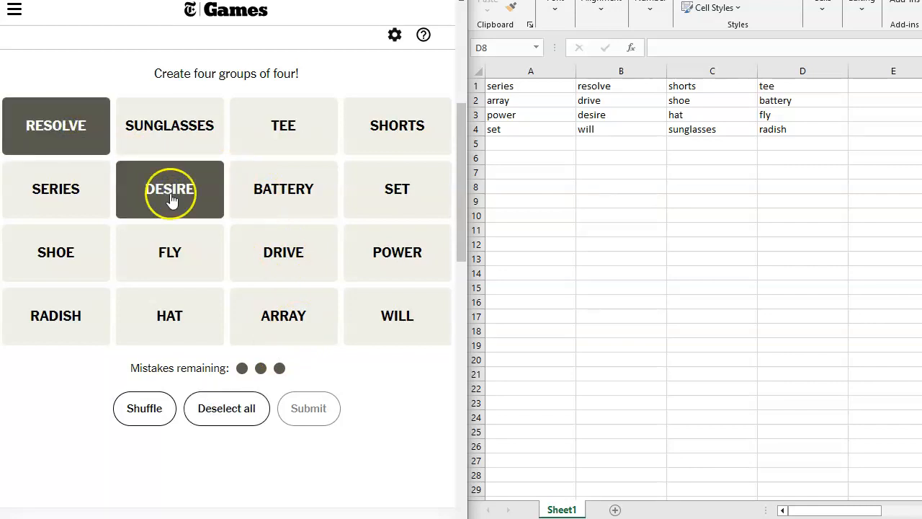
{"action": "left_click", "coordinate": [398, 315]}
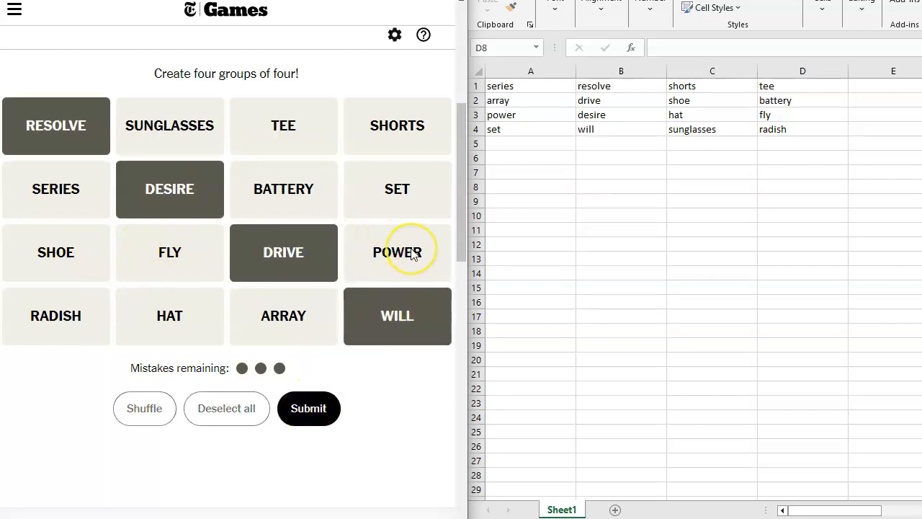
{"action": "left_click", "coordinate": [308, 407]}
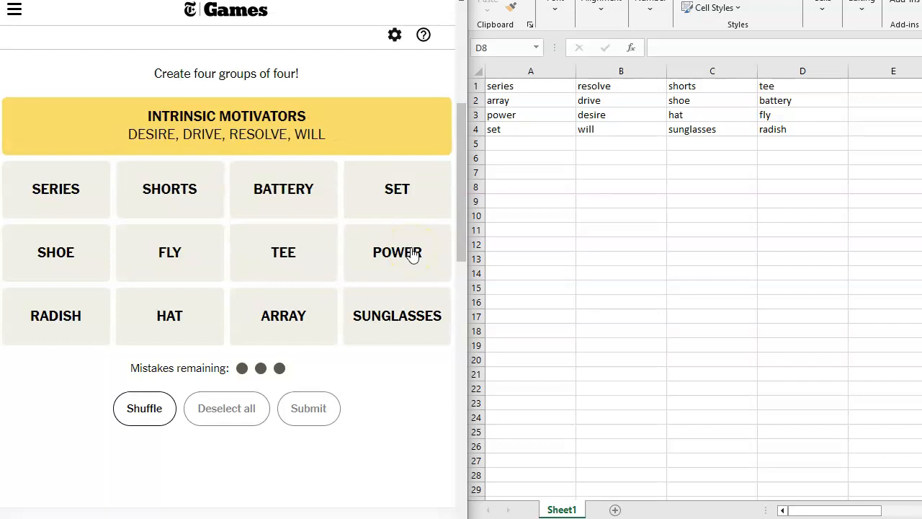
{"action": "mouse_move", "coordinate": [562, 216]}
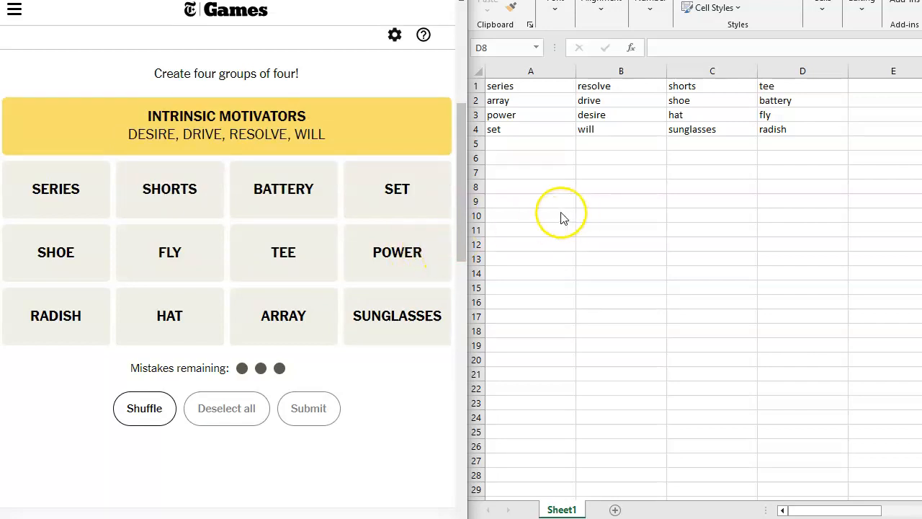
{"action": "mouse_move", "coordinate": [567, 212]}
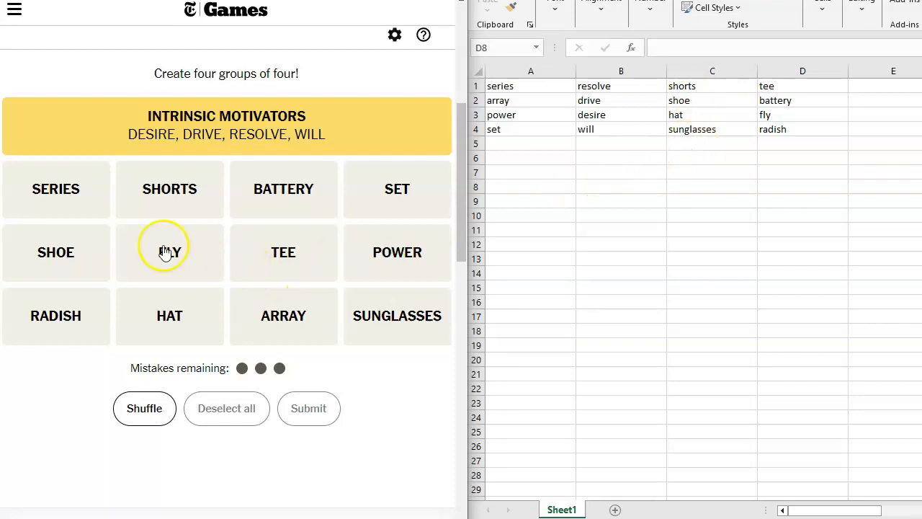
- Guess SHORTS, SHOE, HAT and SUNGLASSES, which comes back one away with two mistakes left
{"action": "left_click", "coordinate": [170, 189]}
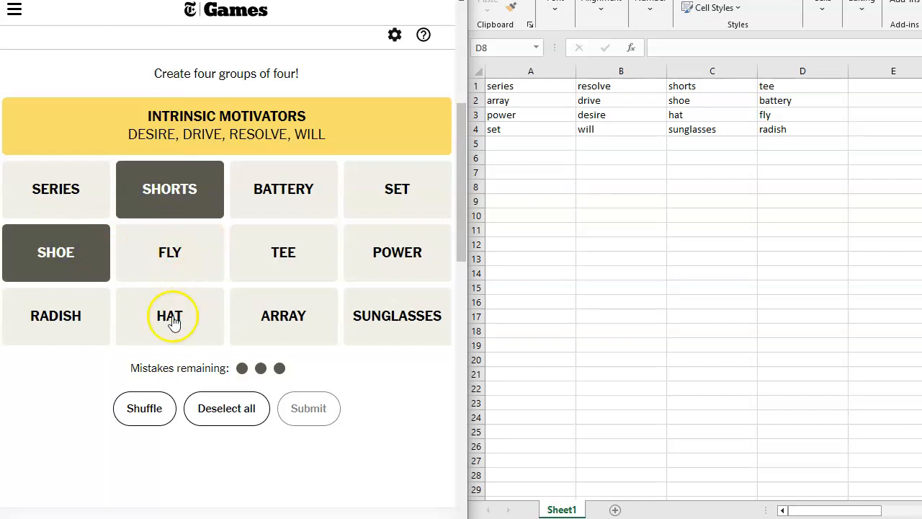
{"action": "left_click", "coordinate": [398, 316]}
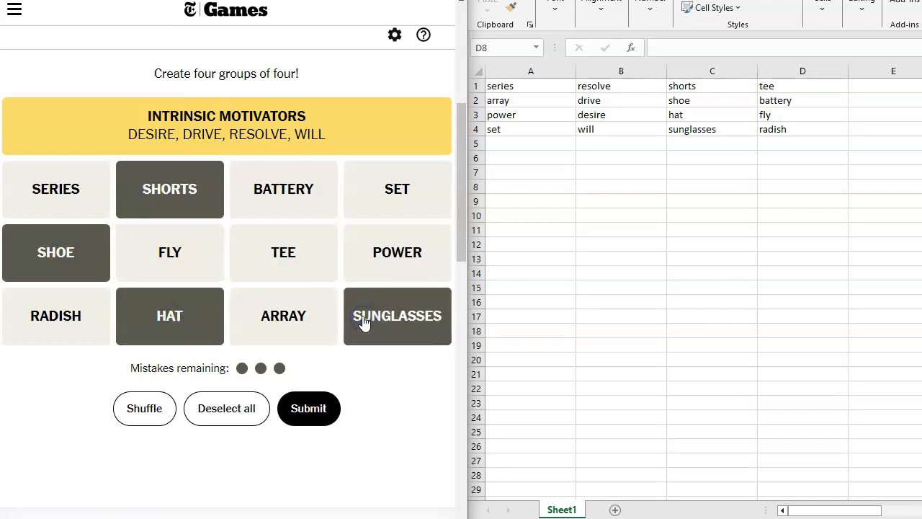
{"action": "left_click", "coordinate": [308, 407]}
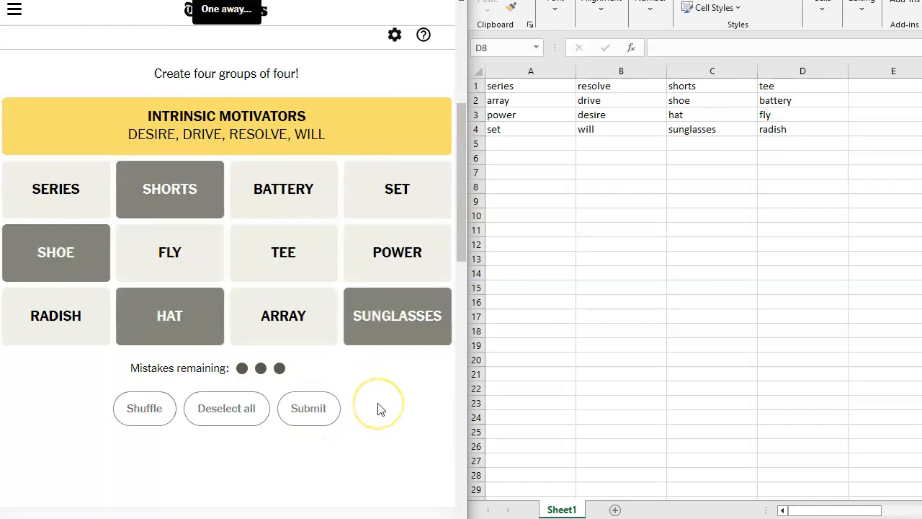
{"action": "left_click", "coordinate": [308, 407]}
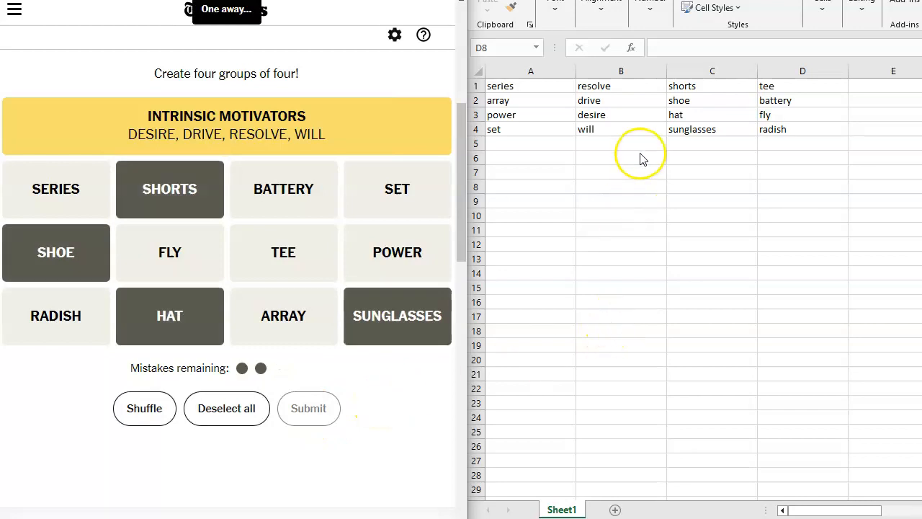
{"action": "mouse_move", "coordinate": [524, 135]}
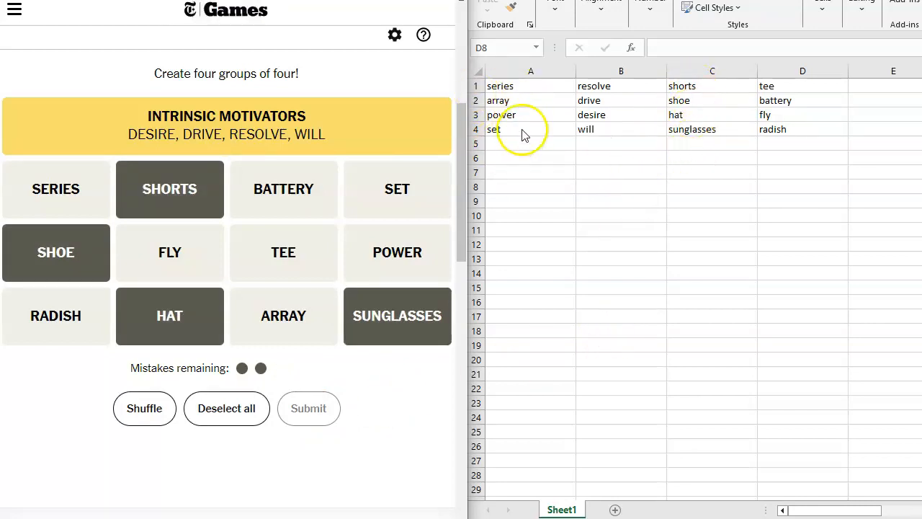
{"action": "mouse_move", "coordinate": [519, 151]}
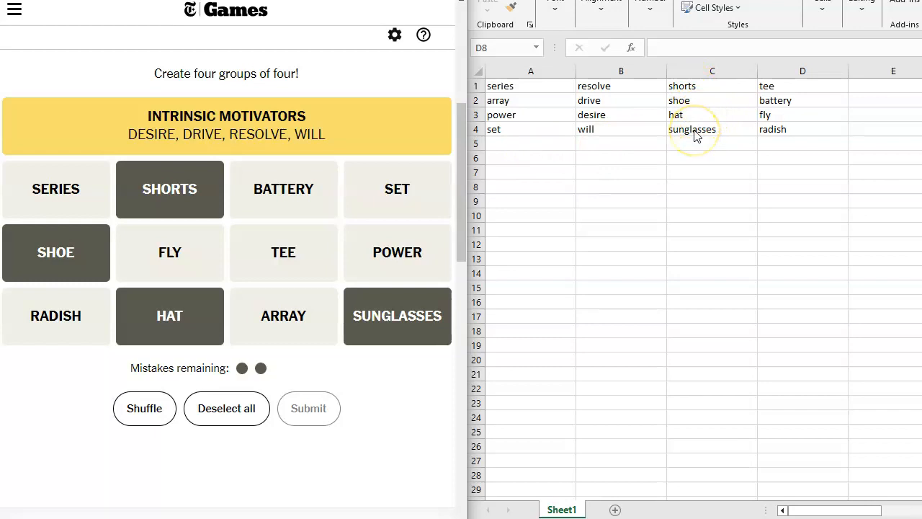
{"action": "mouse_move", "coordinate": [724, 139]}
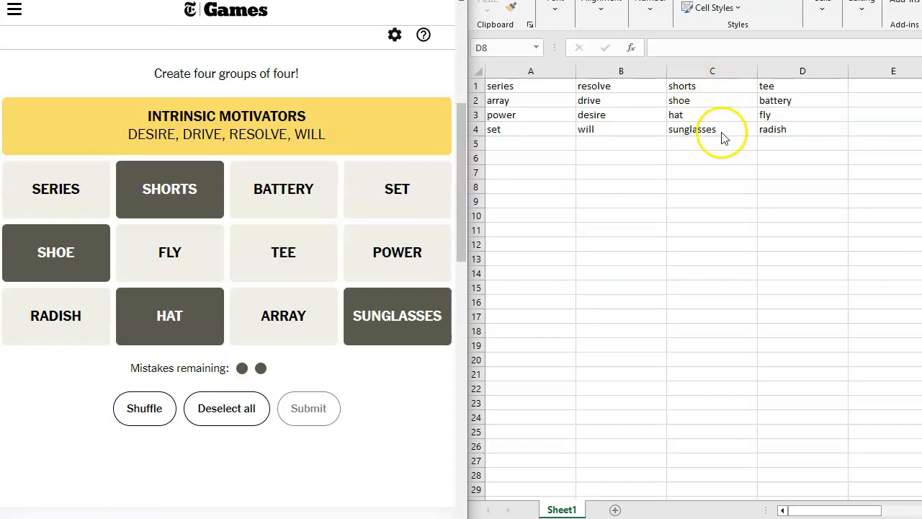
{"action": "mouse_move", "coordinate": [724, 137]}
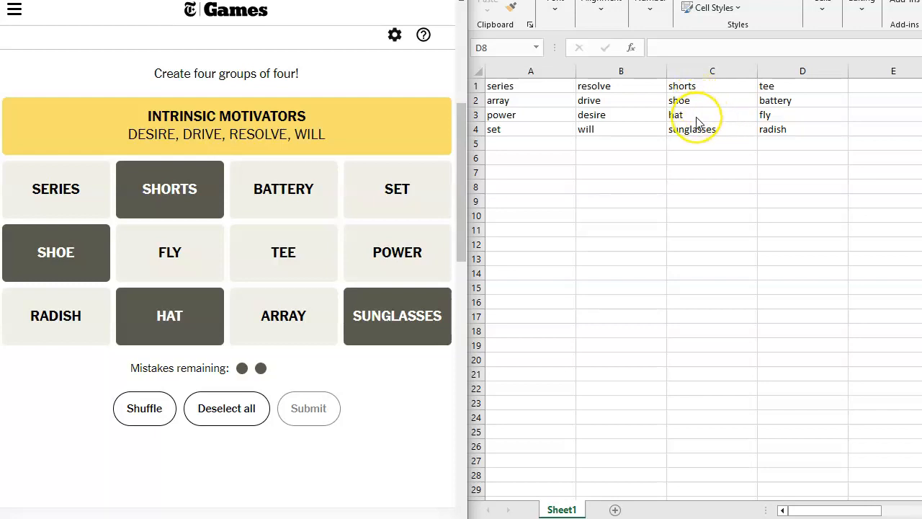
{"action": "mouse_move", "coordinate": [697, 121]}
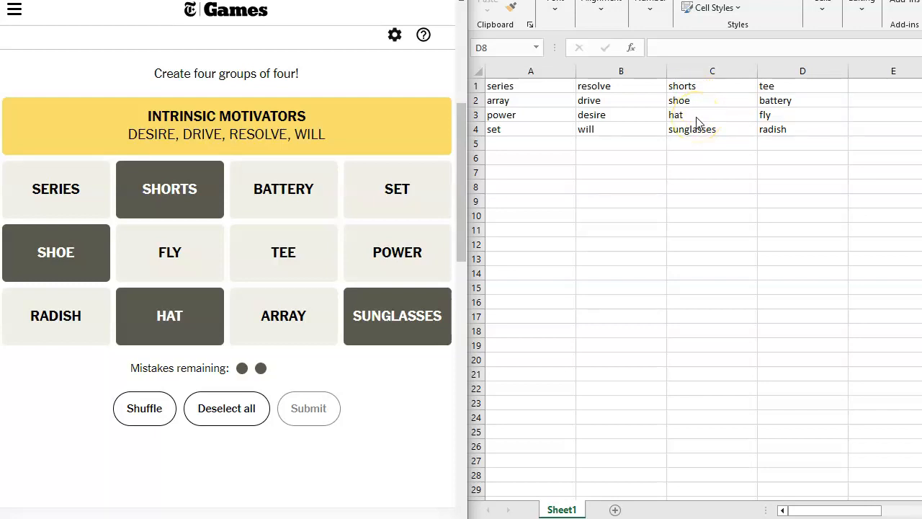
{"action": "mouse_move", "coordinate": [692, 110]}
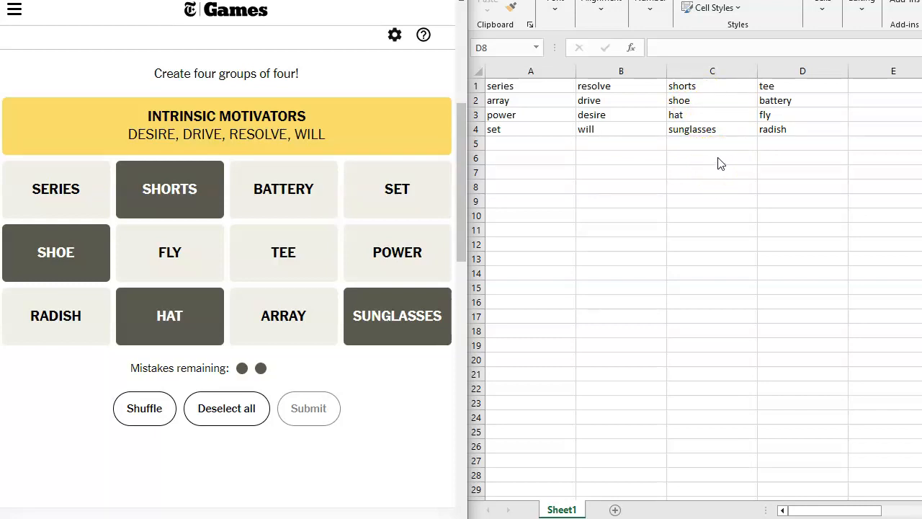
{"action": "mouse_move", "coordinate": [724, 165]}
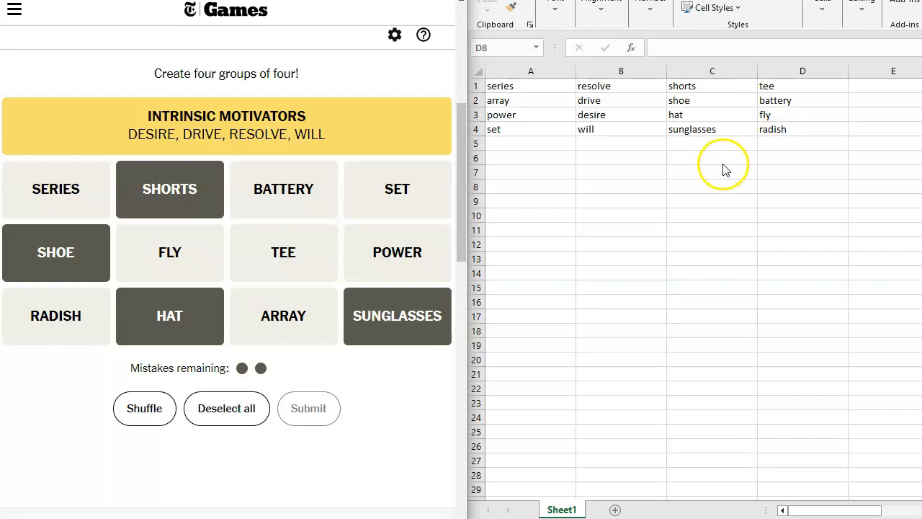
{"action": "mouse_move", "coordinate": [708, 165]}
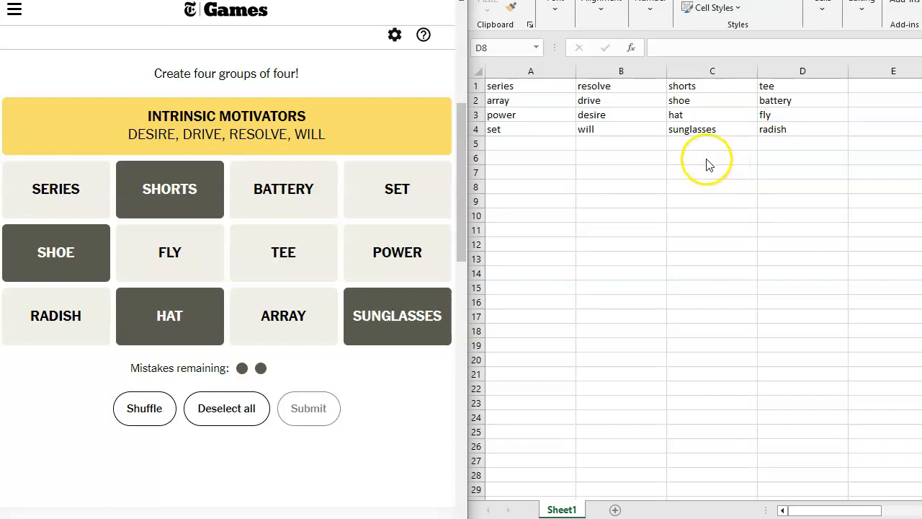
{"action": "mouse_move", "coordinate": [709, 153]}
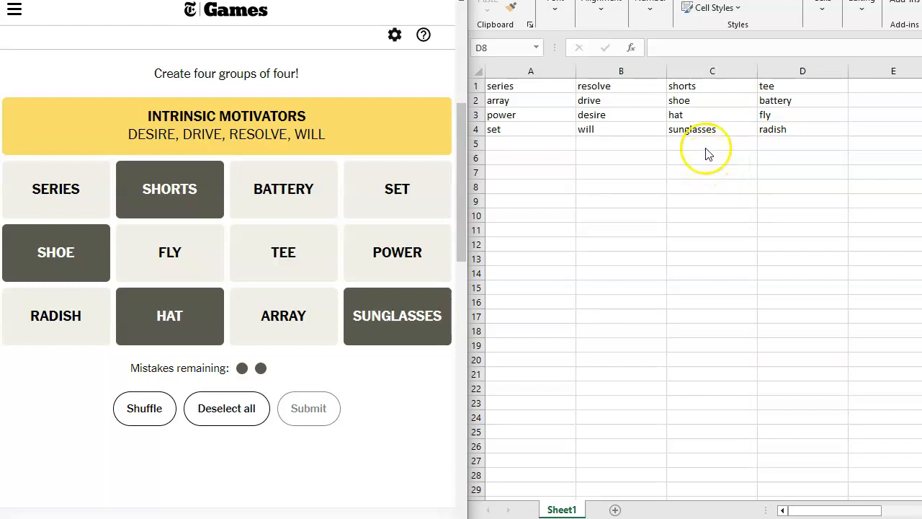
{"action": "mouse_move", "coordinate": [705, 137]}
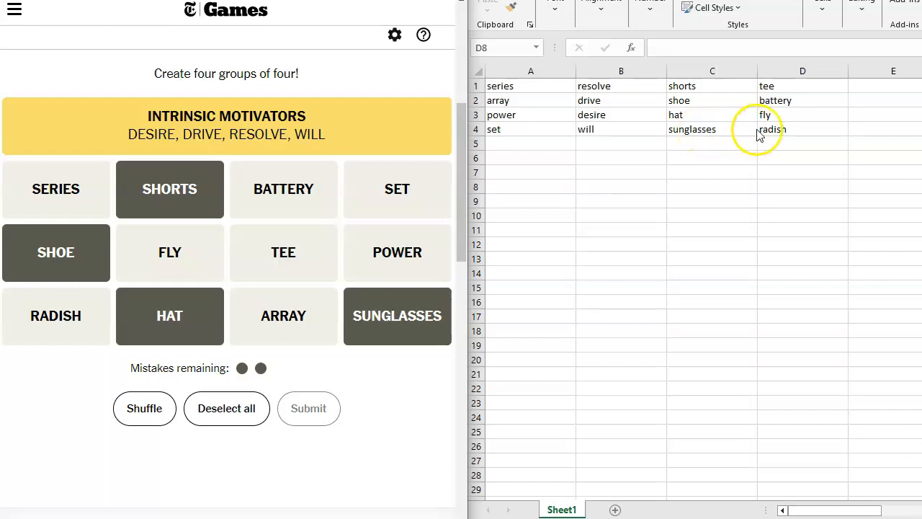
{"action": "mouse_move", "coordinate": [793, 139]}
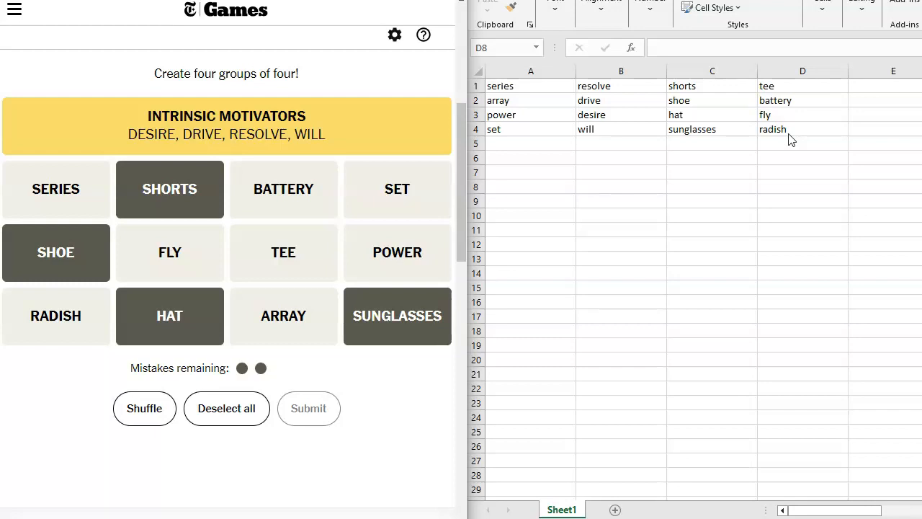
{"action": "mouse_move", "coordinate": [784, 147]}
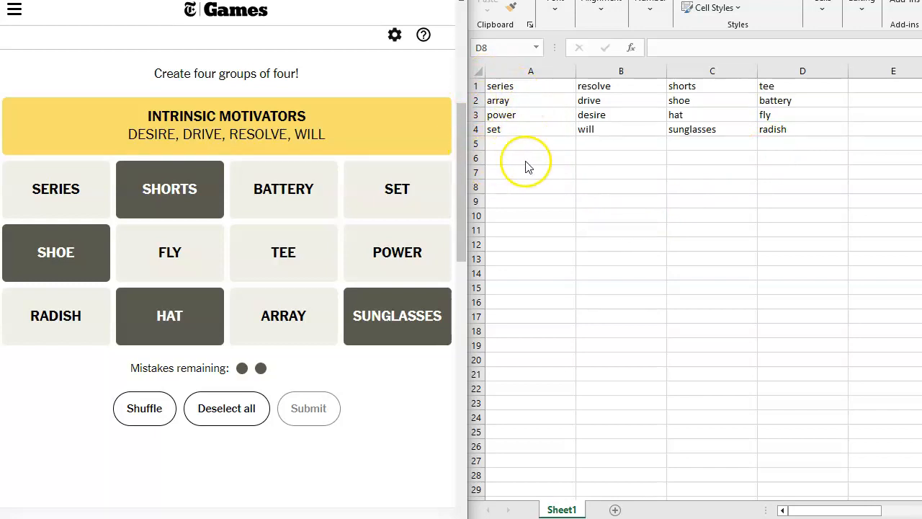
{"action": "mouse_move", "coordinate": [525, 98]}
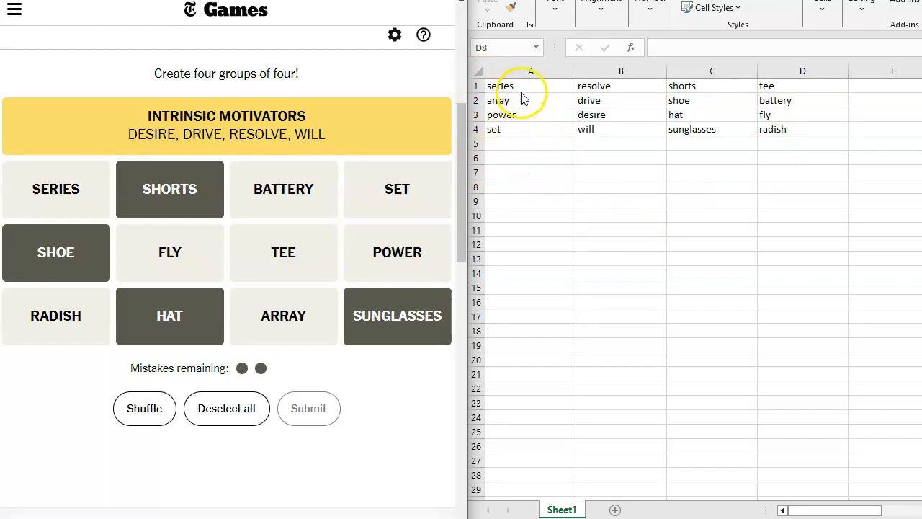
{"action": "mouse_move", "coordinate": [550, 178]}
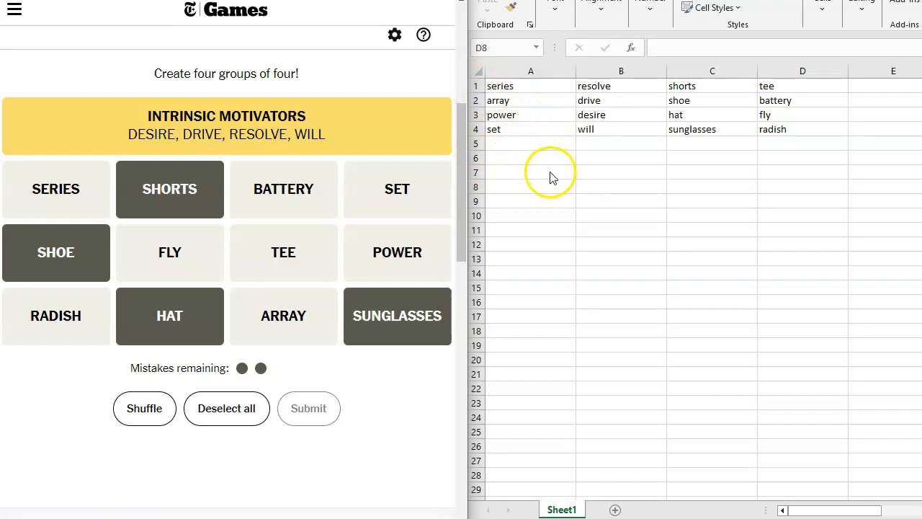
{"action": "mouse_move", "coordinate": [551, 176]}
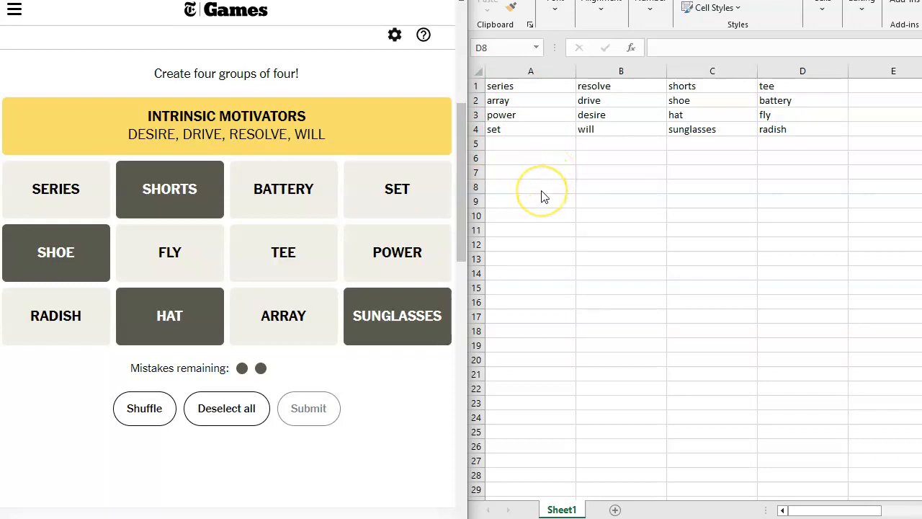
{"action": "mouse_move", "coordinate": [545, 196]}
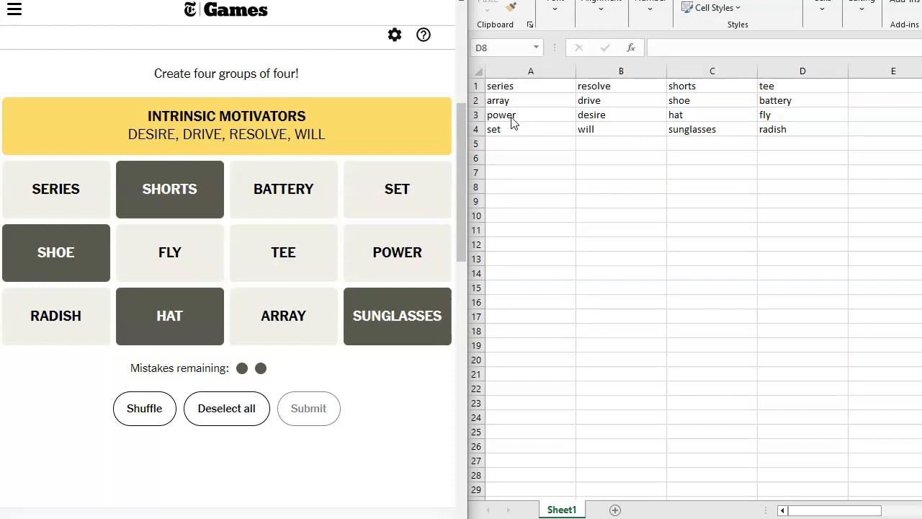
{"action": "mouse_move", "coordinate": [721, 114]}
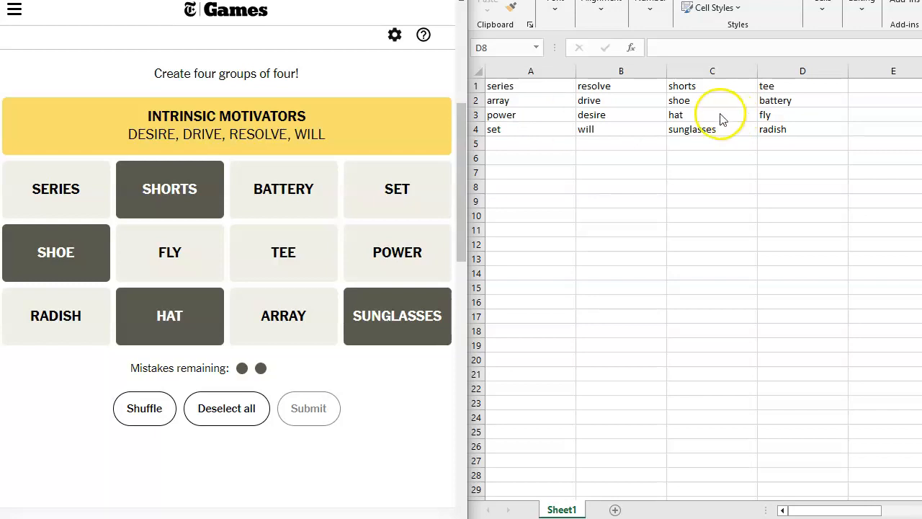
{"action": "mouse_move", "coordinate": [511, 151]}
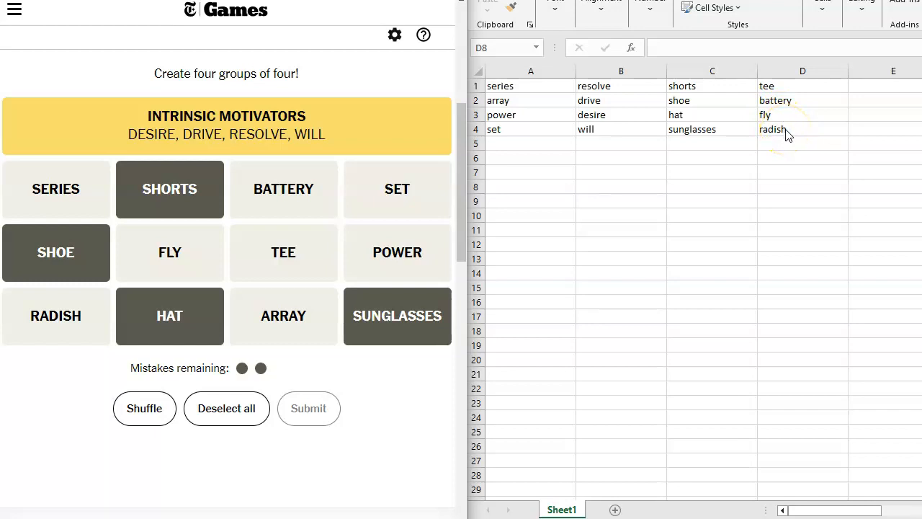
{"action": "mouse_move", "coordinate": [252, 156]}
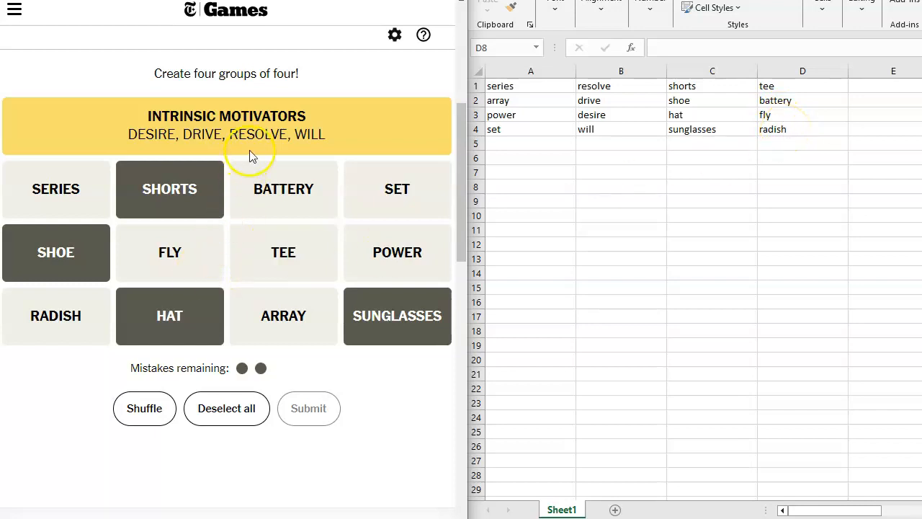
{"action": "mouse_move", "coordinate": [258, 259]}
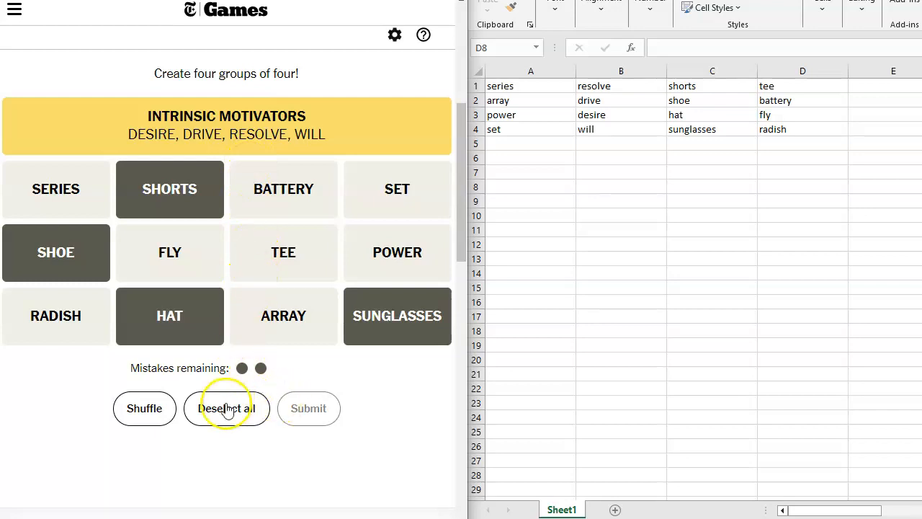
- Clear the selected tiles and note 1x in cell C5 beneath sunglasses
{"action": "left_click", "coordinate": [226, 408]}
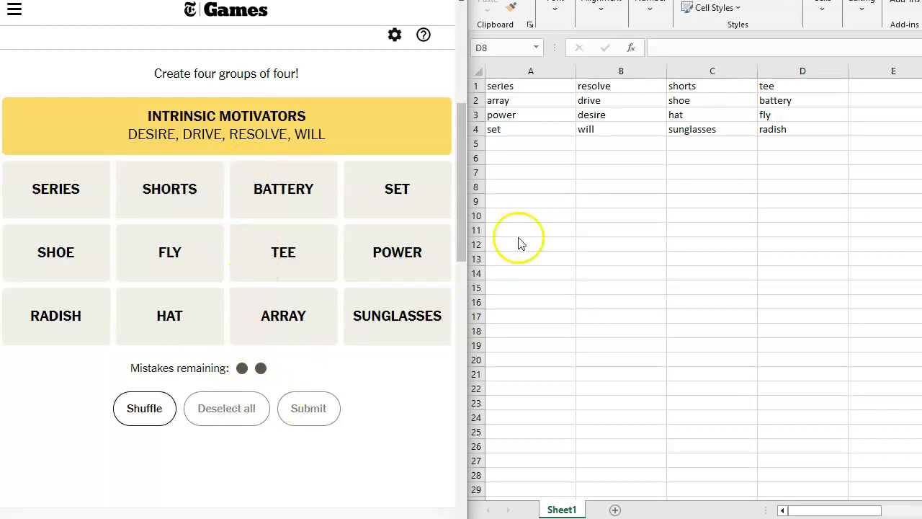
{"action": "left_click", "coordinate": [712, 145]}
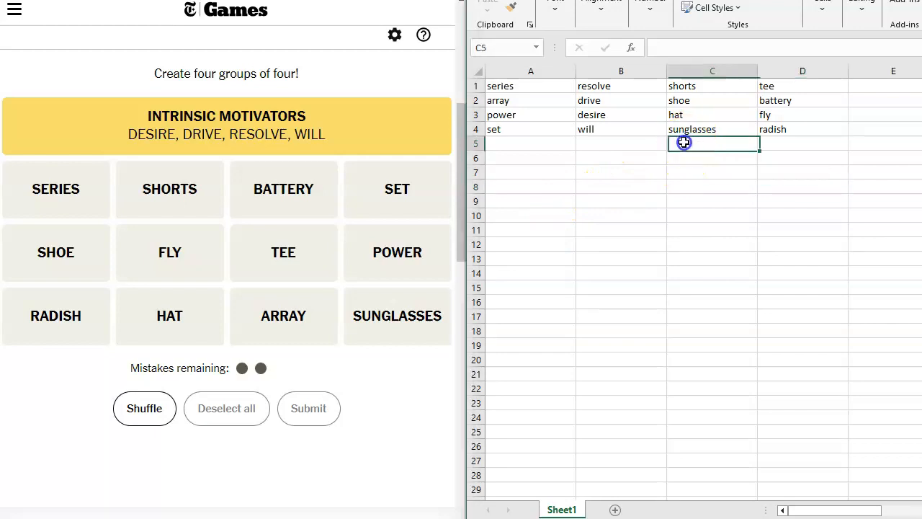
{"action": "type", "text": "1"}
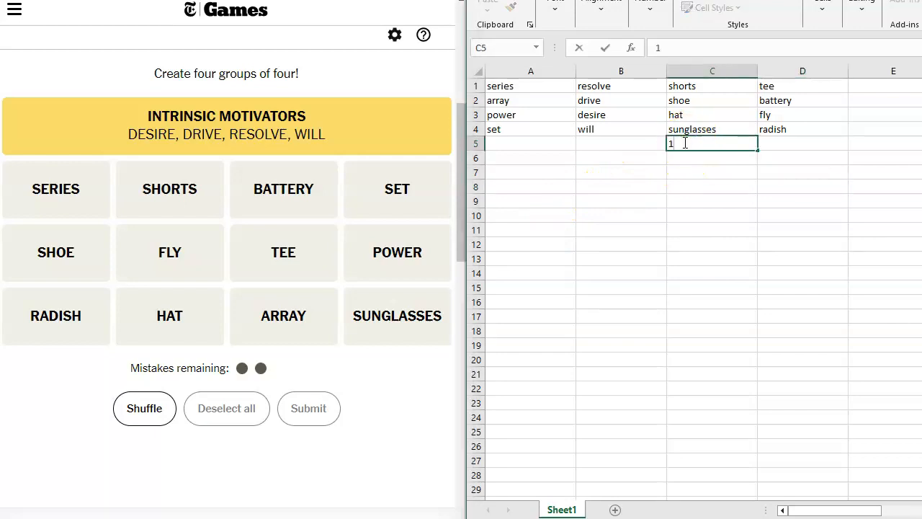
{"action": "type", "text": "x"}
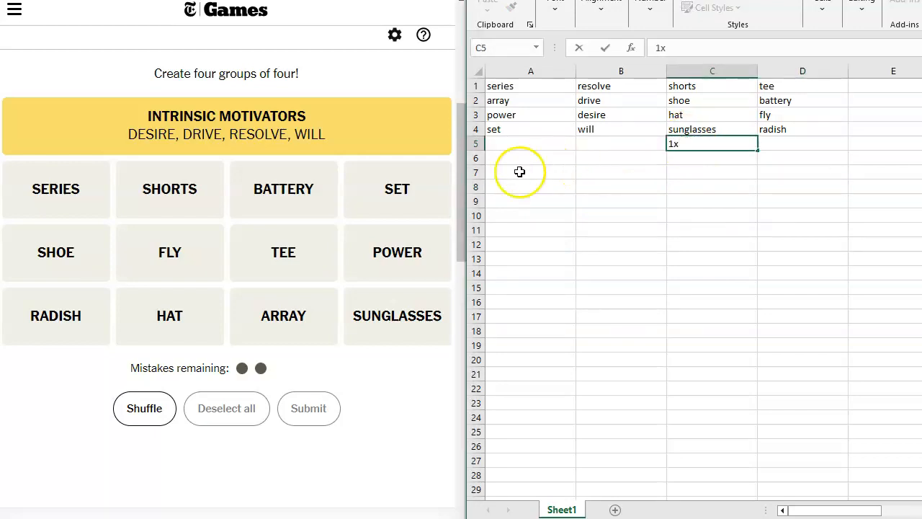
{"action": "mouse_move", "coordinate": [507, 147]}
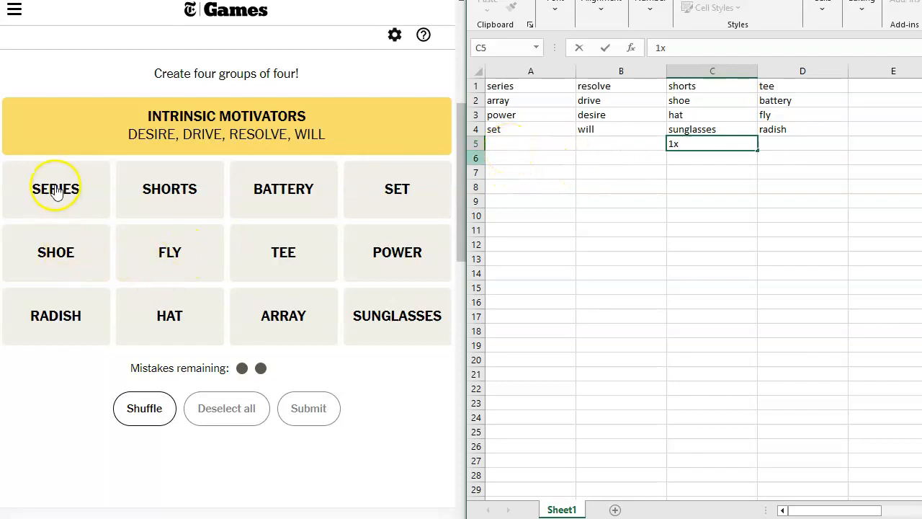
- Guess SERIES, BATTERY, SET and ARRAY as the Collection group
{"action": "left_click", "coordinate": [55, 189]}
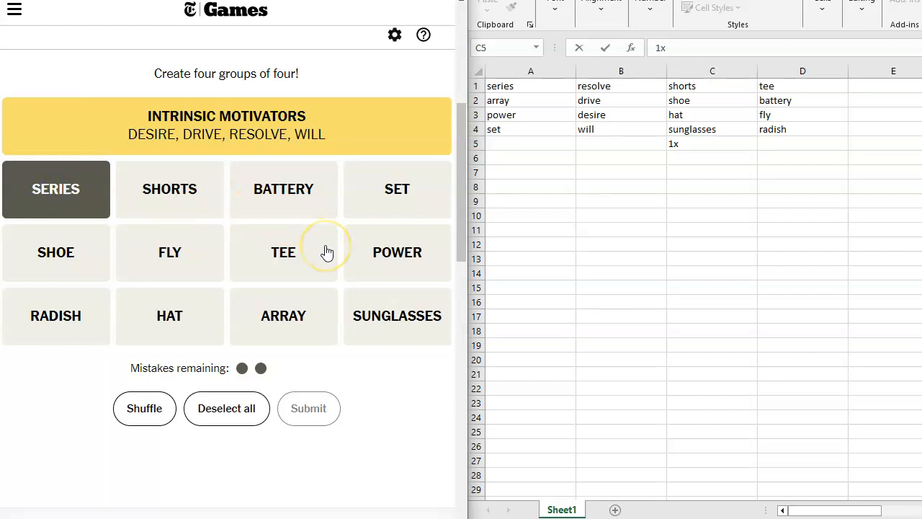
{"action": "mouse_move", "coordinate": [285, 315]}
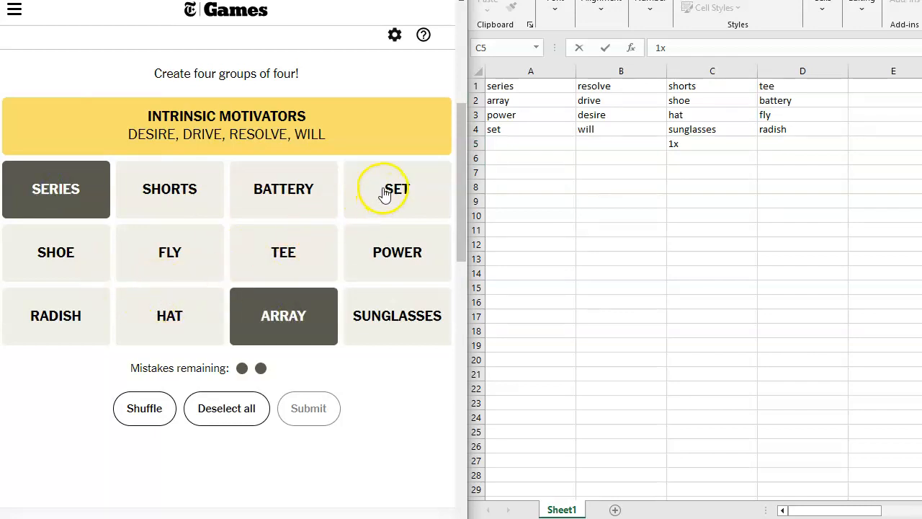
{"action": "left_click", "coordinate": [283, 189]}
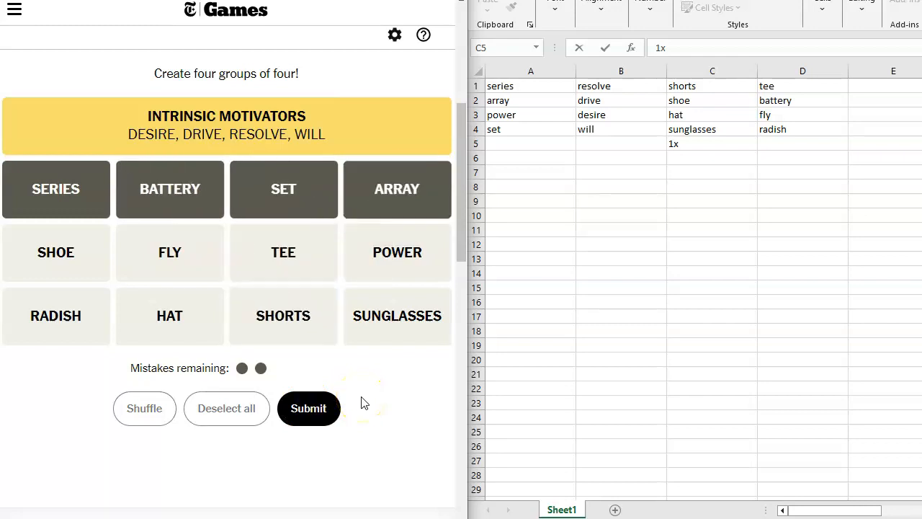
{"action": "left_click", "coordinate": [309, 408]}
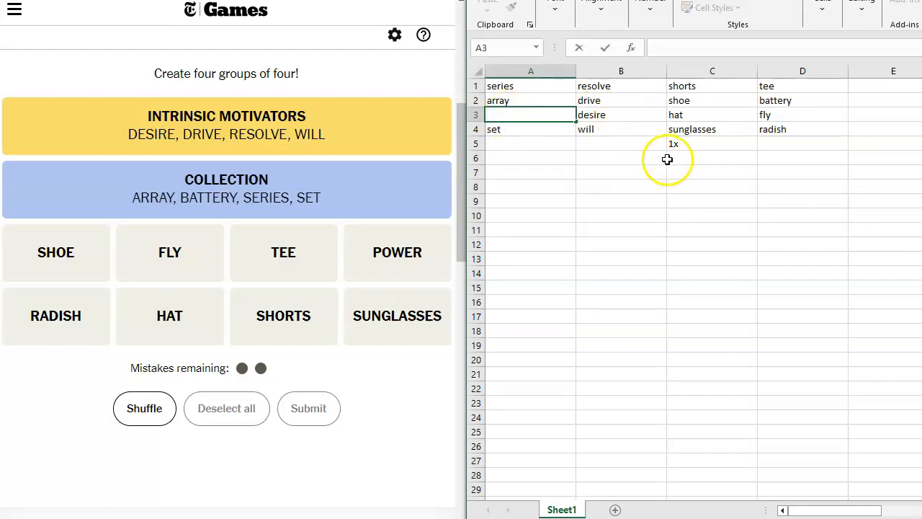
{"action": "mouse_move", "coordinate": [775, 112]}
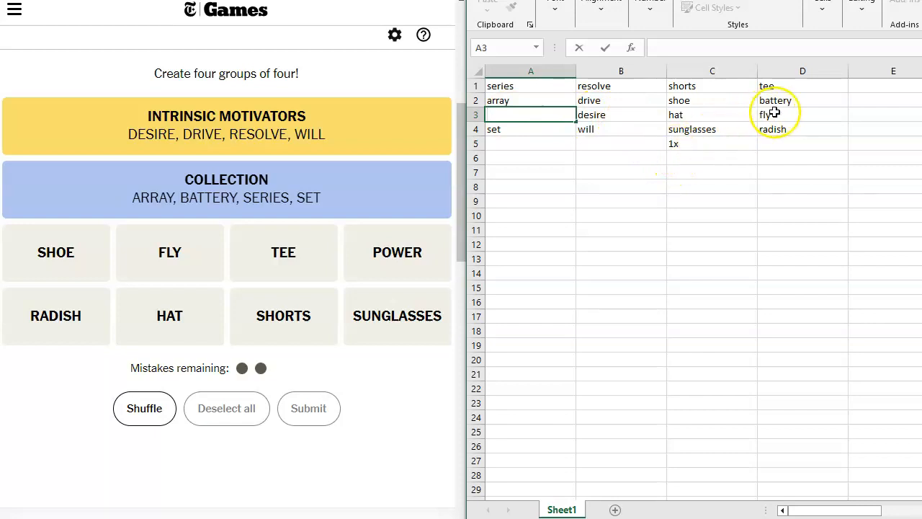
{"action": "mouse_move", "coordinate": [789, 136]}
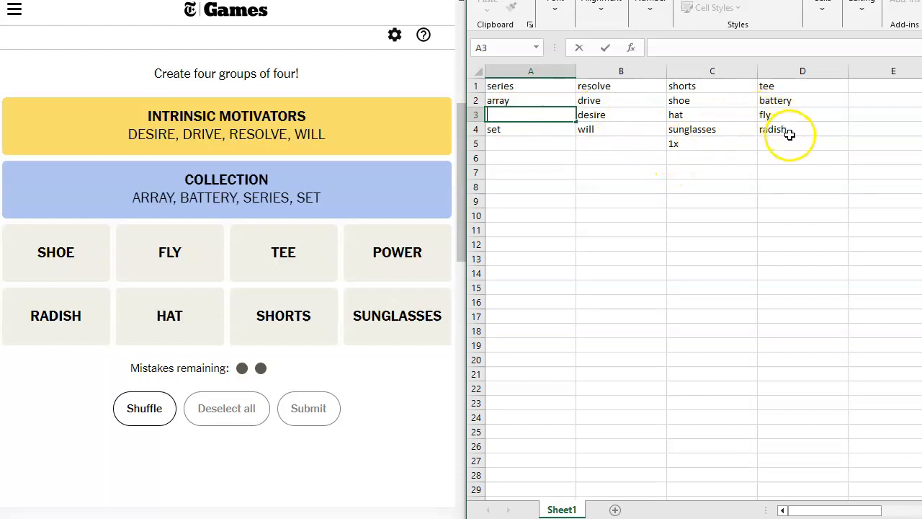
{"action": "left_click", "coordinate": [801, 101]}
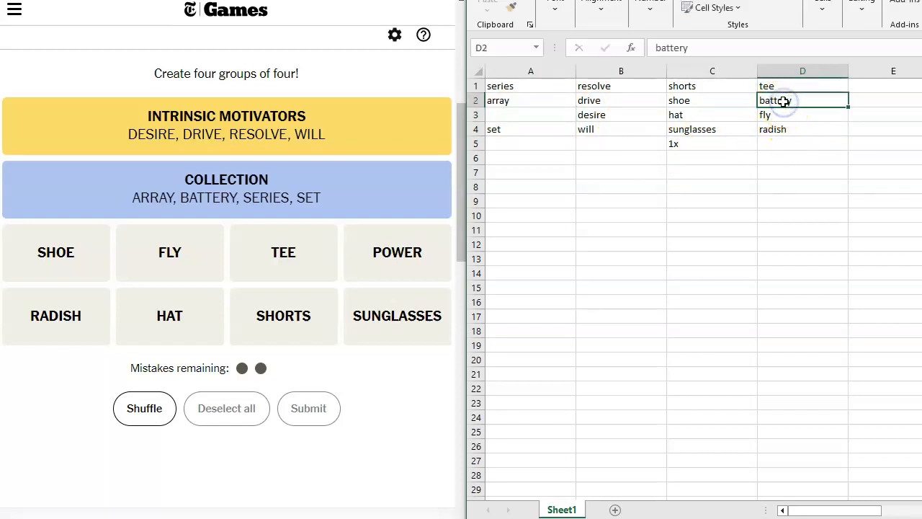
{"action": "type", "text": "p"}
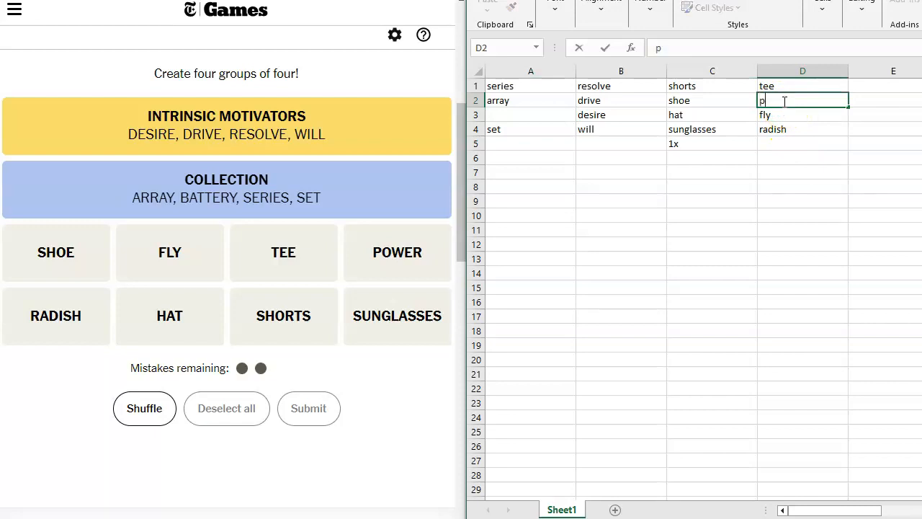
{"action": "type", "text": "ower"}
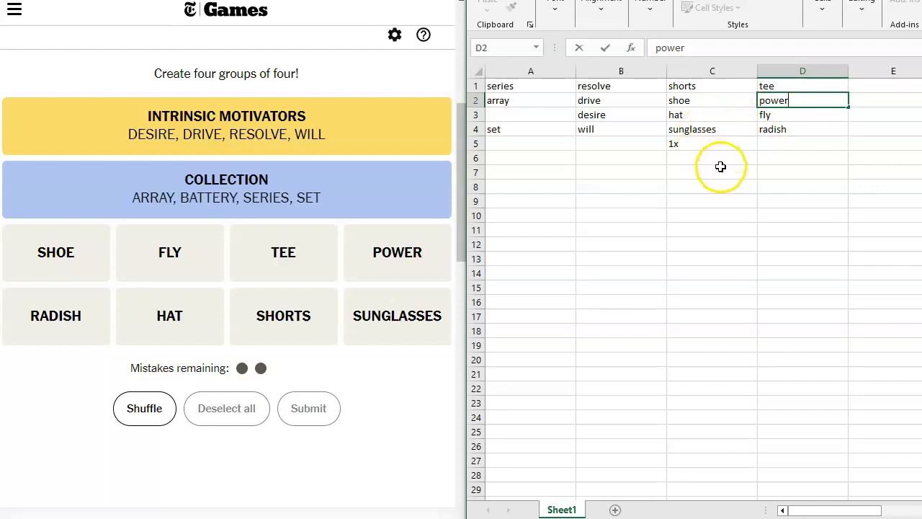
{"action": "mouse_move", "coordinate": [759, 200]}
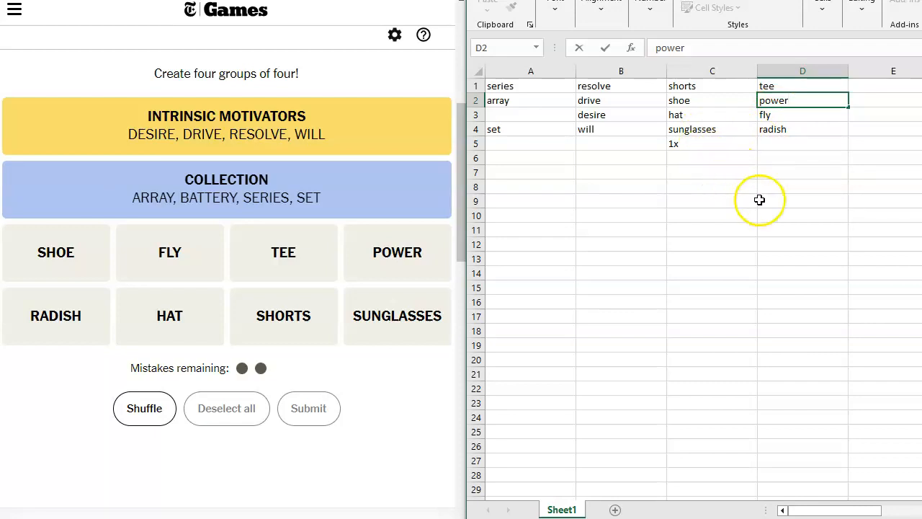
{"action": "mouse_move", "coordinate": [735, 184]}
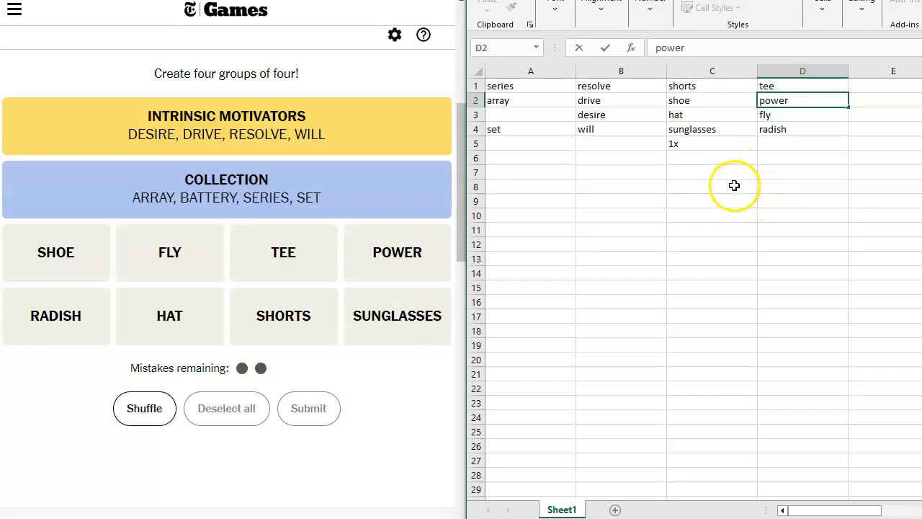
{"action": "left_click", "coordinate": [711, 185]}
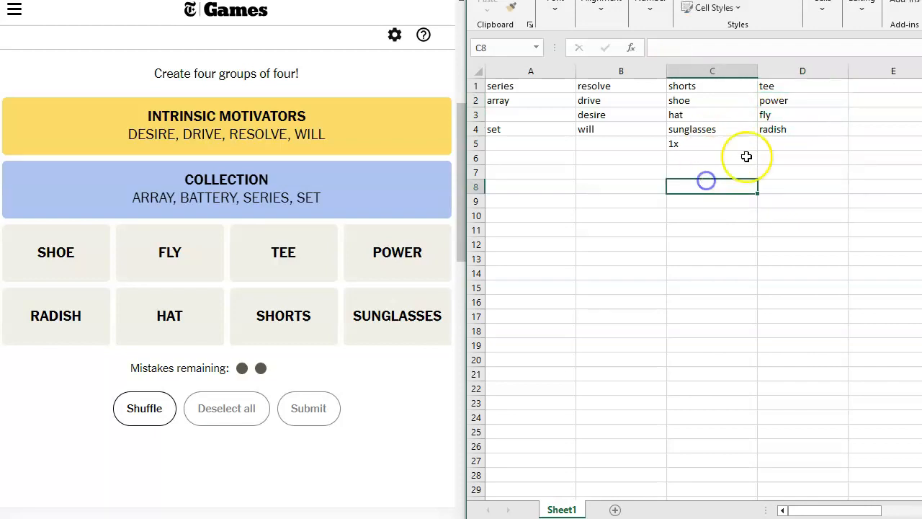
{"action": "mouse_move", "coordinate": [747, 98]}
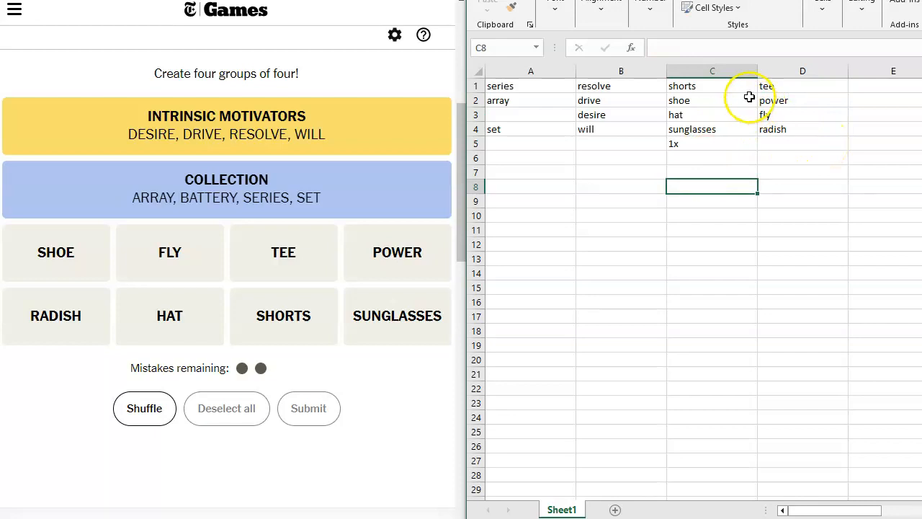
{"action": "mouse_move", "coordinate": [695, 100]}
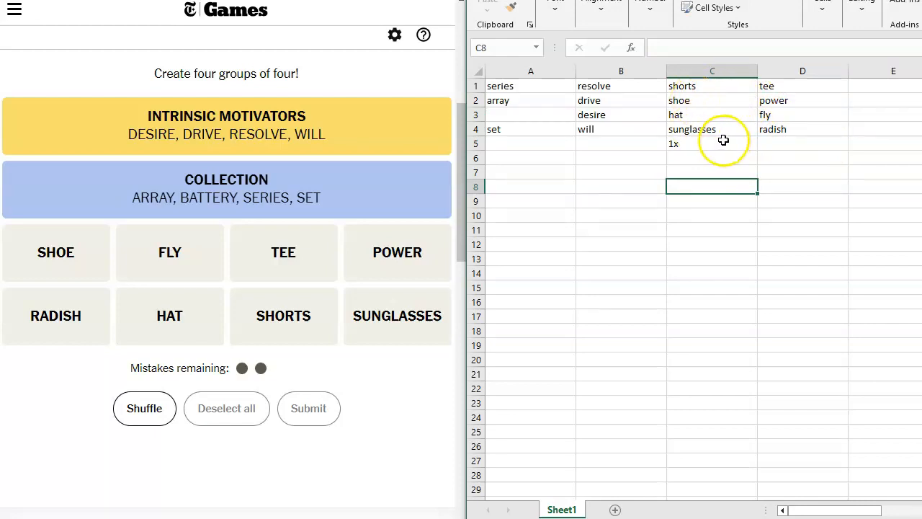
{"action": "mouse_move", "coordinate": [793, 117]}
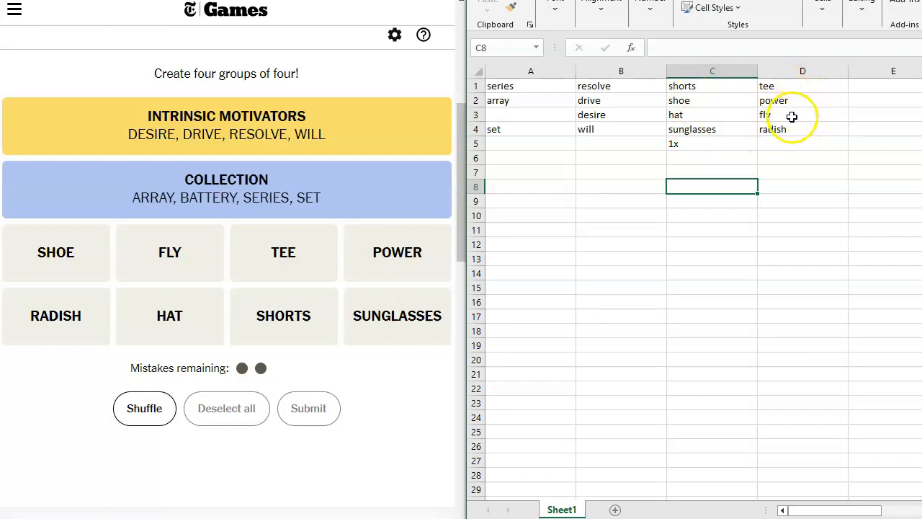
{"action": "mouse_move", "coordinate": [738, 175]}
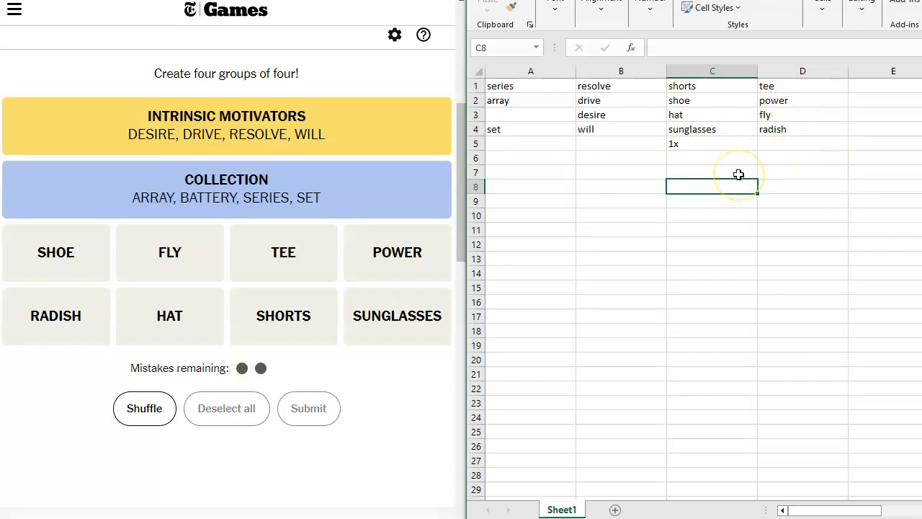
{"action": "mouse_move", "coordinate": [738, 174]}
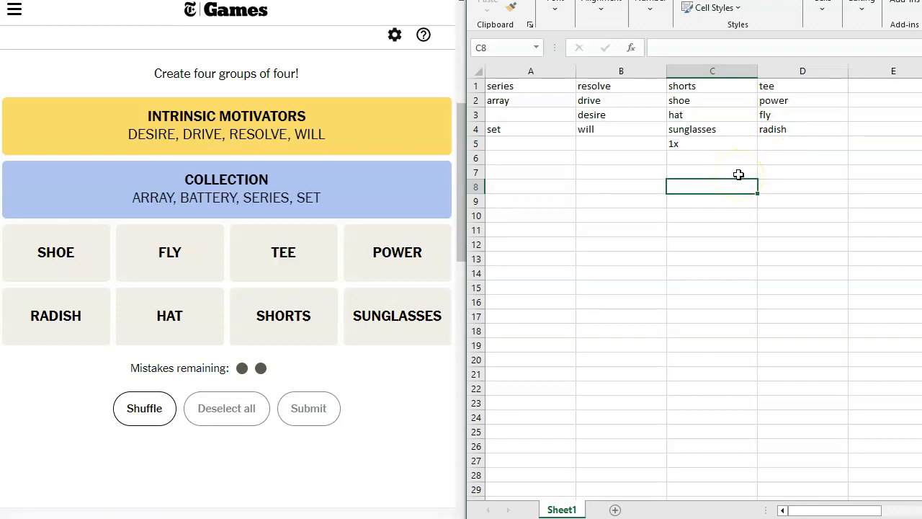
{"action": "mouse_move", "coordinate": [778, 140]}
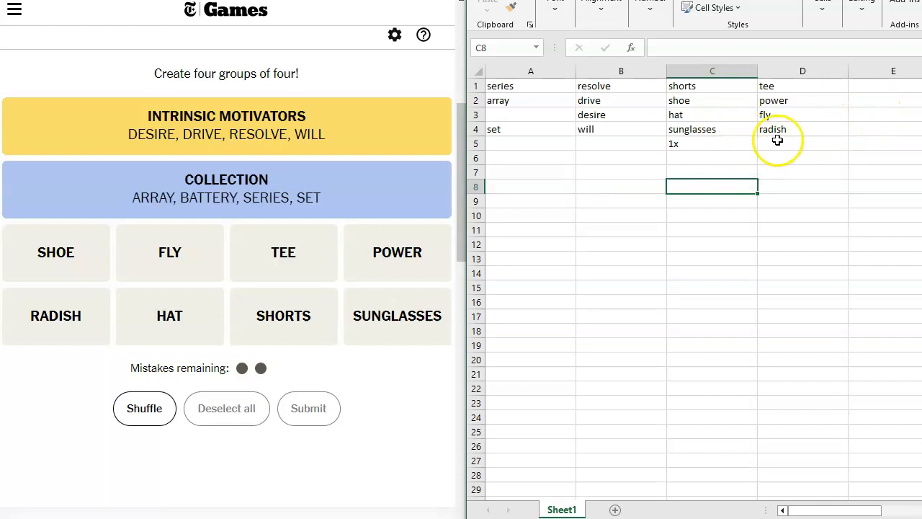
{"action": "mouse_move", "coordinate": [784, 136]}
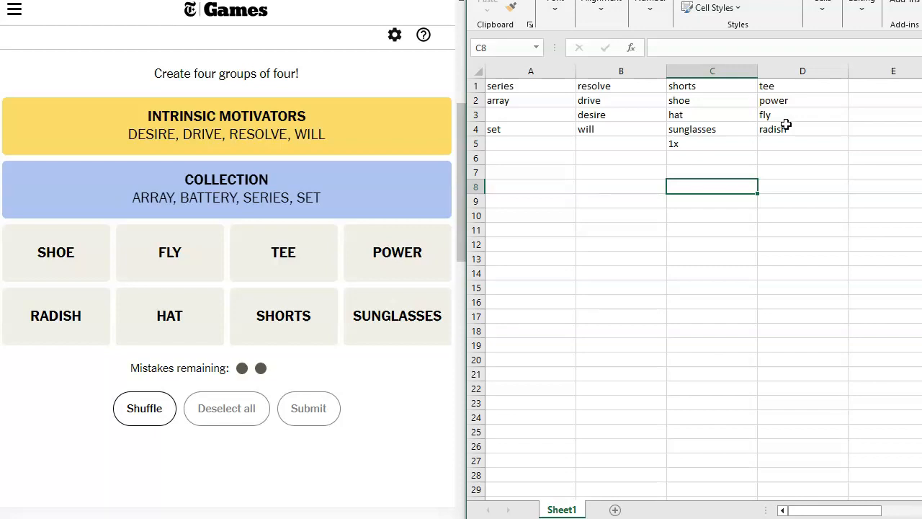
{"action": "mouse_move", "coordinate": [723, 121]}
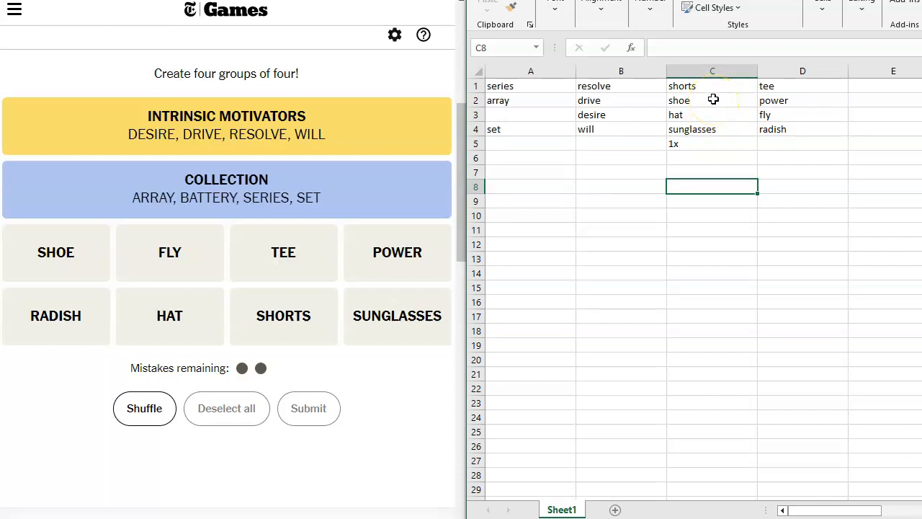
{"action": "mouse_move", "coordinate": [706, 105]}
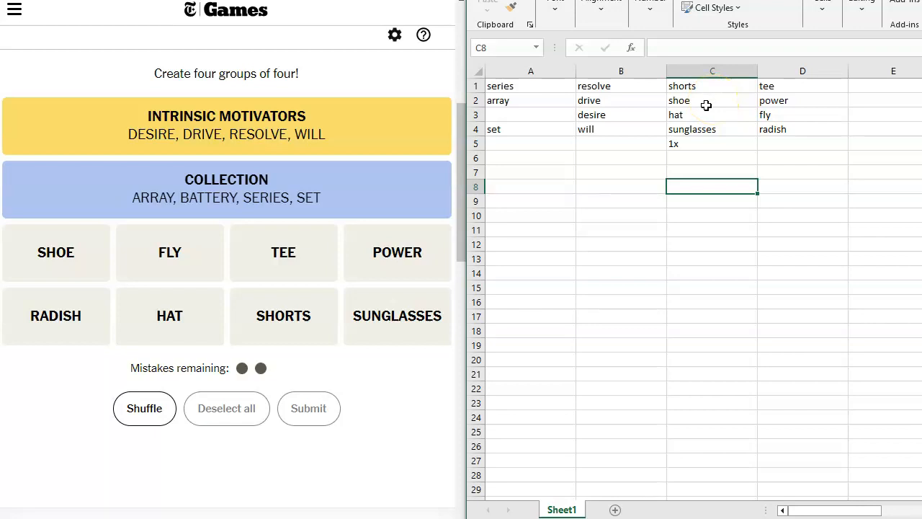
- Clear shoe from C2 and enter shoe in D6 below radish in the tee list
{"action": "left_click", "coordinate": [712, 101]}
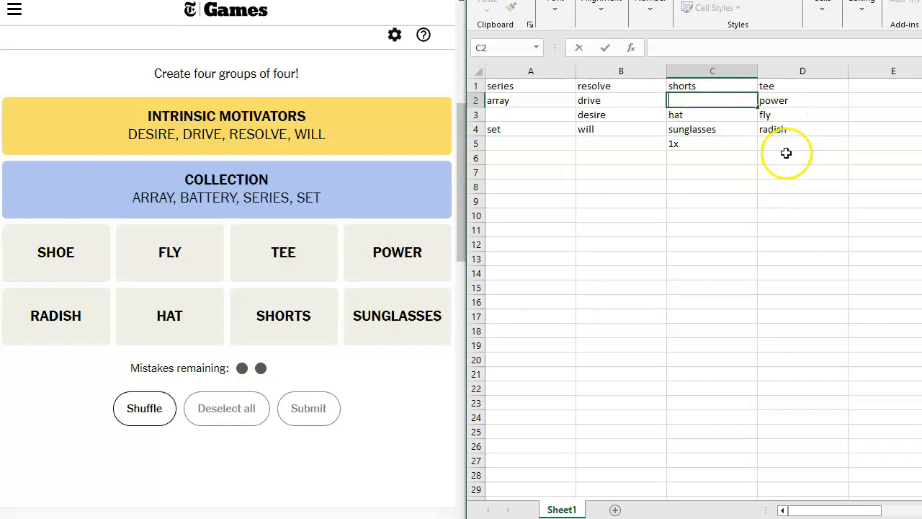
{"action": "type", "text": "sho"}
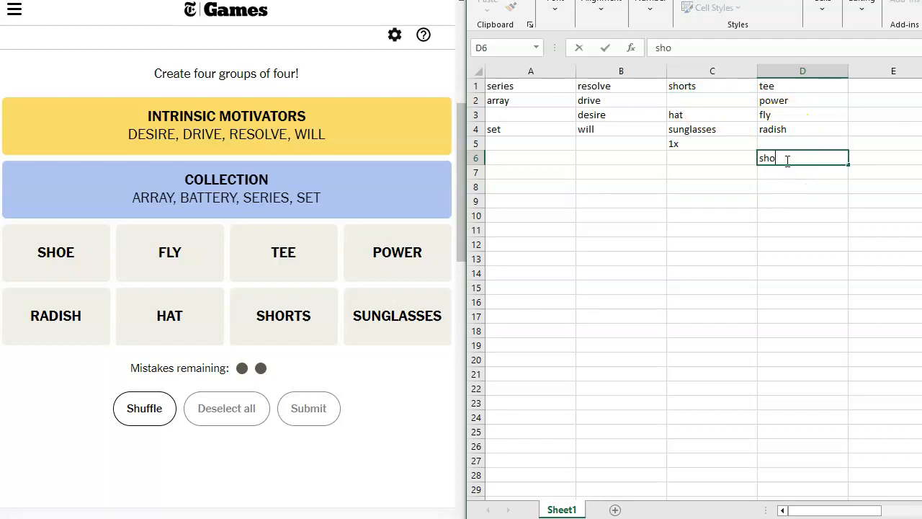
{"action": "left_click", "coordinate": [712, 100]}
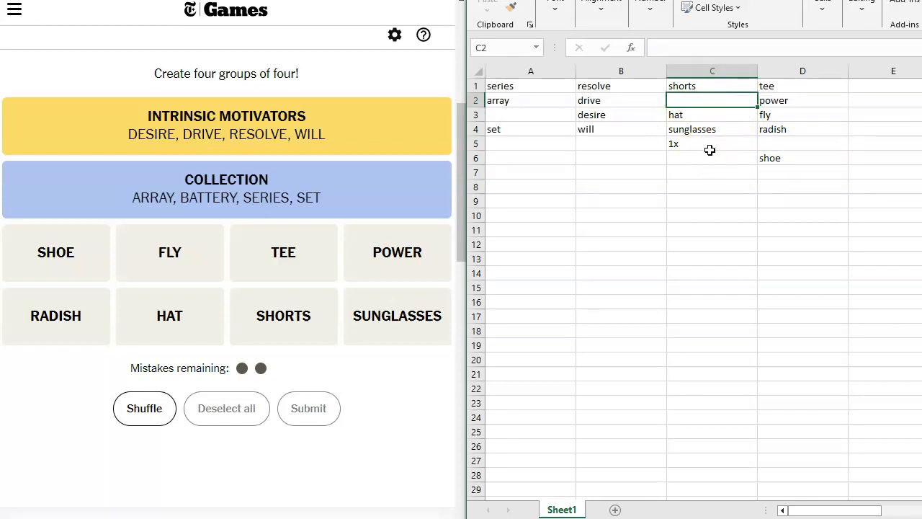
- Guess SHORTS, TEE, HAT and SUNGLASSES as the Summer Gear group
{"action": "left_click", "coordinate": [282, 315]}
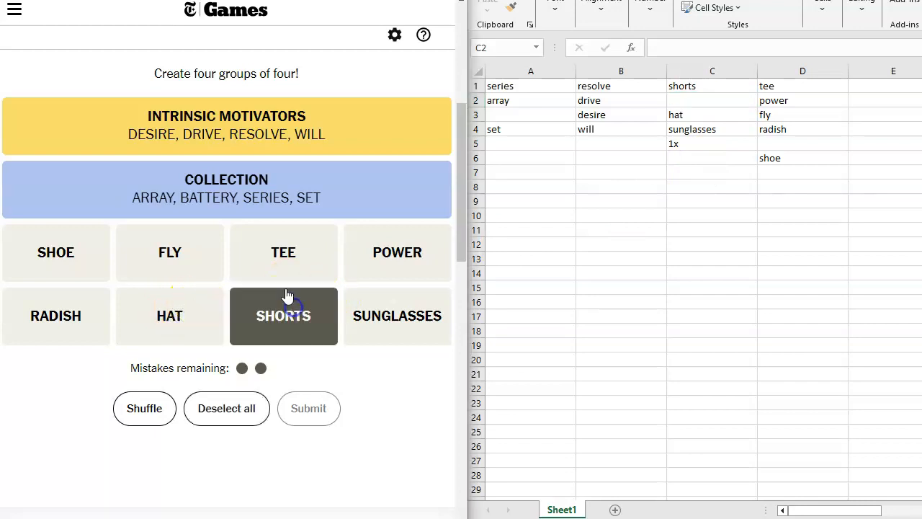
{"action": "left_click", "coordinate": [282, 252]}
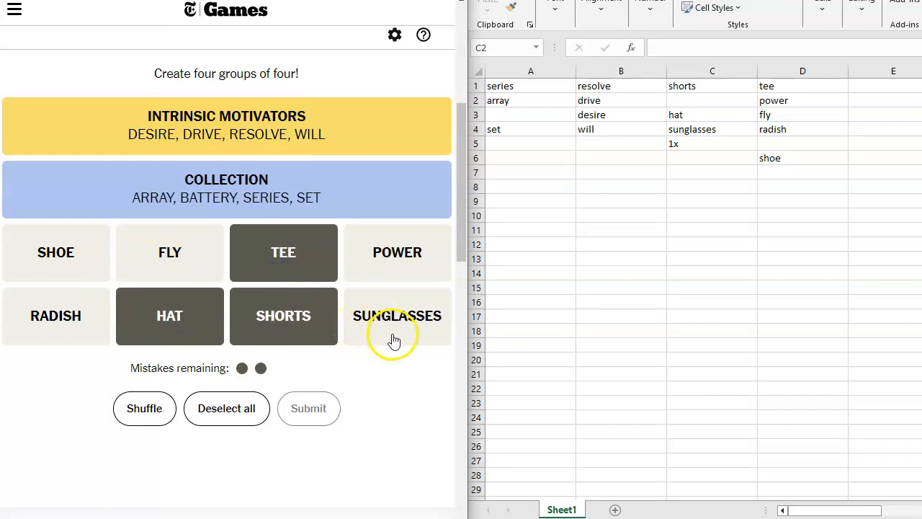
{"action": "left_click", "coordinate": [398, 315]}
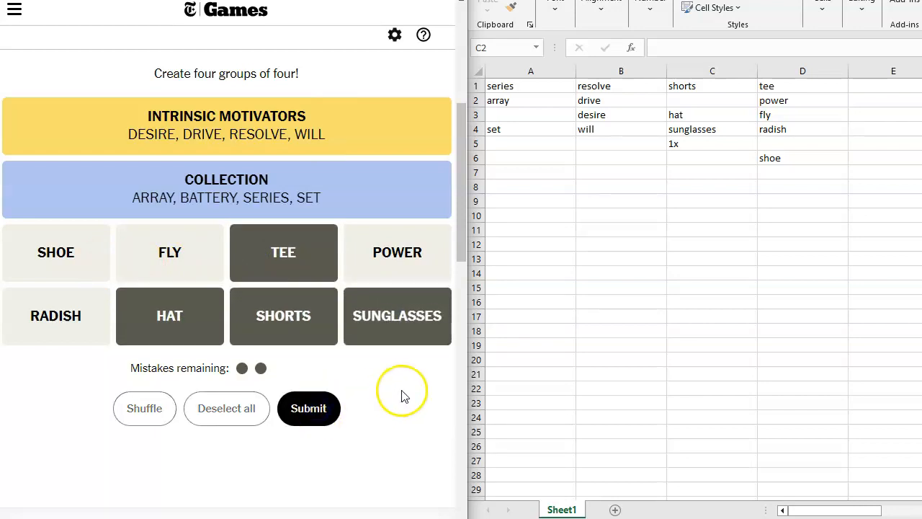
{"action": "left_click", "coordinate": [308, 408]}
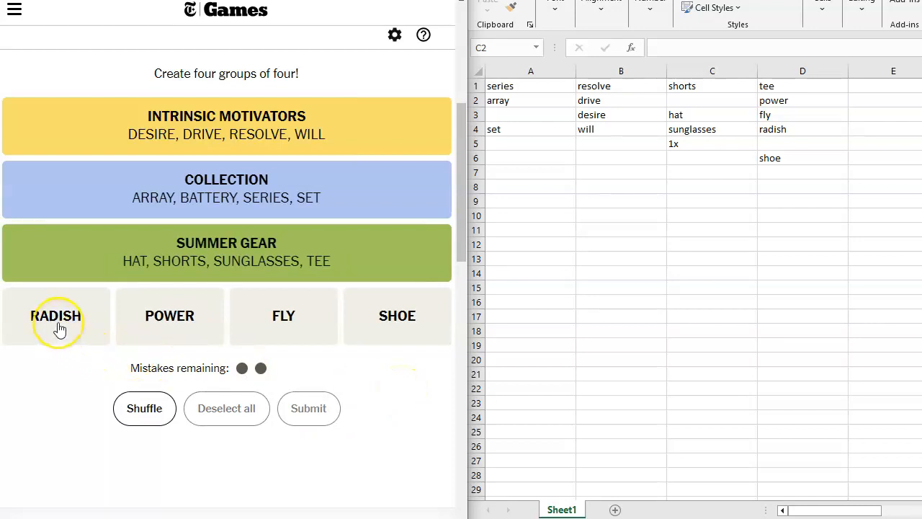
- Guess RADISH, POWER, FLY and SHOE as the Horse___ group and view the Solid! results
{"action": "left_click", "coordinate": [55, 316]}
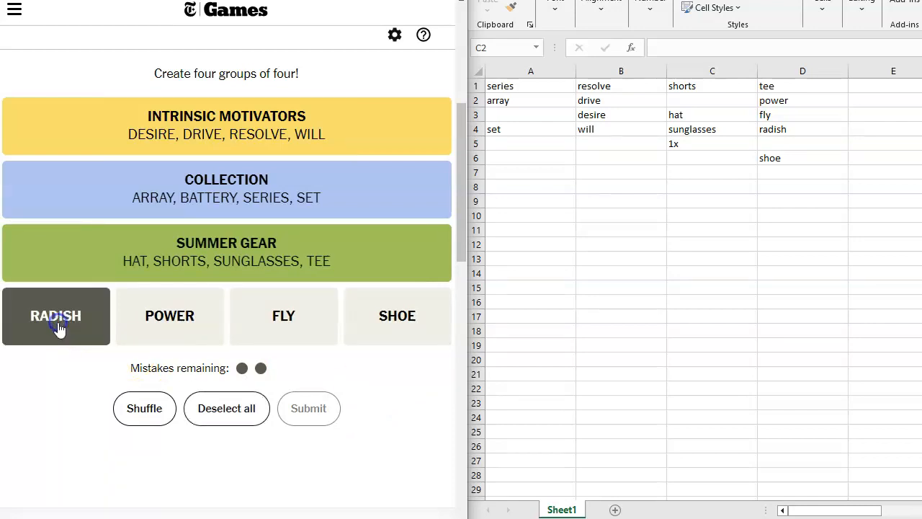
{"action": "left_click", "coordinate": [282, 315]}
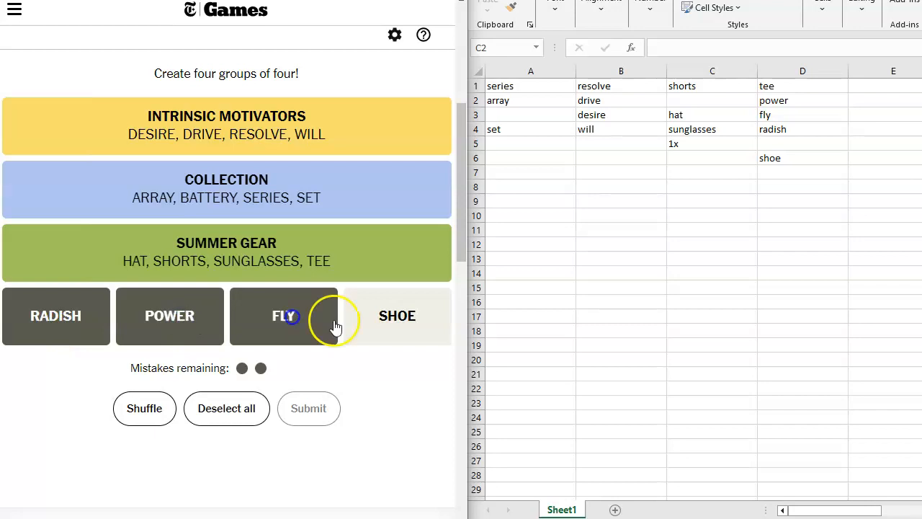
{"action": "left_click", "coordinate": [398, 316]}
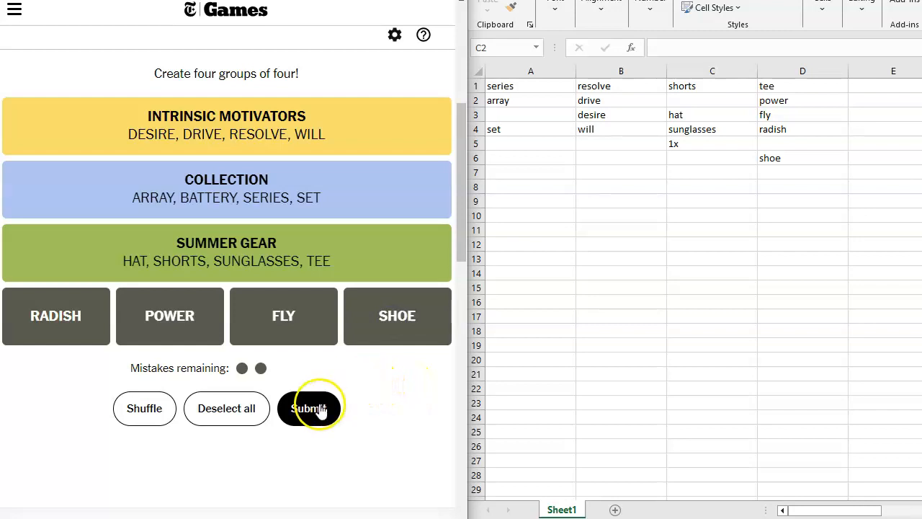
{"action": "left_click", "coordinate": [309, 409]}
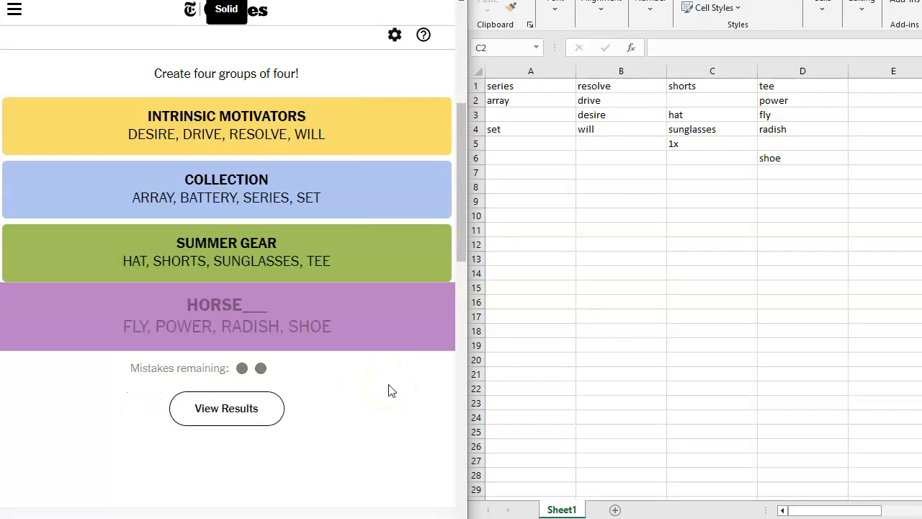
{"action": "left_click", "coordinate": [226, 407]}
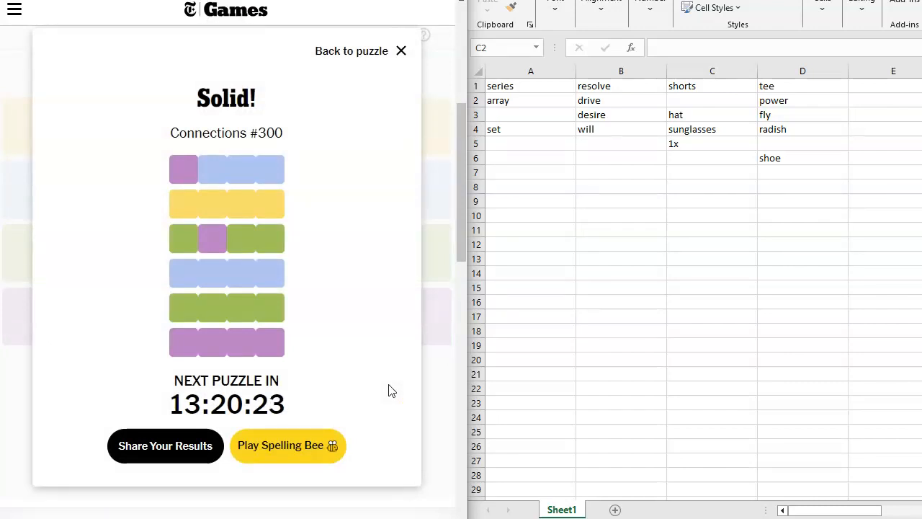
{"action": "mouse_move", "coordinate": [276, 324]}
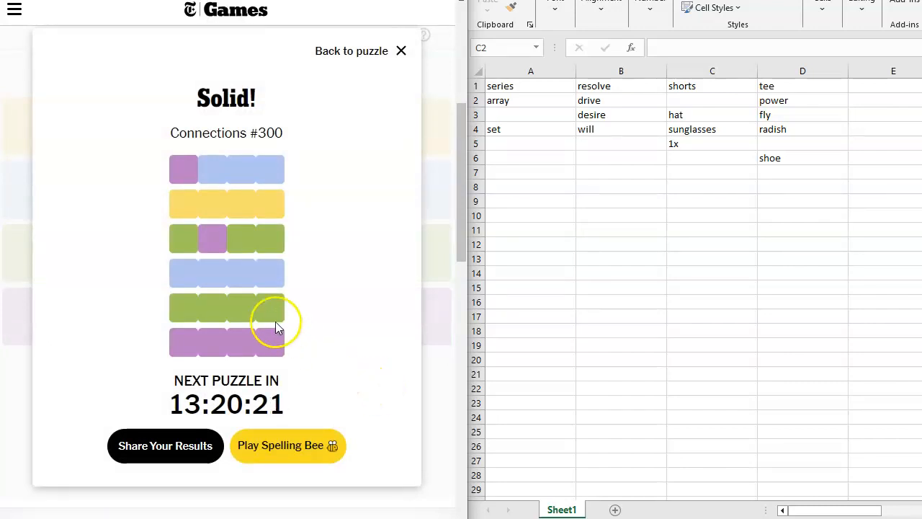
{"action": "mouse_move", "coordinate": [276, 338]}
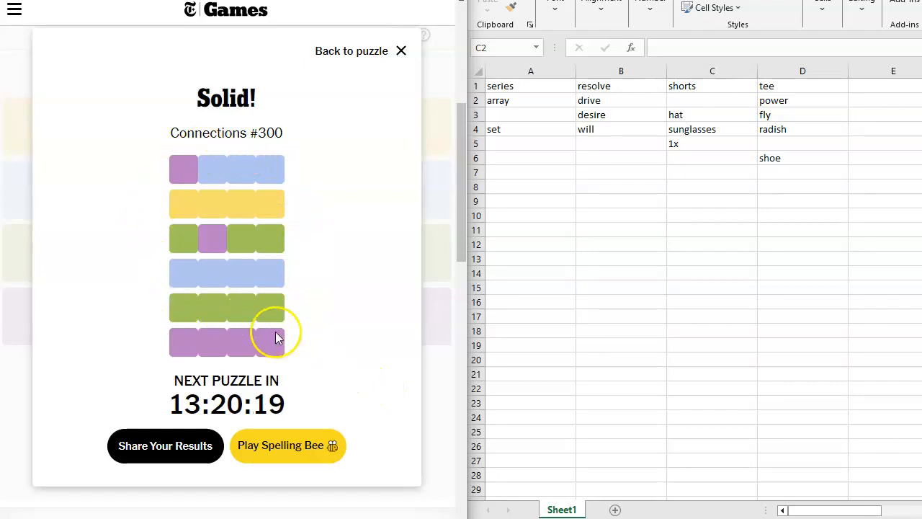
{"action": "mouse_move", "coordinate": [403, 359]}
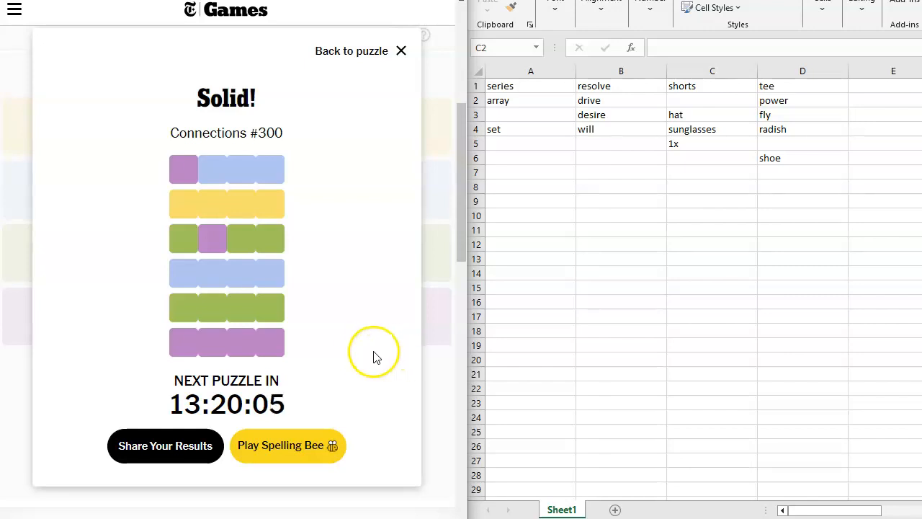
{"action": "mouse_move", "coordinate": [367, 350]}
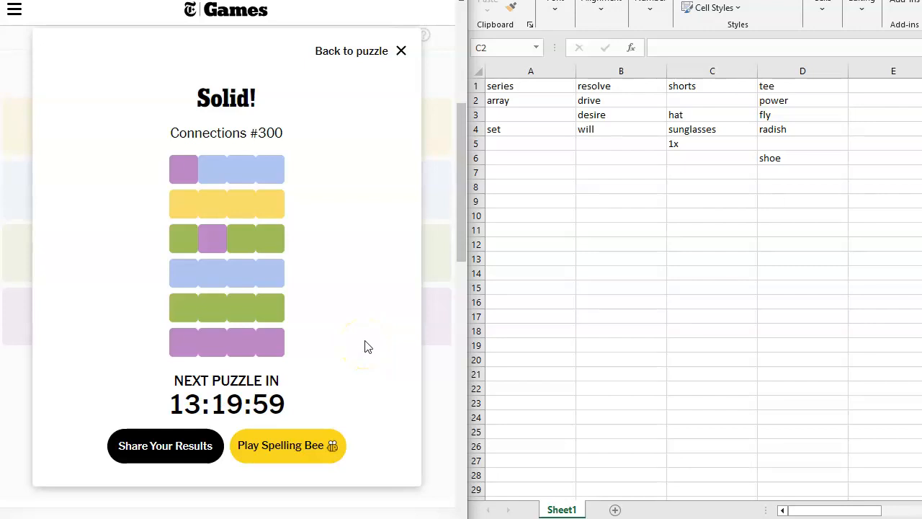
{"action": "mouse_move", "coordinate": [389, 180]}
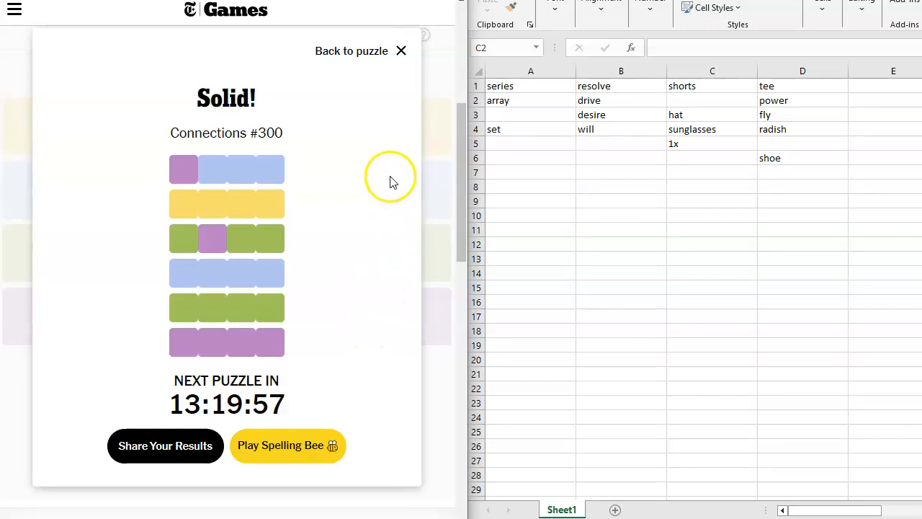
{"action": "mouse_move", "coordinate": [281, 61]}
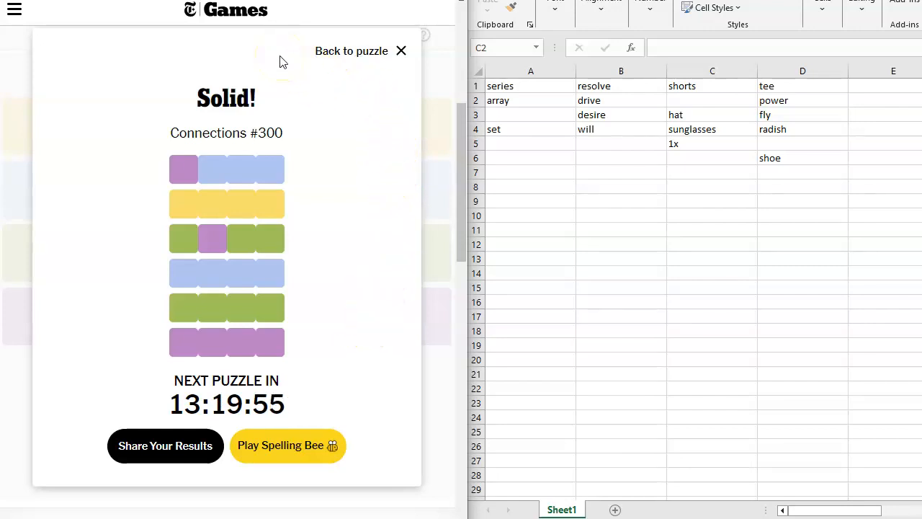